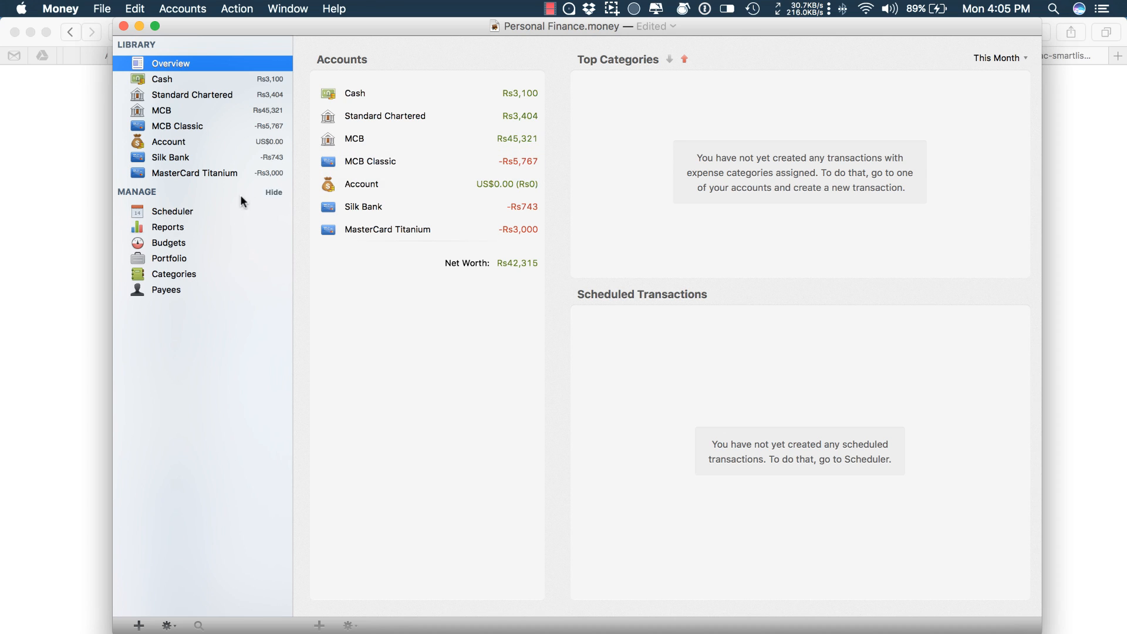
mouse_move(213, 185)
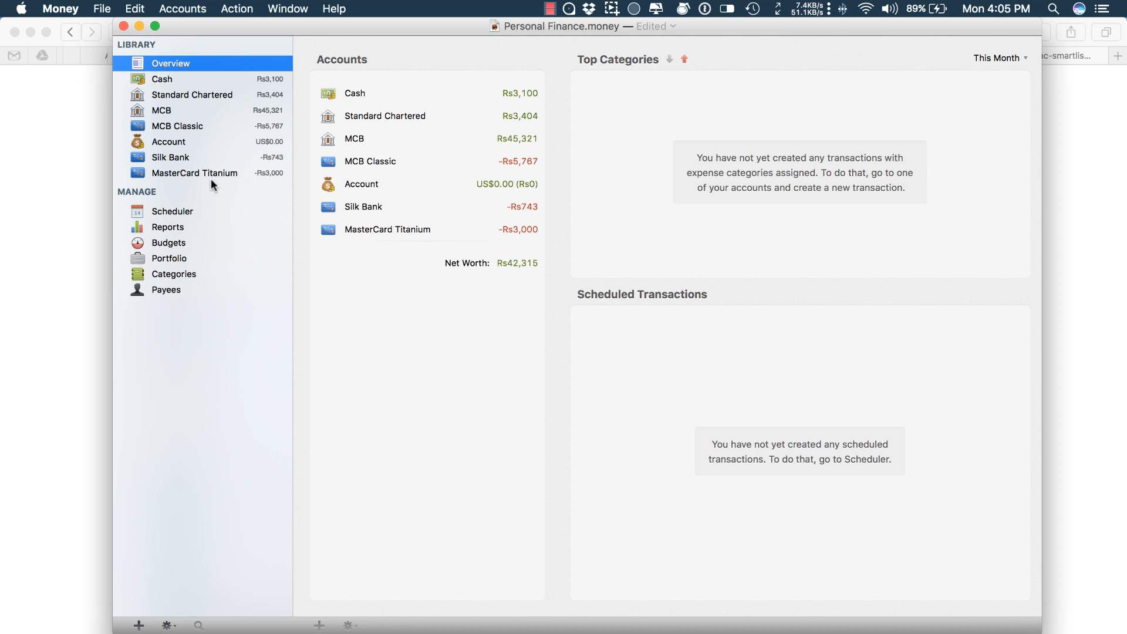
mouse_move(223, 81)
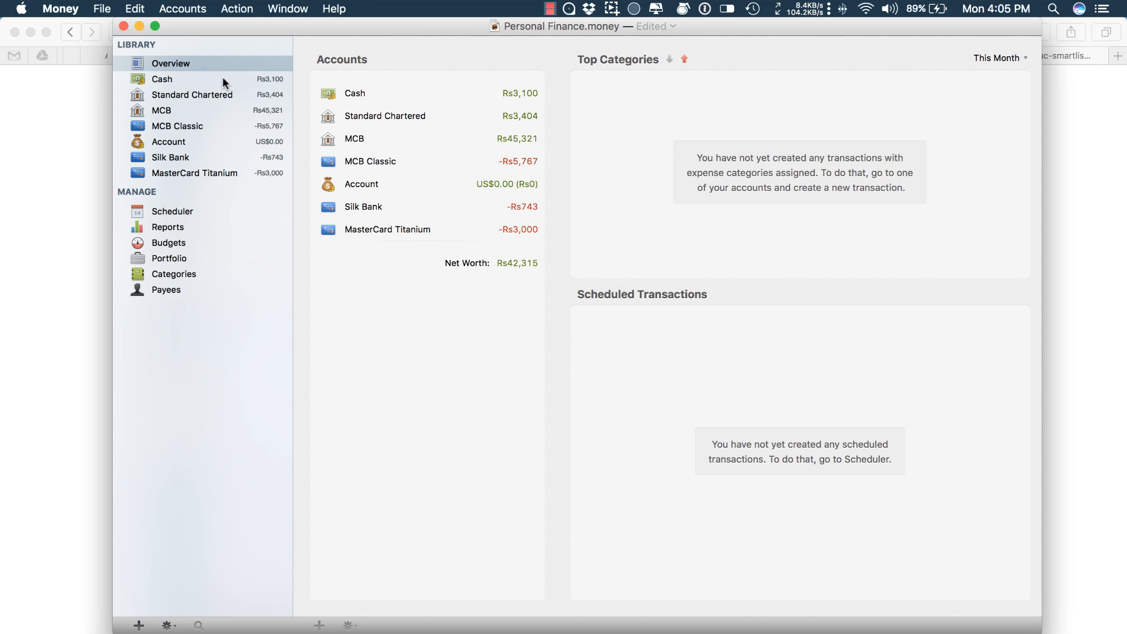
- View the registers of Standard Chartered, MCB, the dollar Account and MasterCard Titanium in turn
left_click(191, 94)
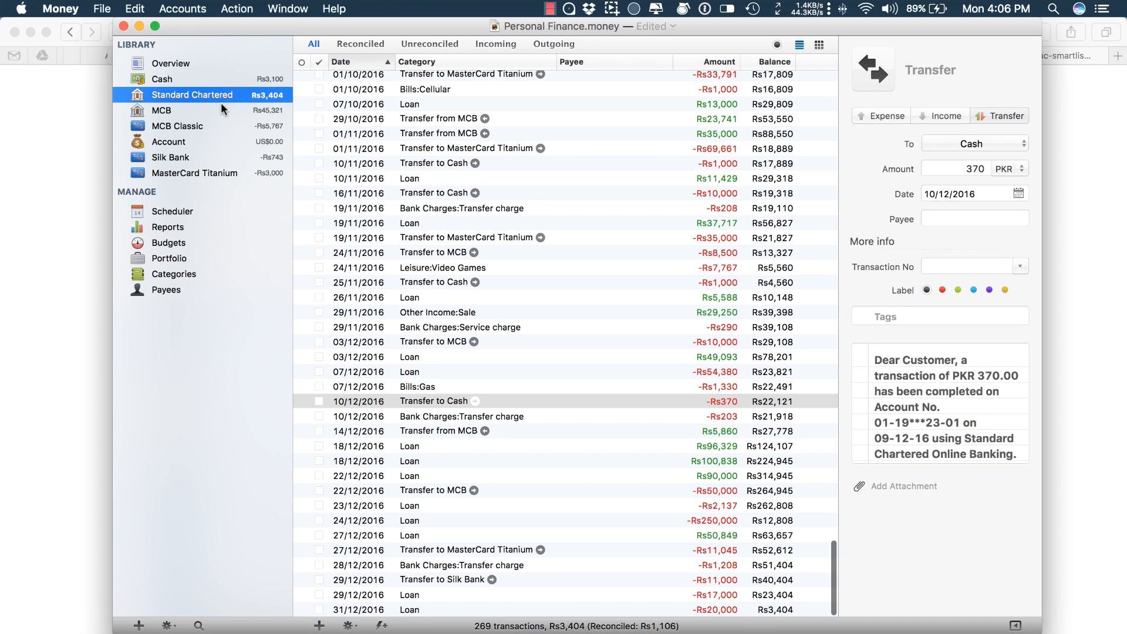
left_click(162, 110)
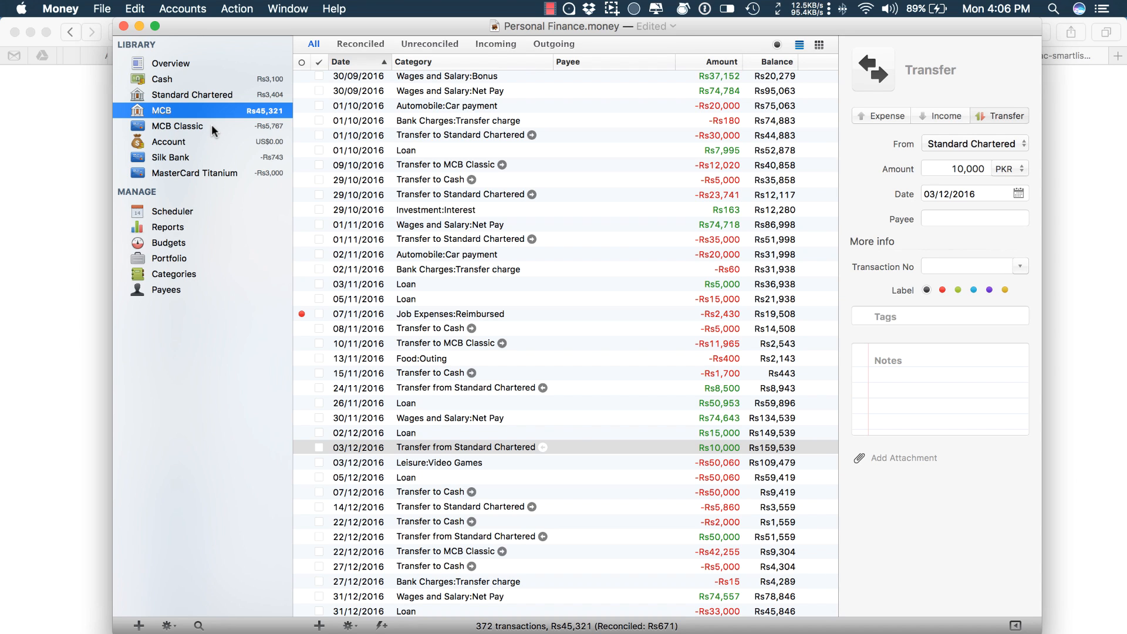
left_click(169, 142)
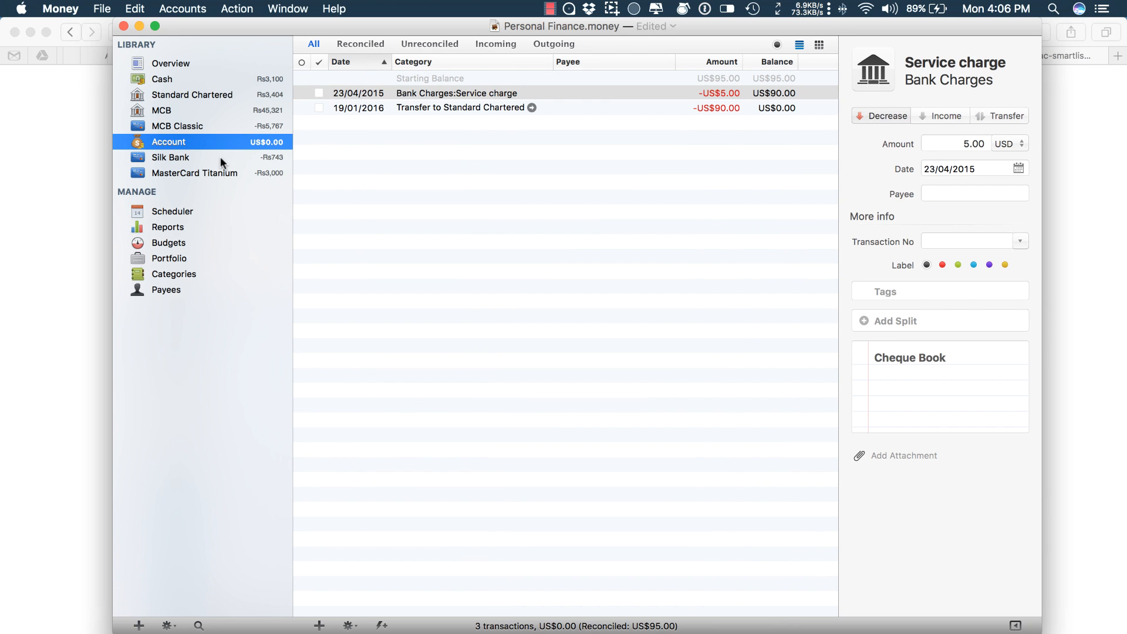
left_click(195, 172)
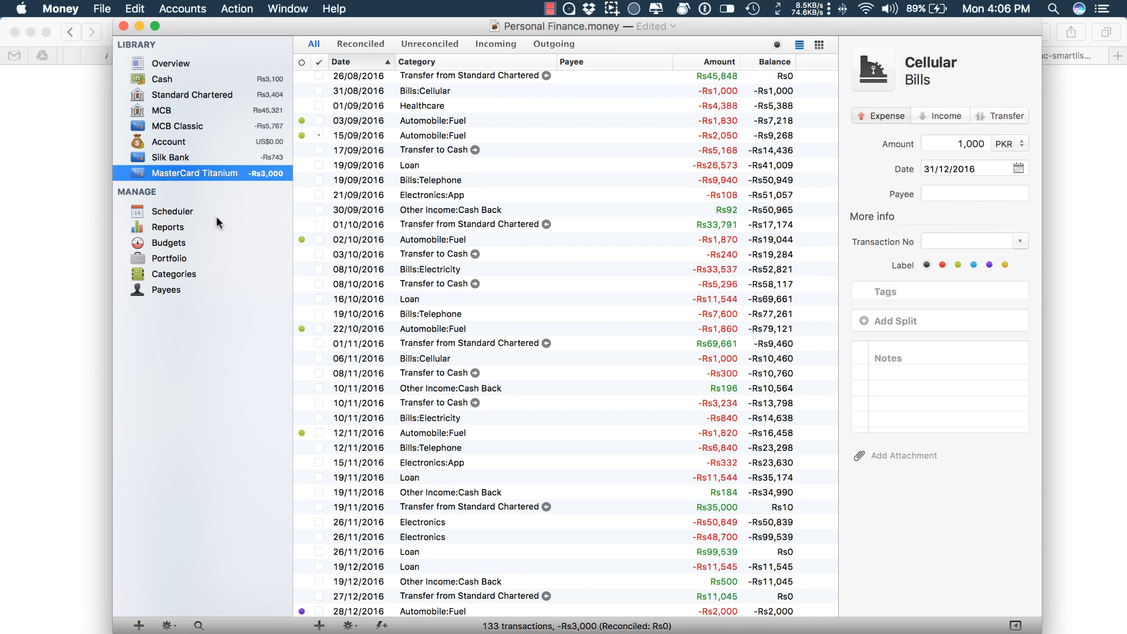
left_click(168, 227)
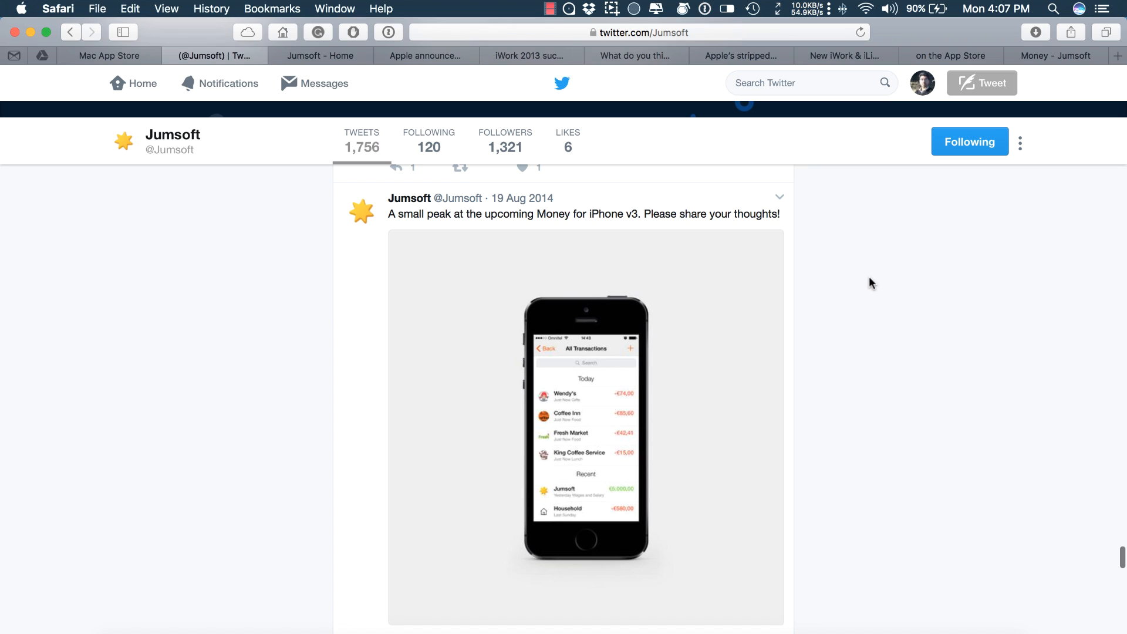
mouse_move(866, 290)
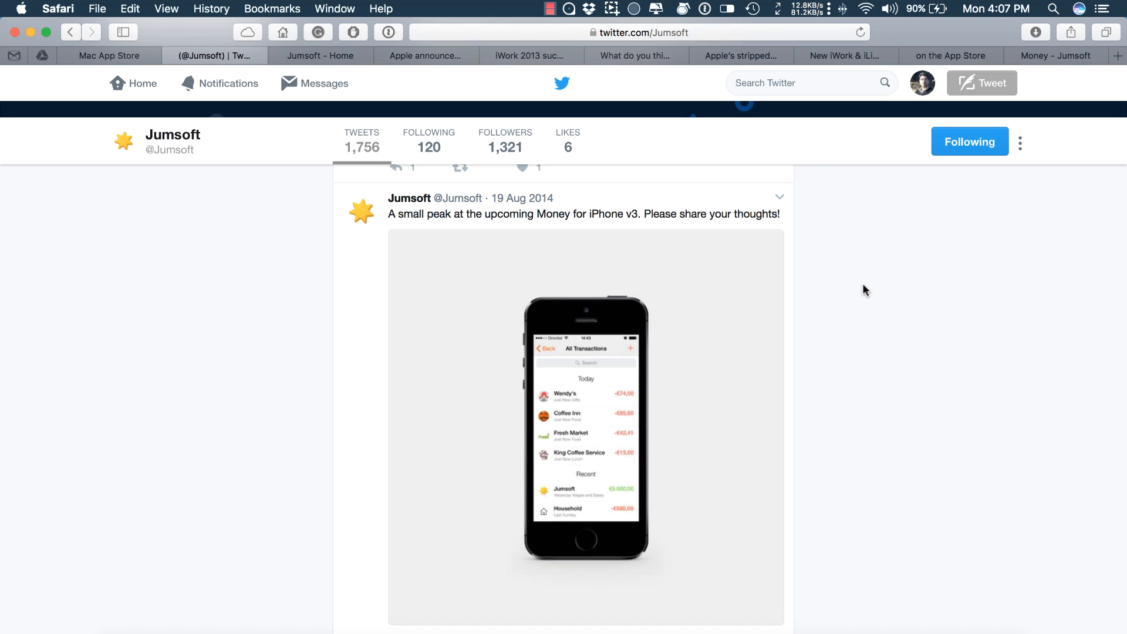
- Enlarge the 2014 Money for iPhone preview image from the tweet, then close it
left_click(586, 428)
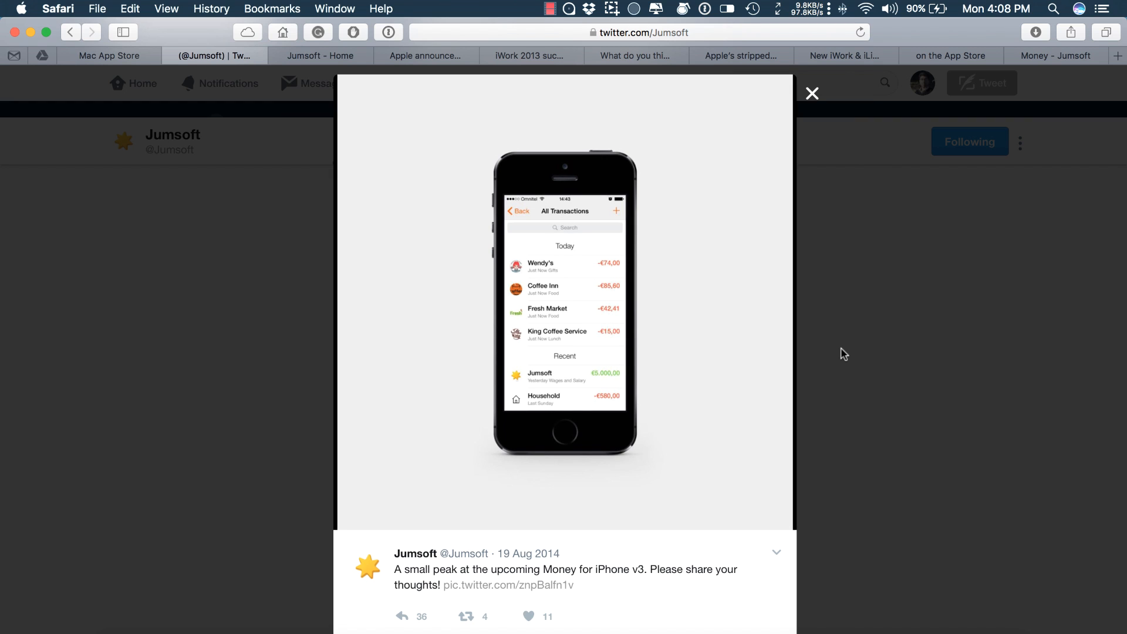
left_click(812, 94)
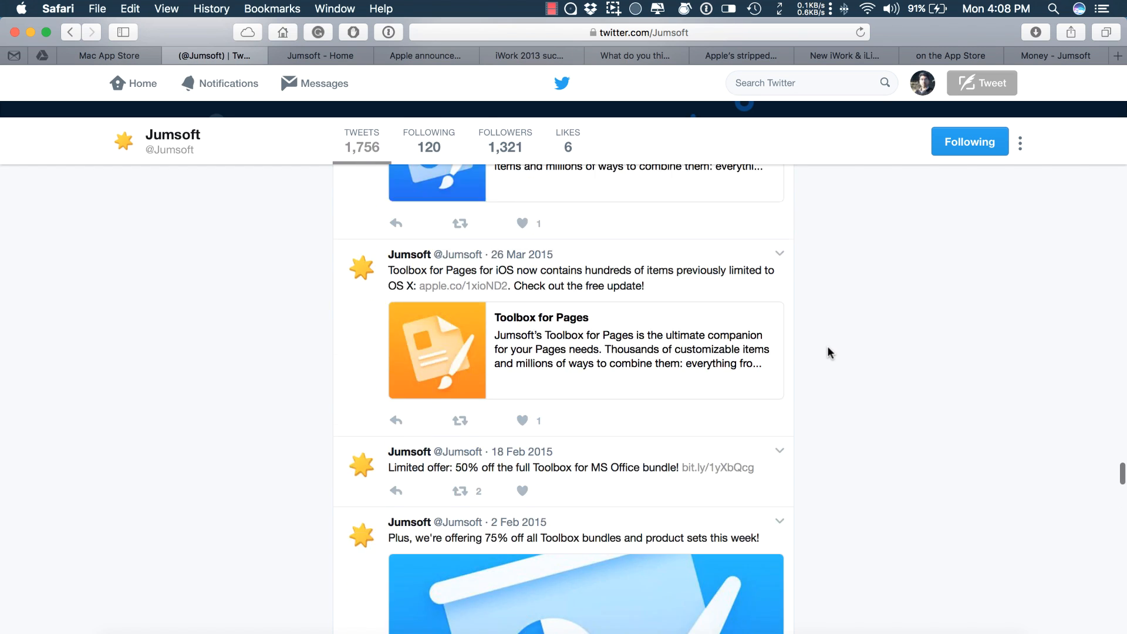
- Scroll Jumsoft's timeline back to its newest tweets announcing Money 5
scroll("down", 3)
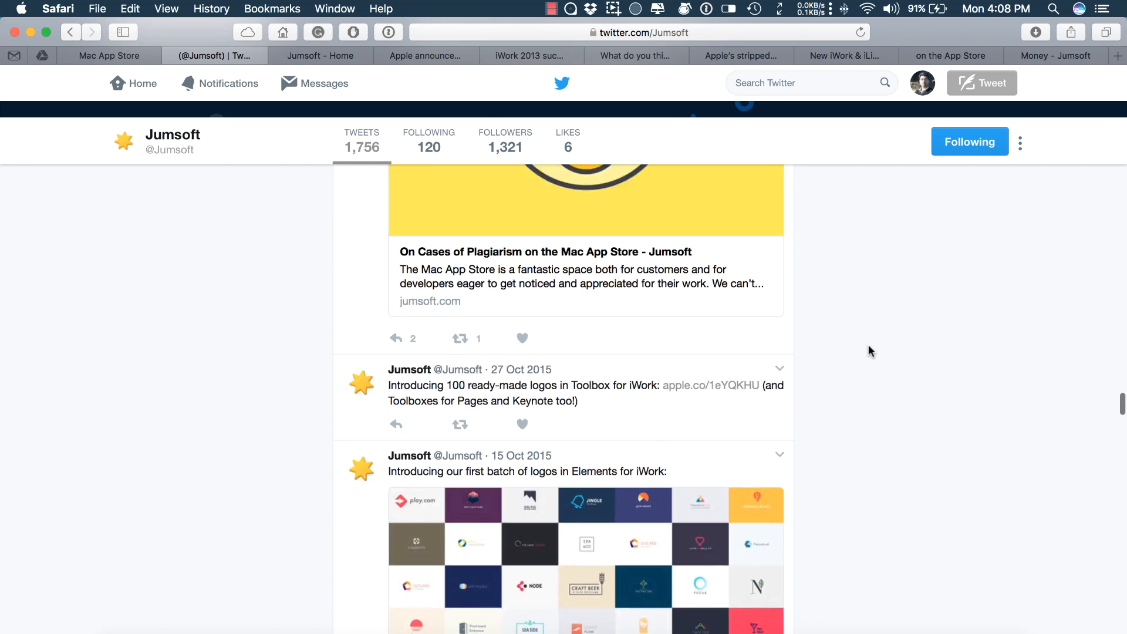
scroll("down", 3)
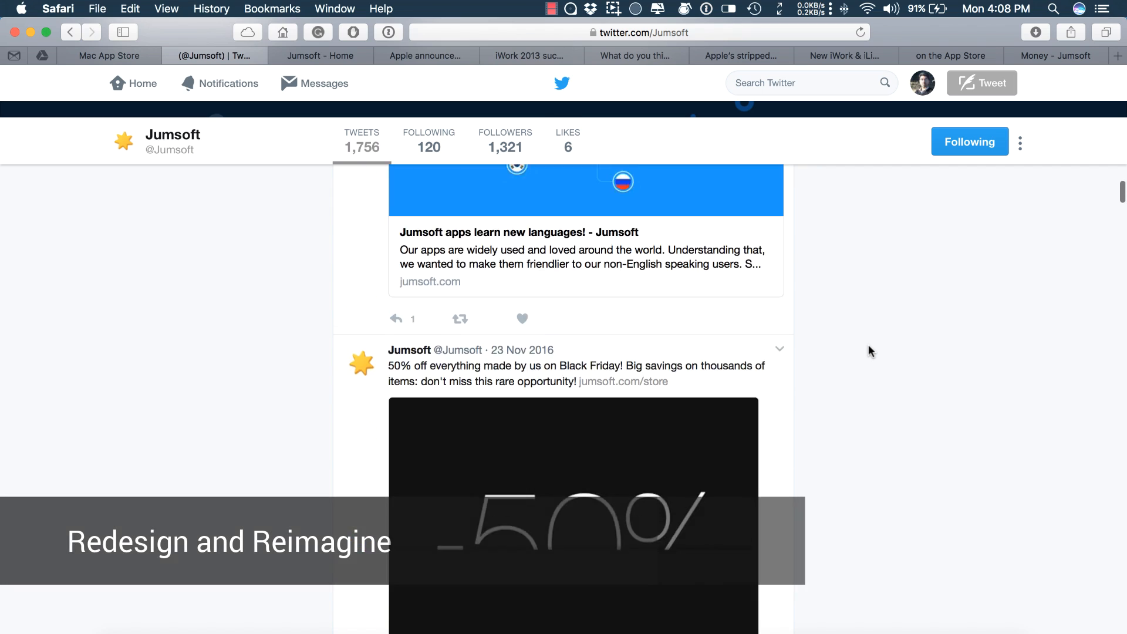
scroll("down", 3)
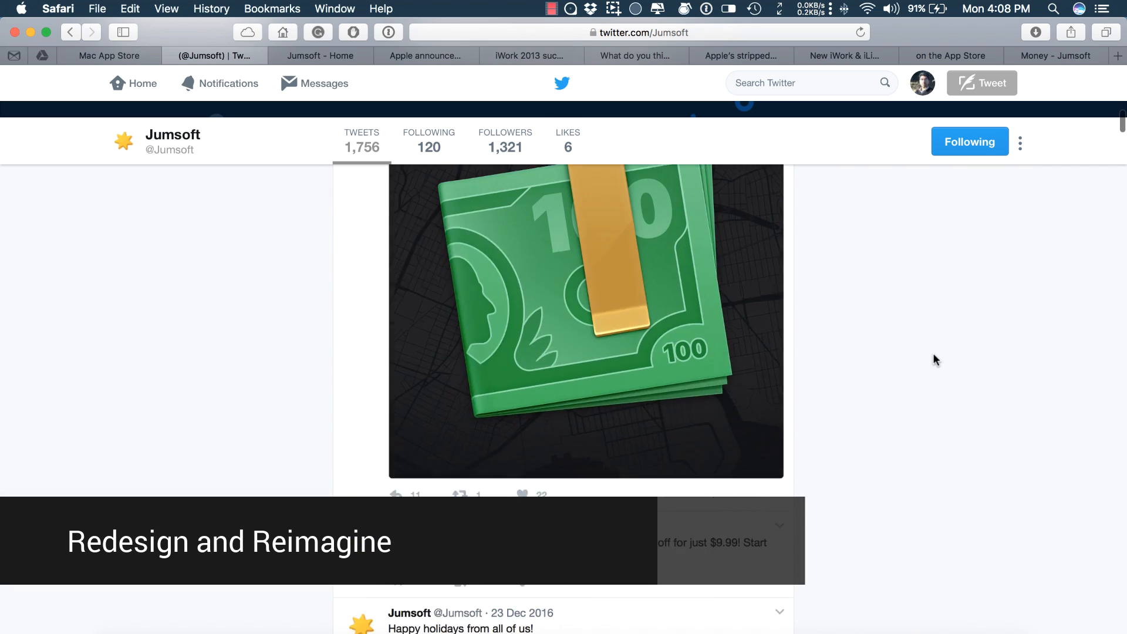
scroll("down", 3)
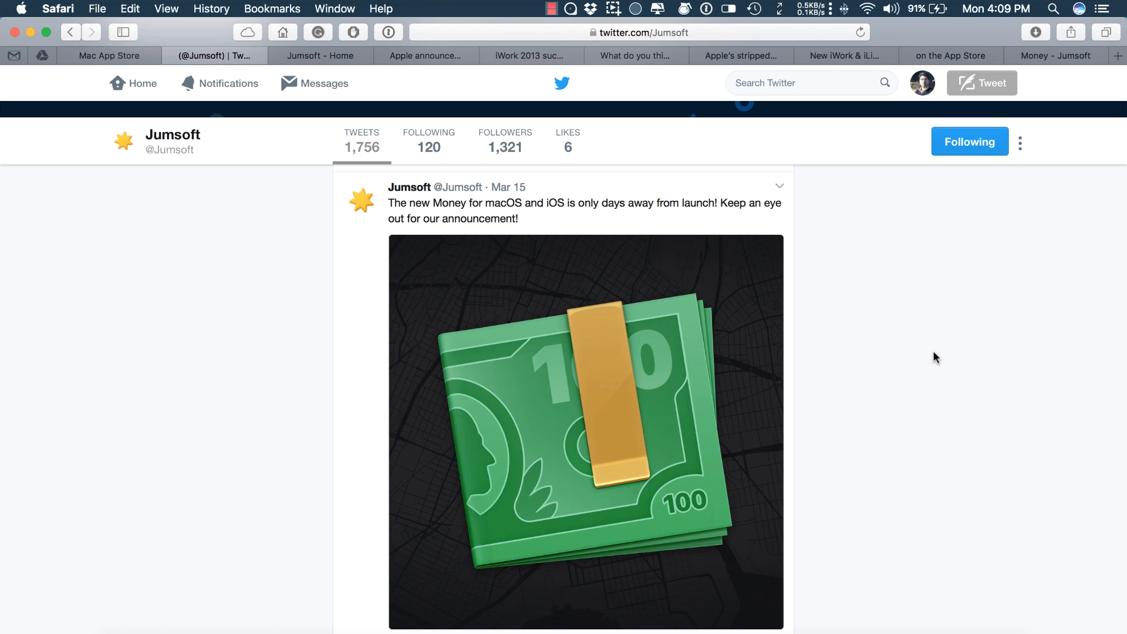
scroll("down", 3)
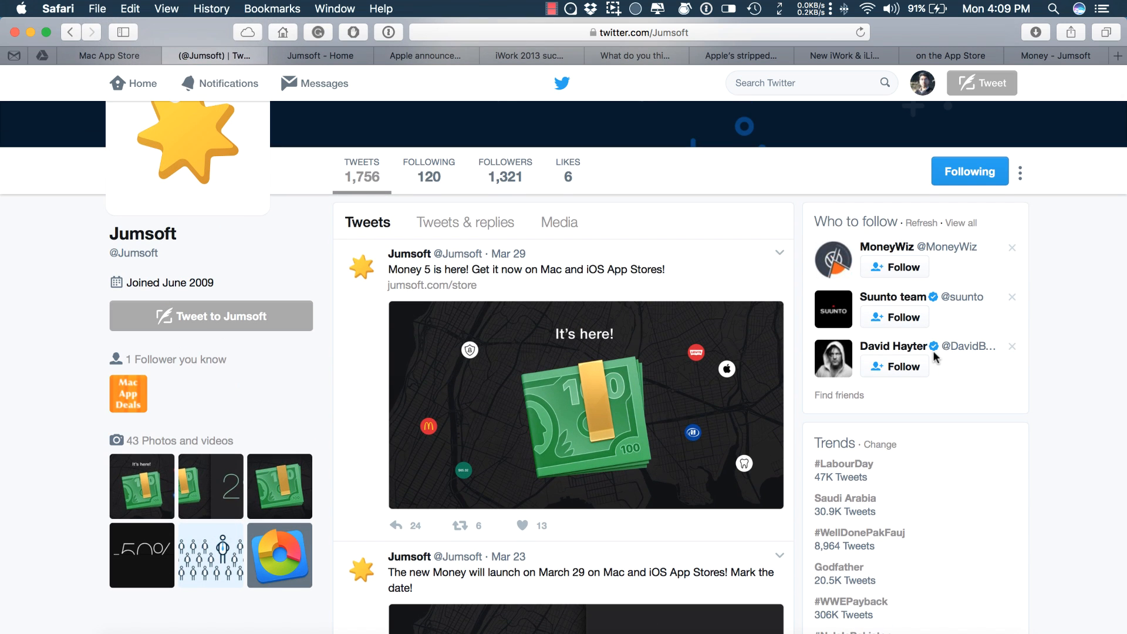
left_click(109, 55)
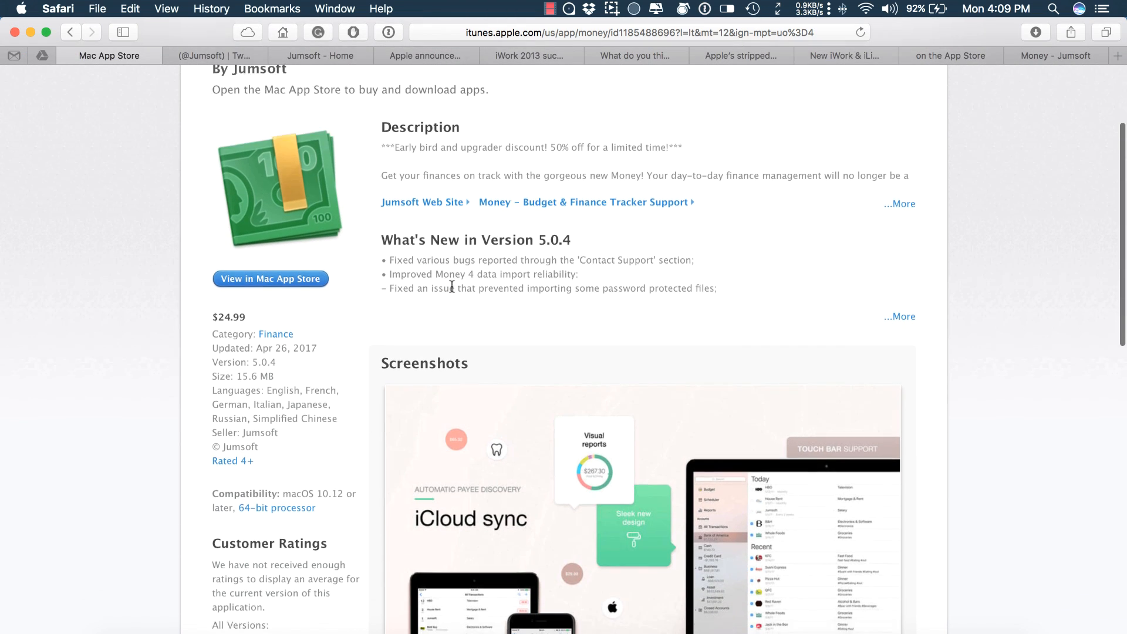
scroll("down", 3)
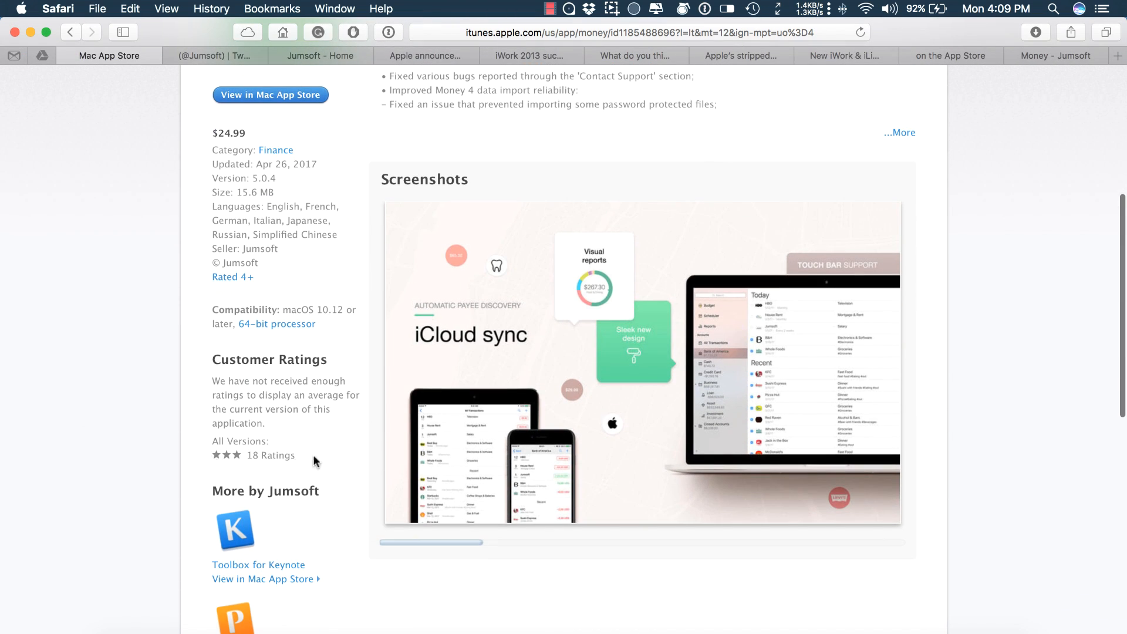
scroll("down", 3)
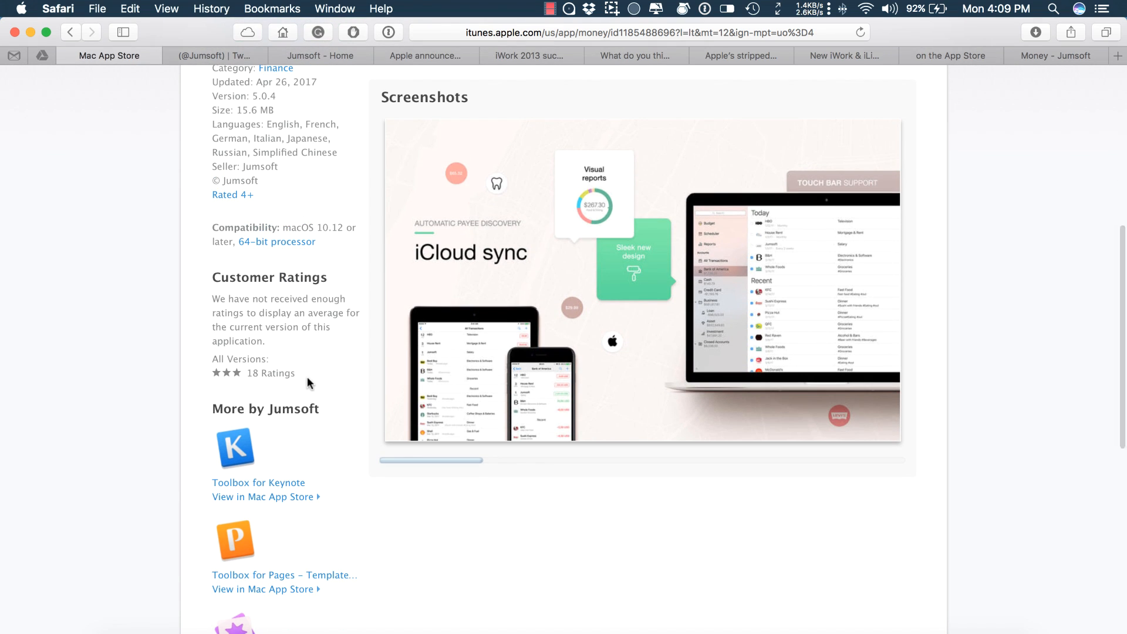
mouse_move(312, 379)
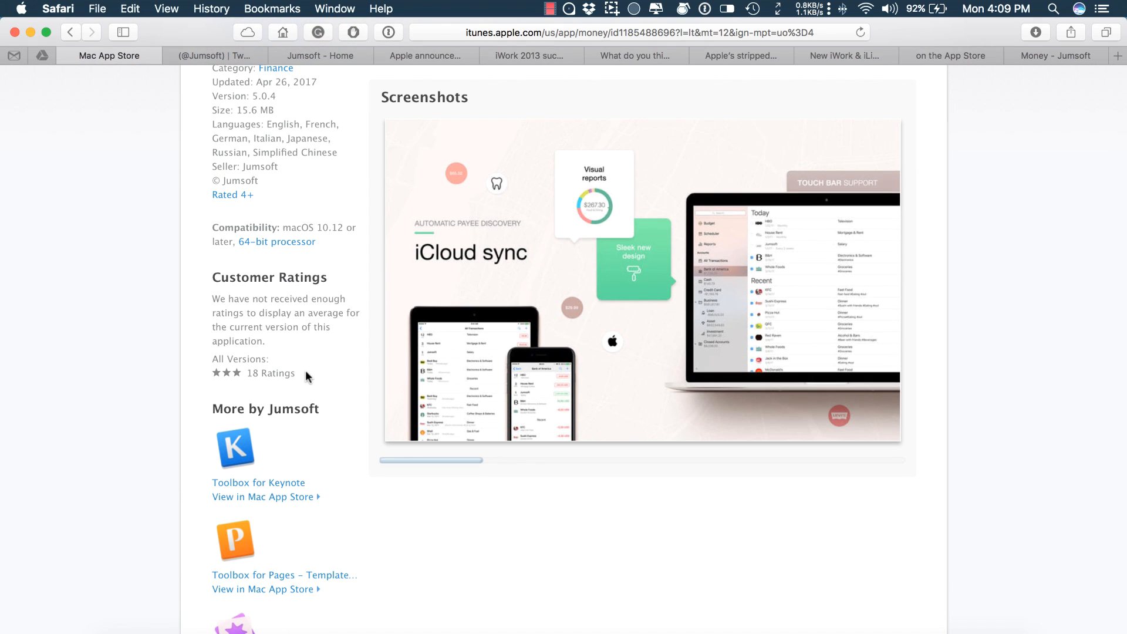
- Bring up The Verge's iWork article, then 9to5Mac's piece on new iWork & iLife apps
left_click(741, 55)
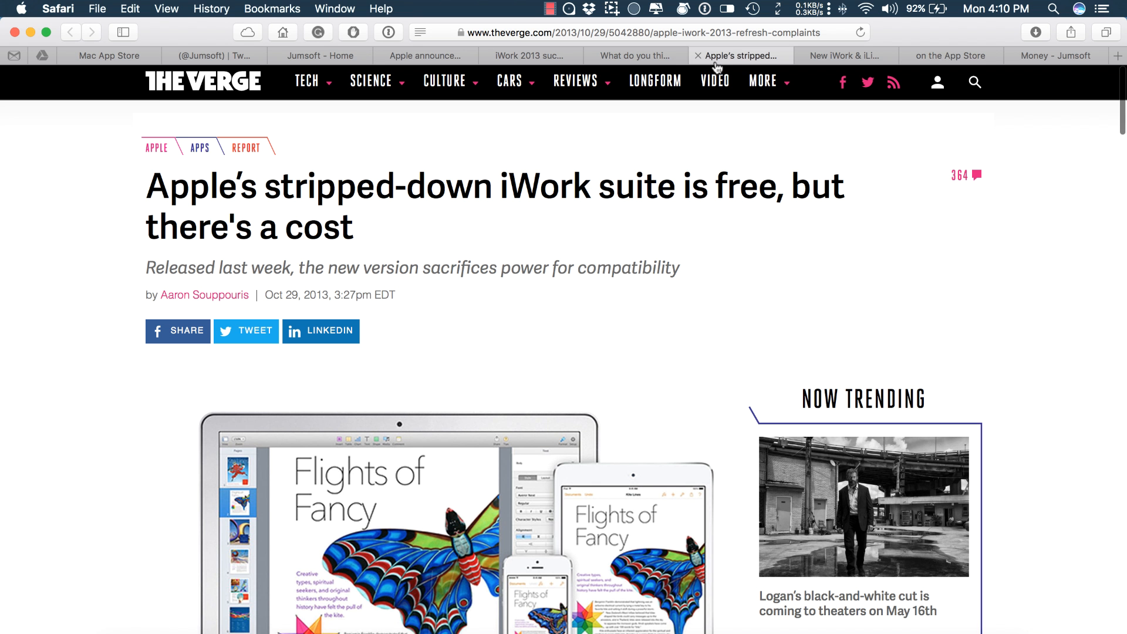
mouse_move(741, 236)
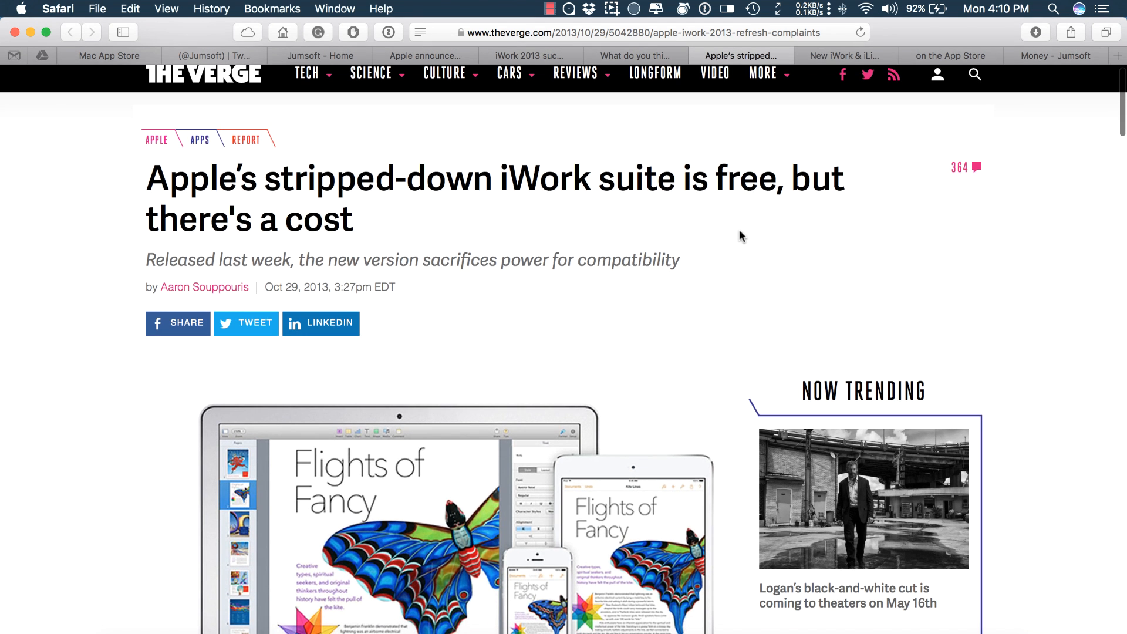
mouse_move(758, 194)
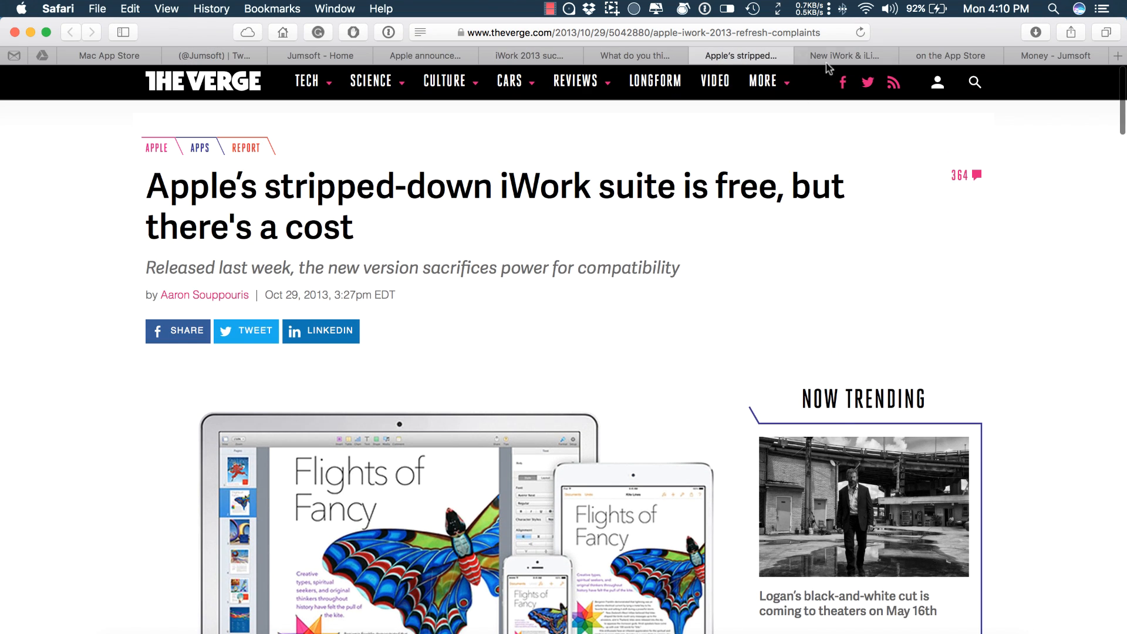
left_click(844, 55)
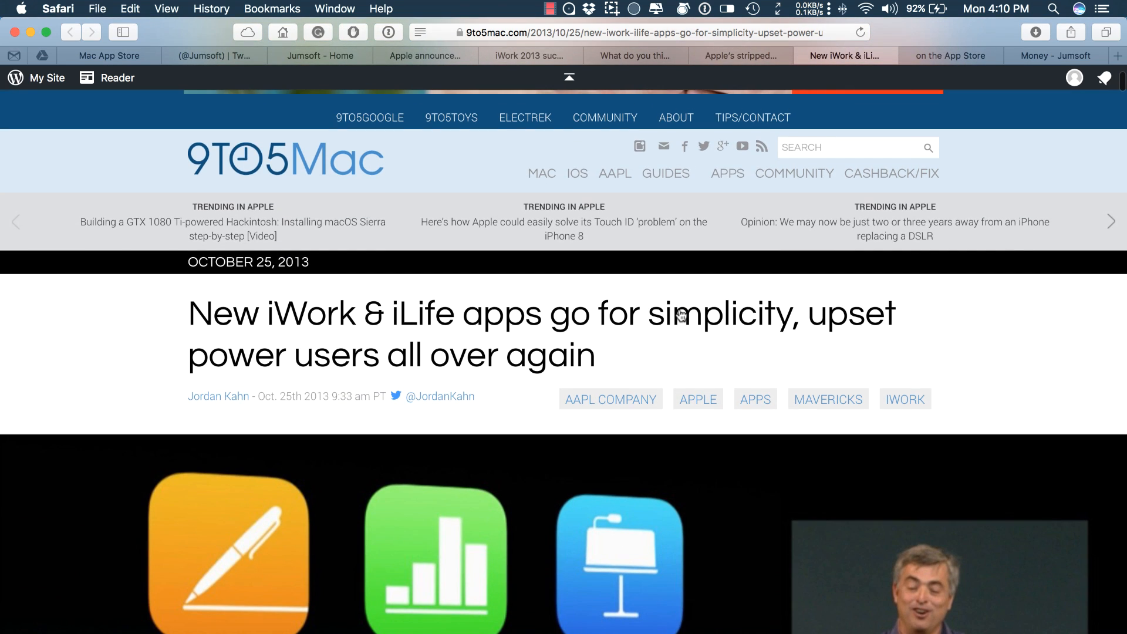
mouse_move(594, 354)
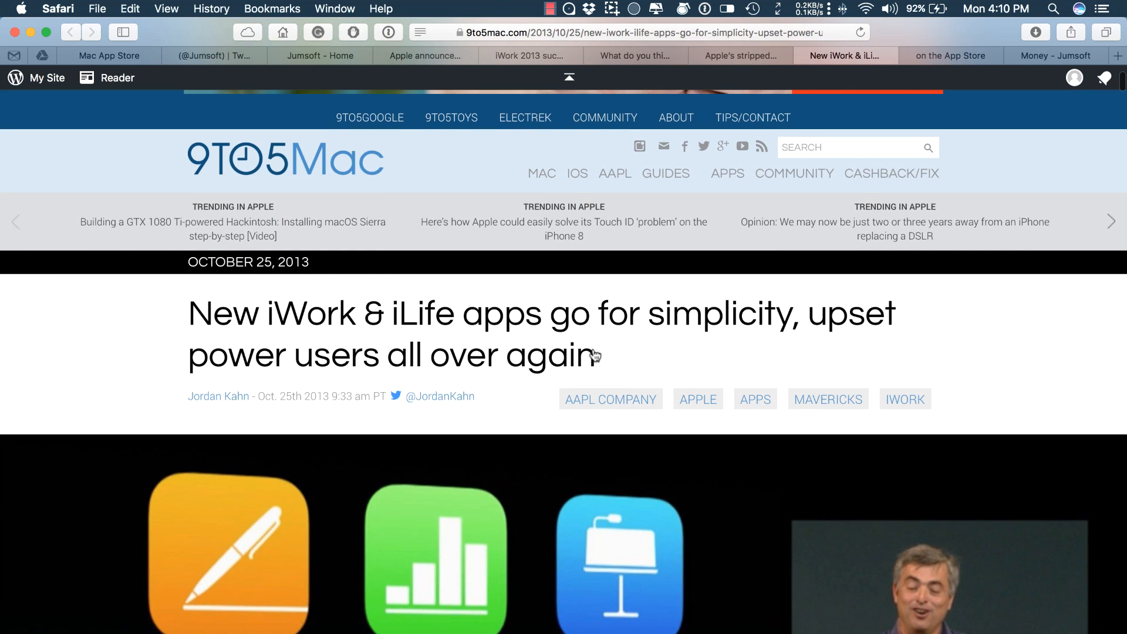
mouse_move(520, 347)
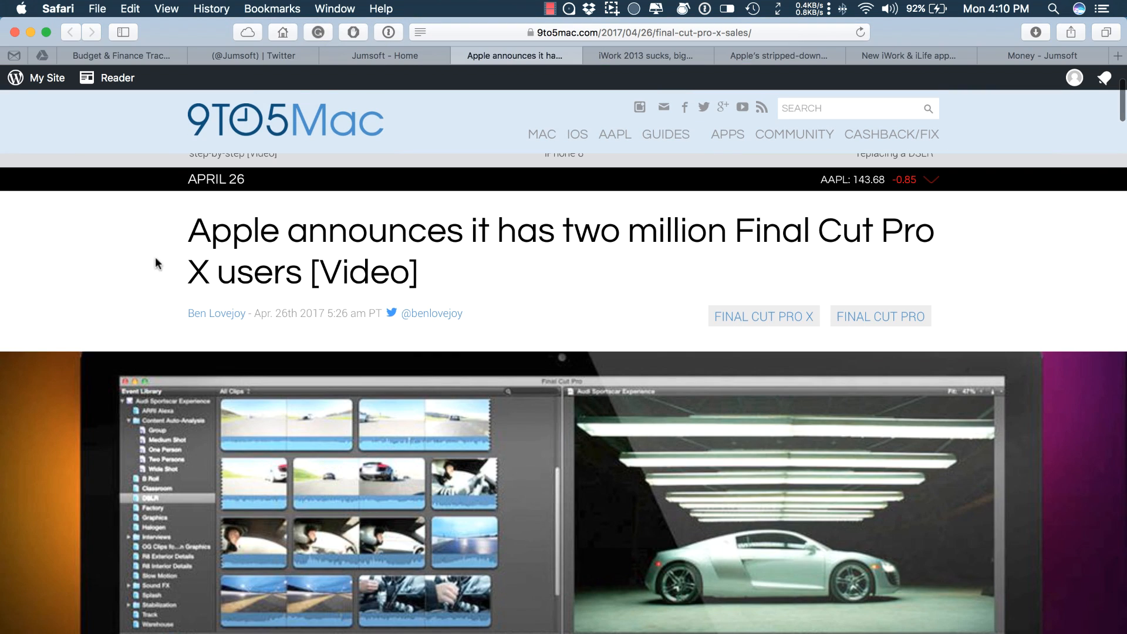
- Scroll the 9to5Mac Final Cut Pro X two-million-users article back to its top
scroll("down", 3)
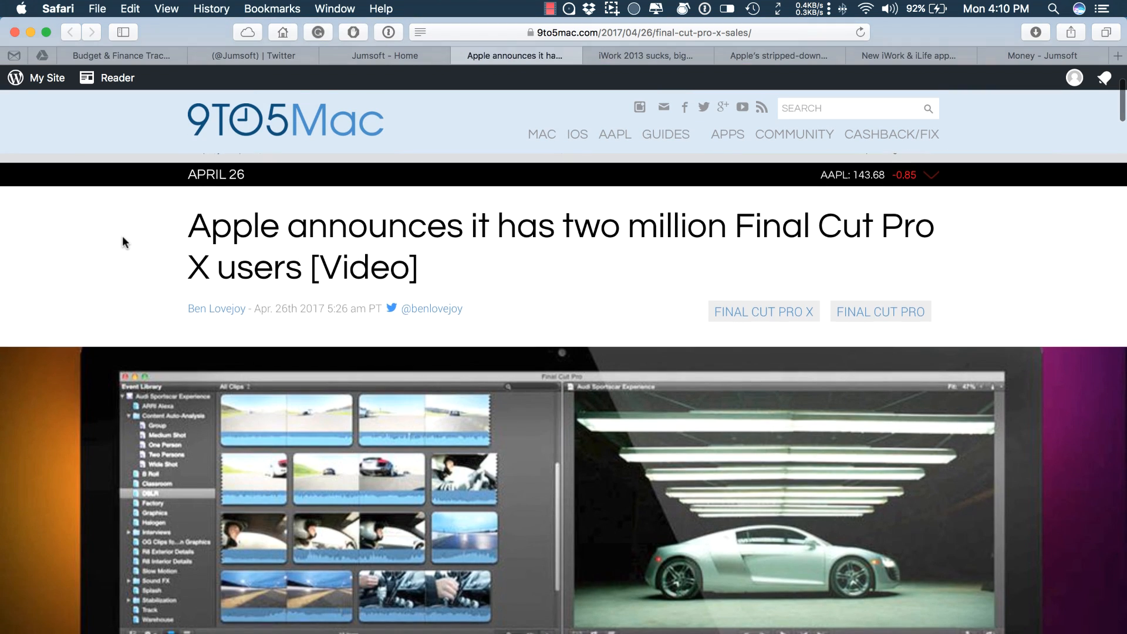
scroll("down", 3)
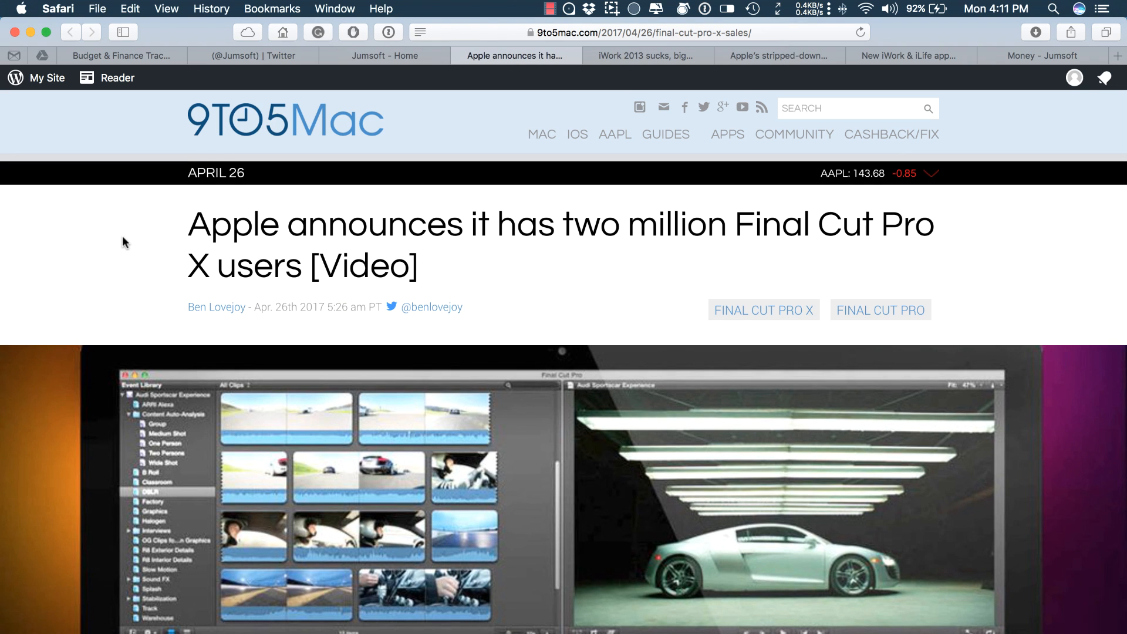
scroll("down", 3)
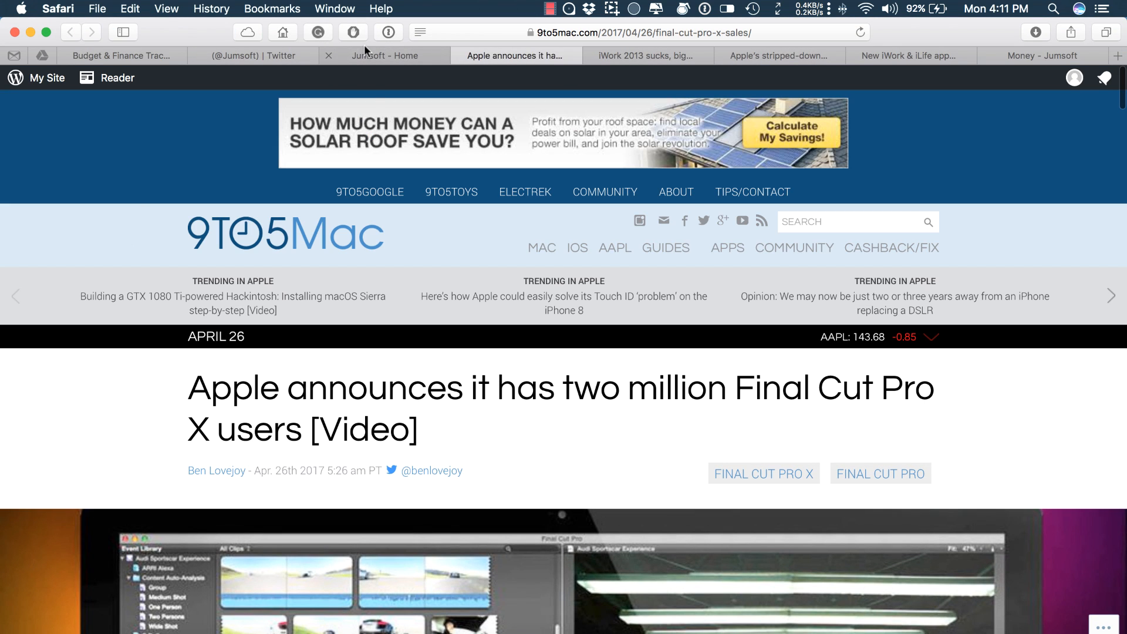
- Bring up Jumsoft's Money product page and browse down through its feature sections
left_click(1042, 55)
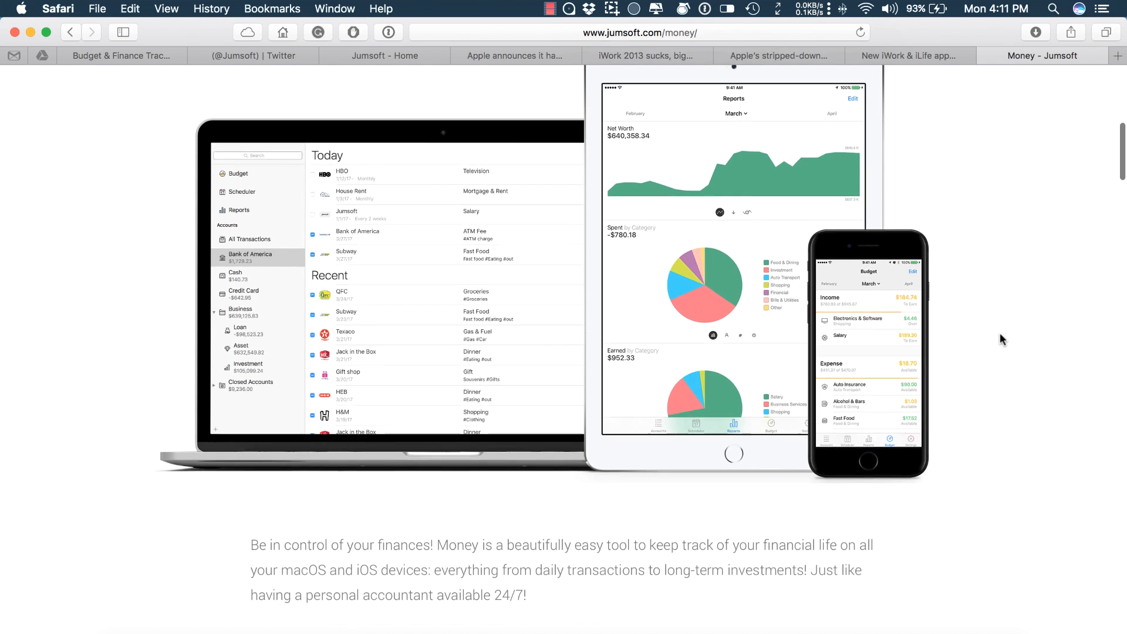
scroll("down", 3)
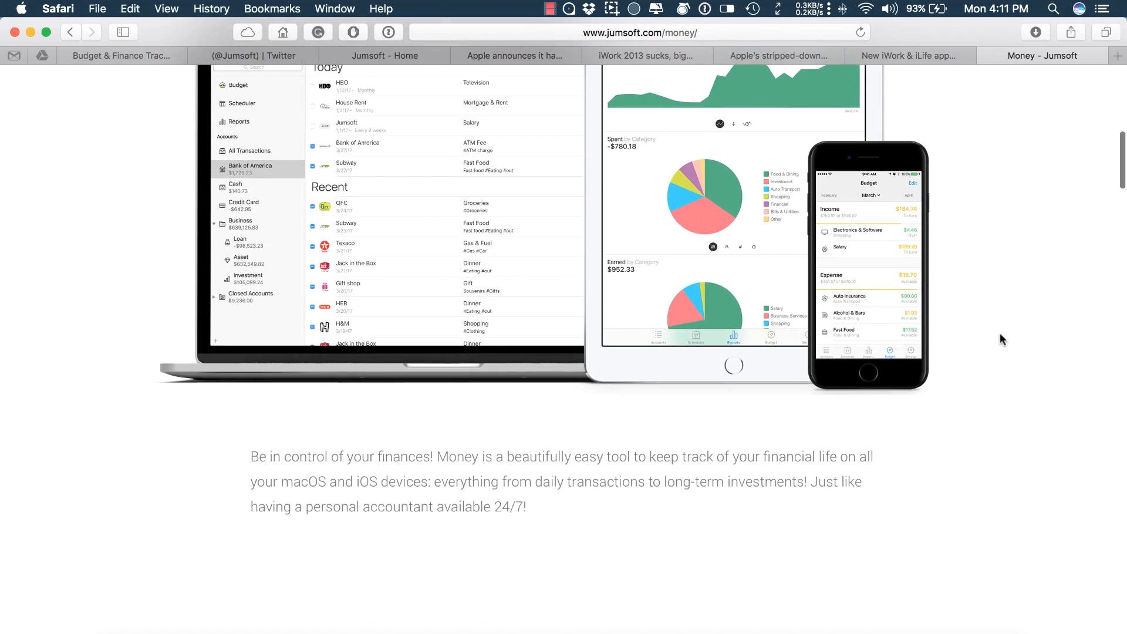
scroll("down", 3)
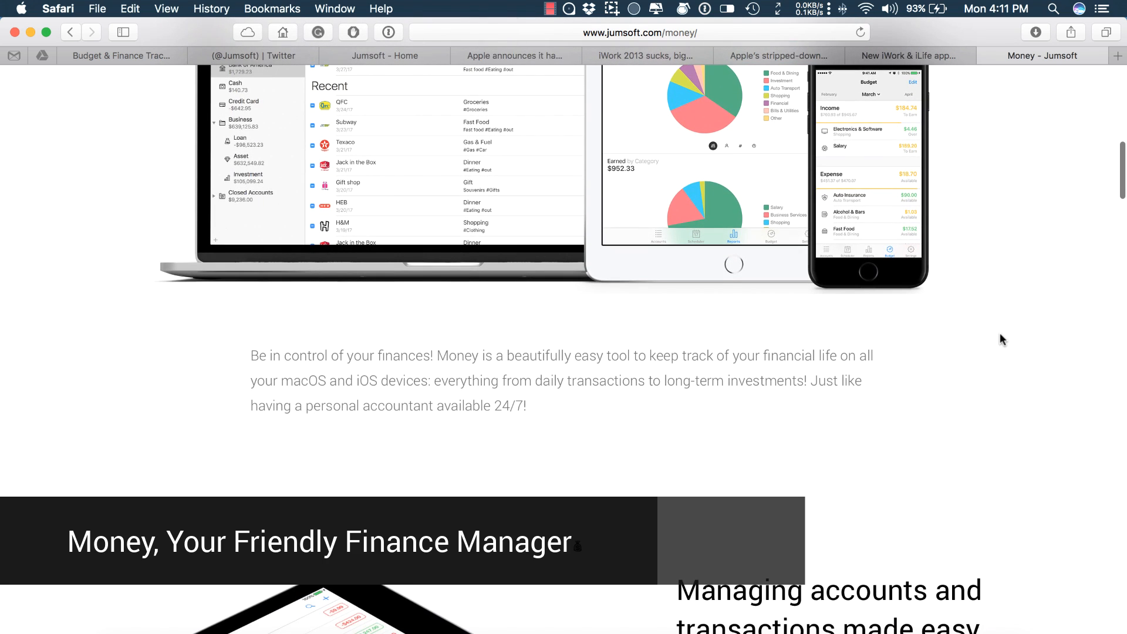
scroll("down", 3)
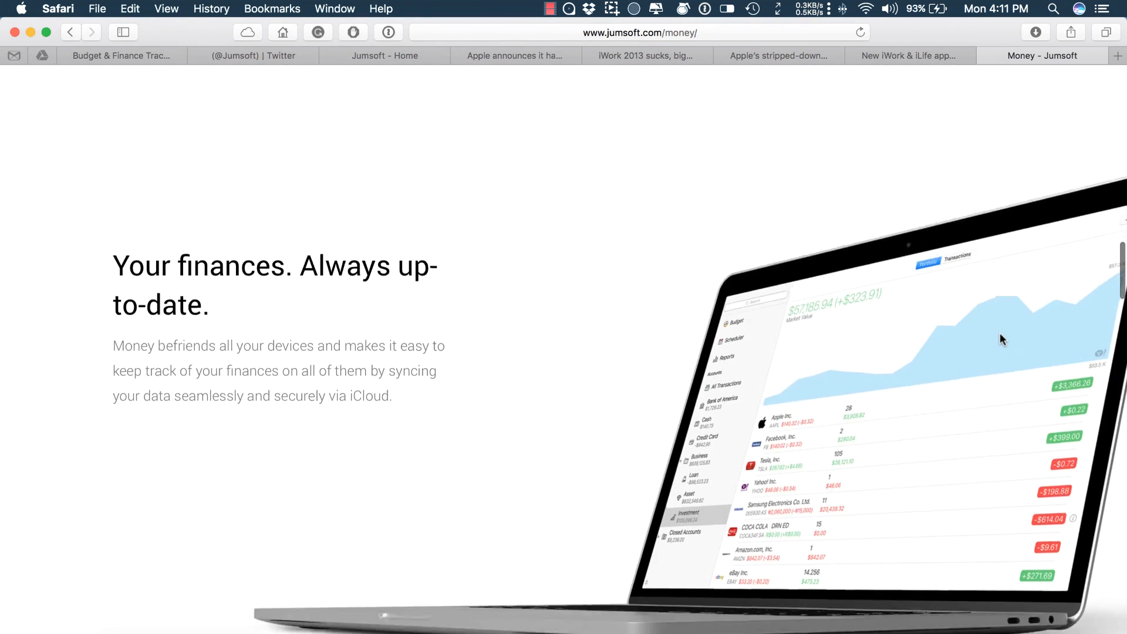
scroll("down", 3)
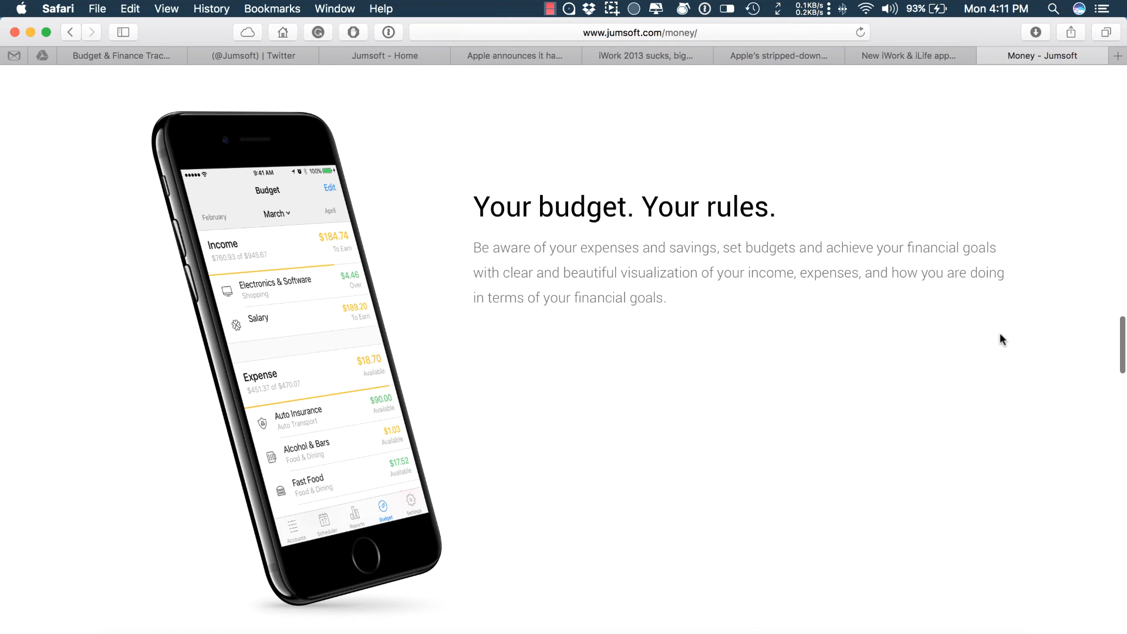
- Continue down the Money page to 'Explore the multitude of capabilities'
scroll("down", 3)
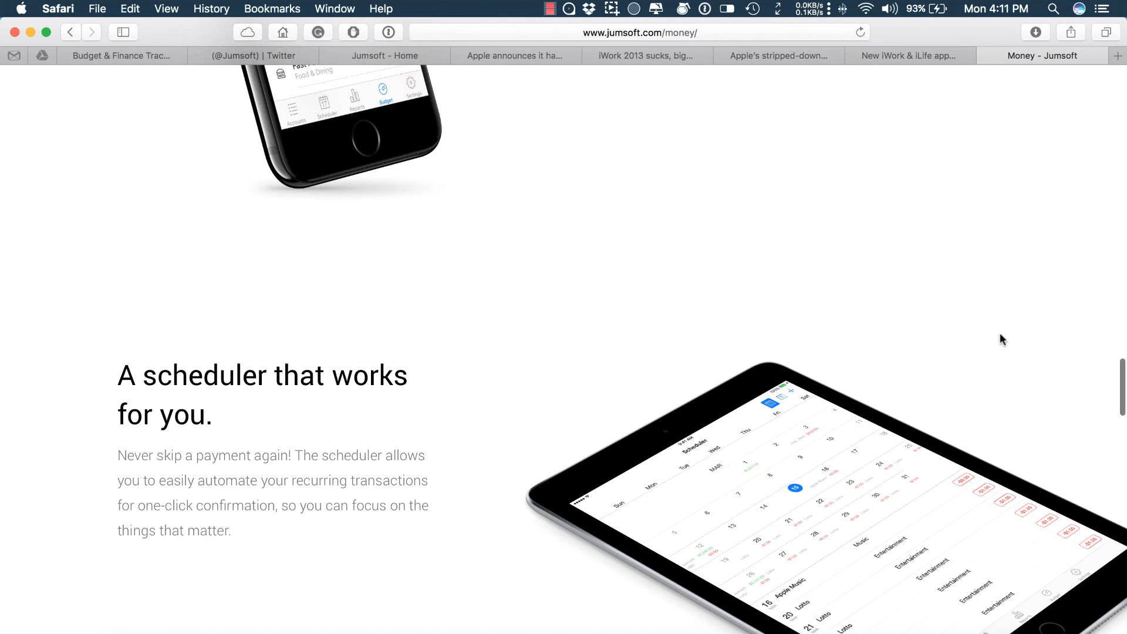
scroll("down", 3)
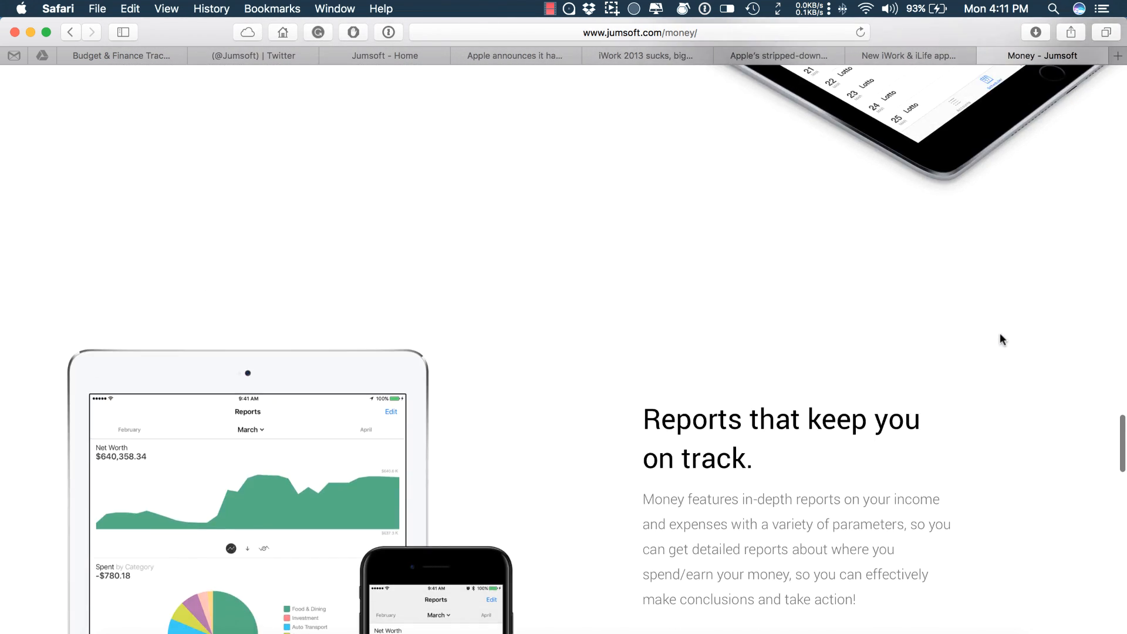
scroll("down", 3)
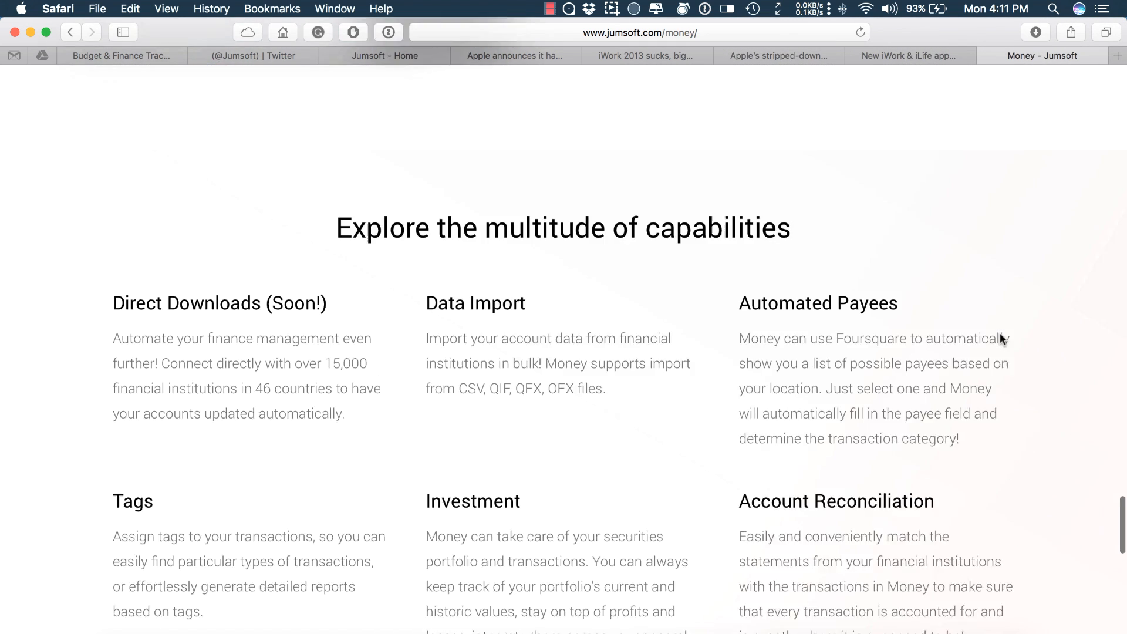
scroll("down", 3)
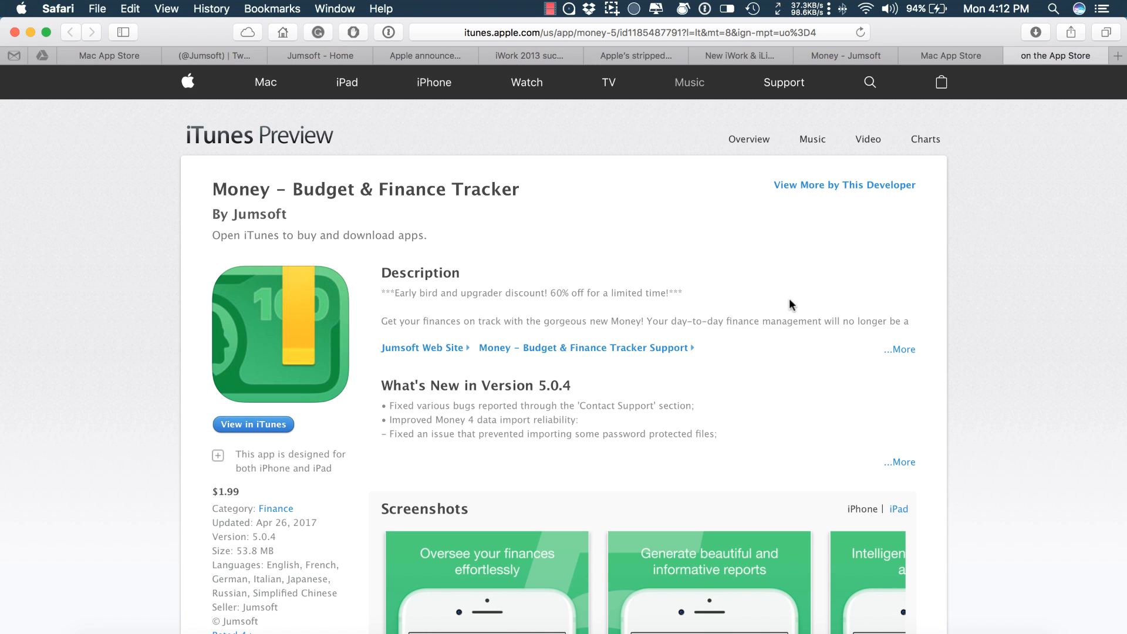
- Scroll the Money – Budget & Finance Tracker preview page down to its screenshots
scroll("down", 3)
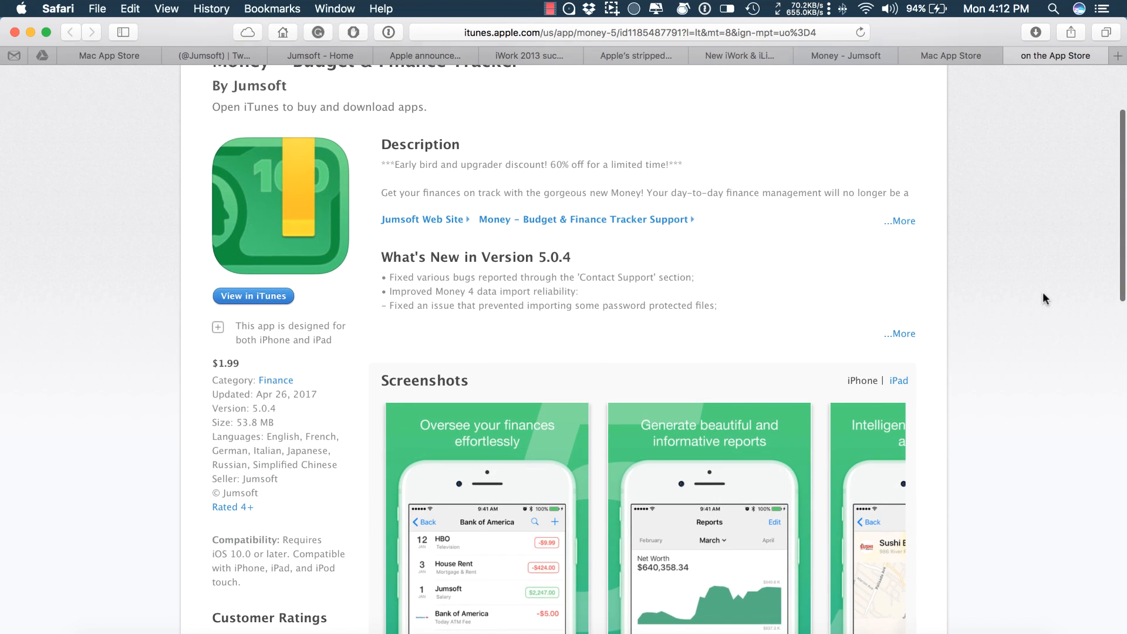
scroll("down", 3)
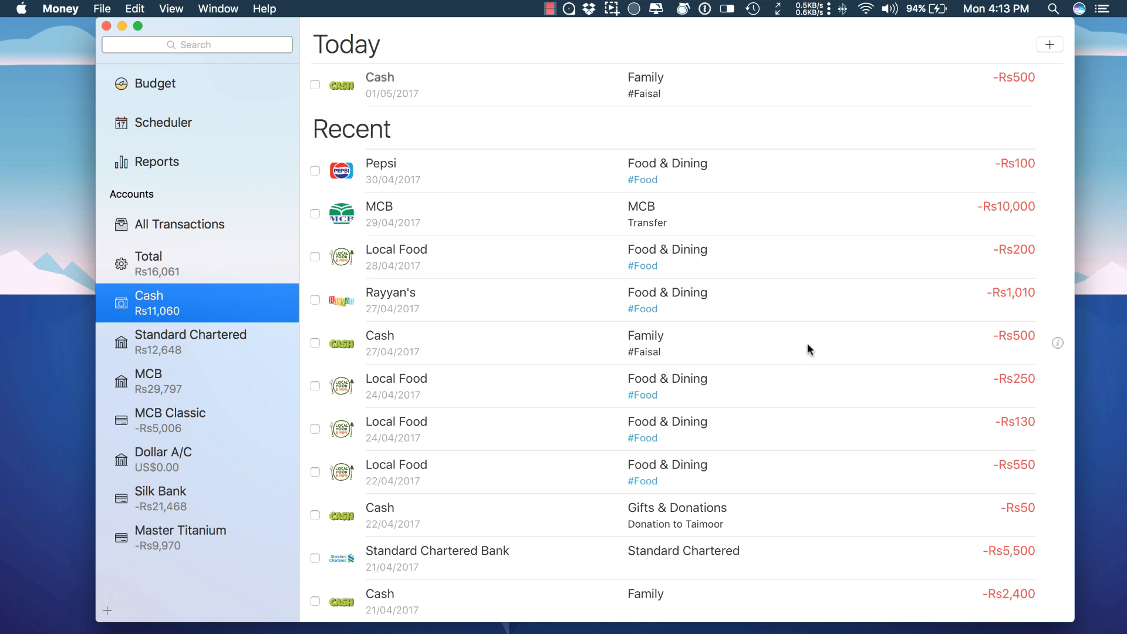
mouse_move(958, 374)
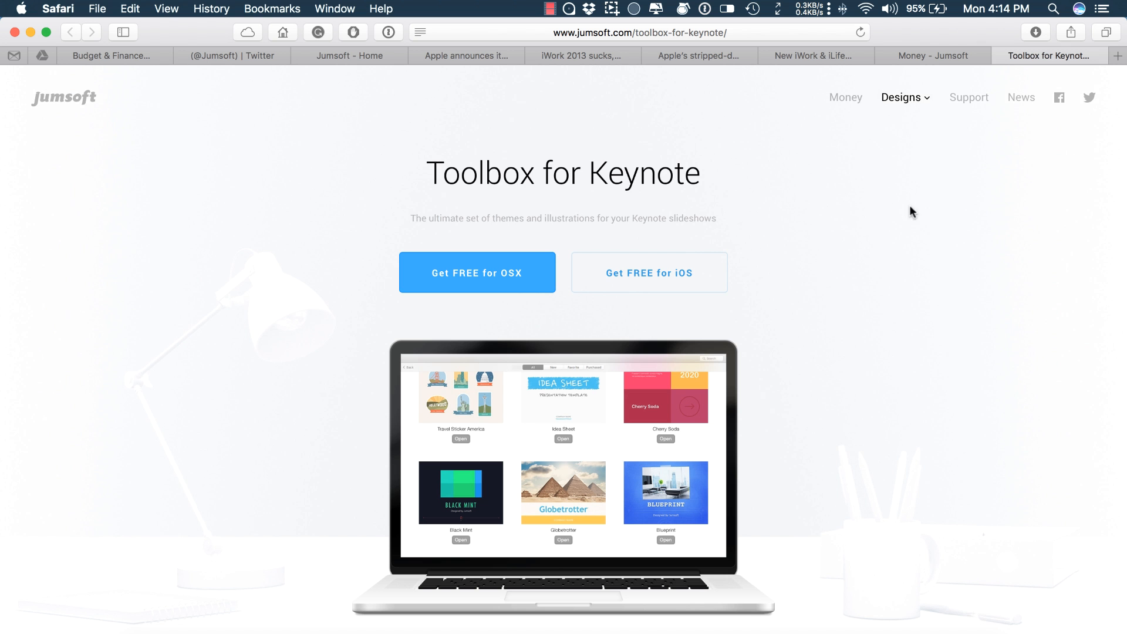
- Scroll the Toolbox for Keynote page through Layouts for Keynote and Themes for Keynote
scroll("down", 3)
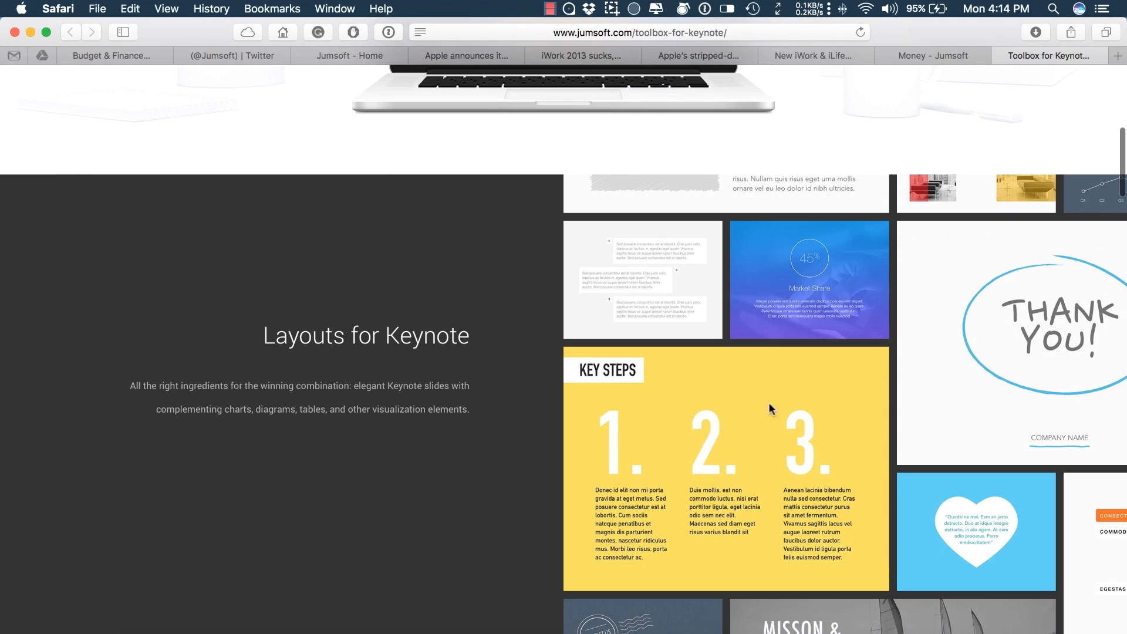
scroll("down", 3)
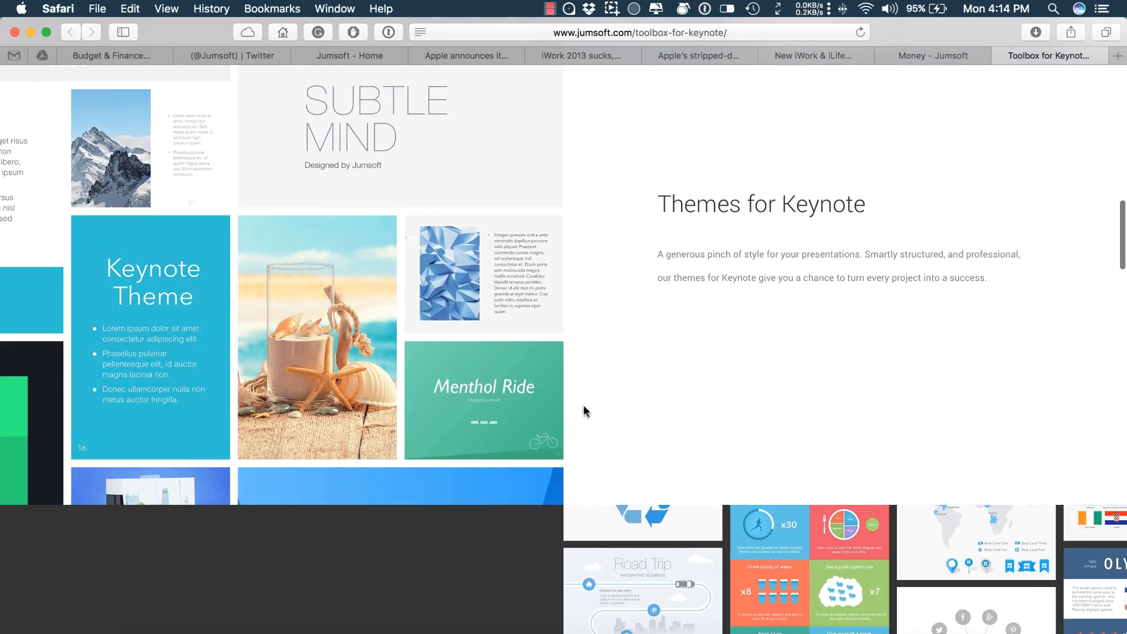
scroll("down", 3)
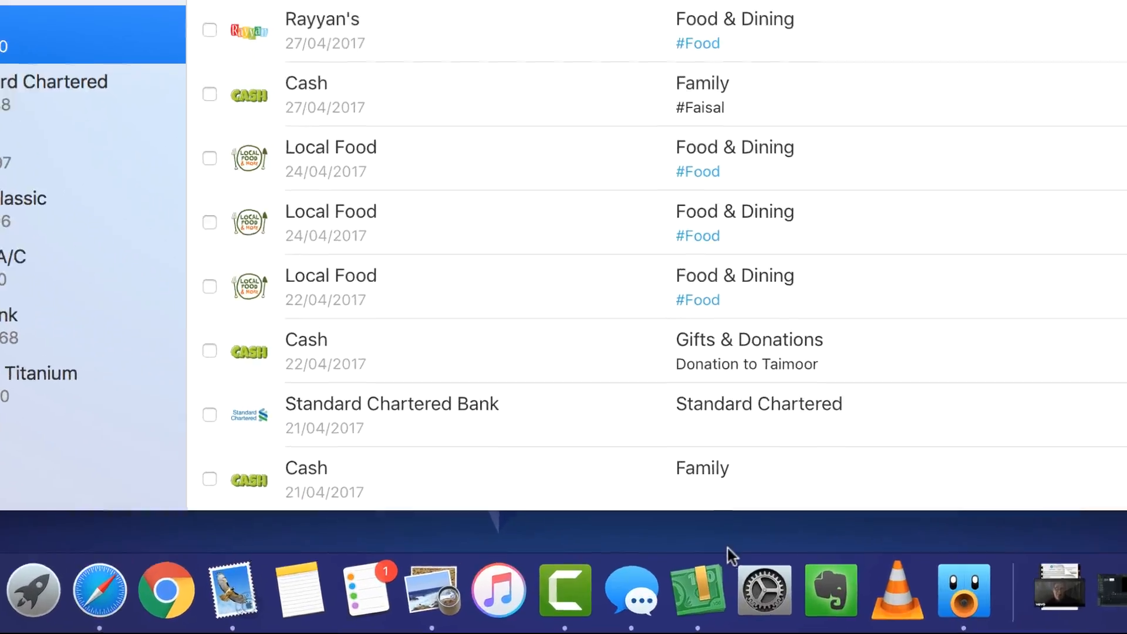
mouse_move(632, 593)
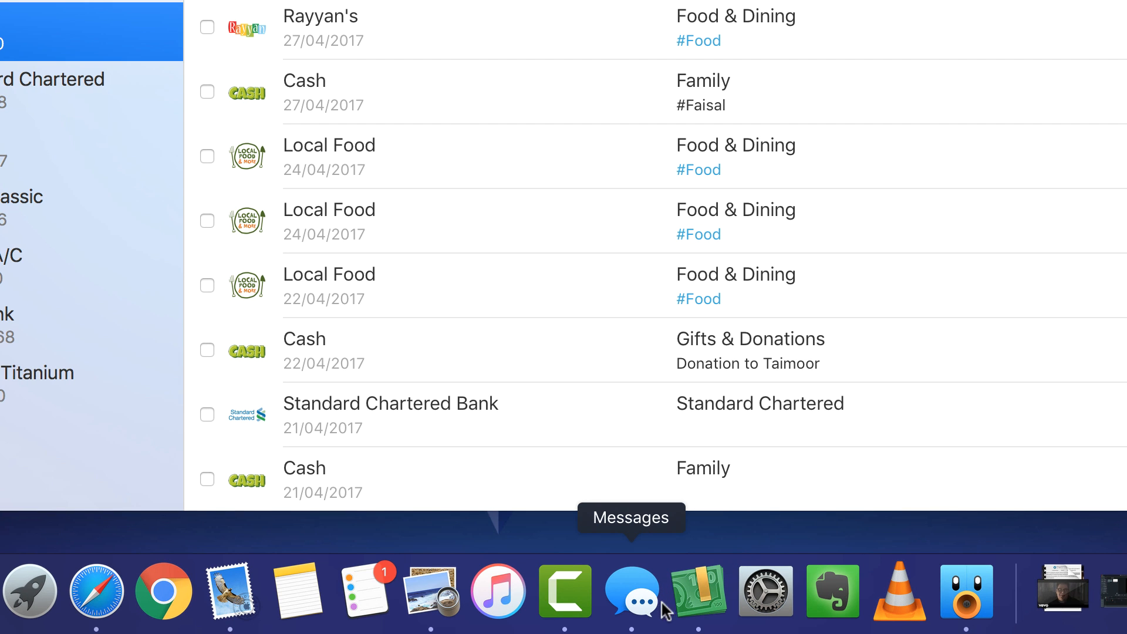
mouse_move(696, 591)
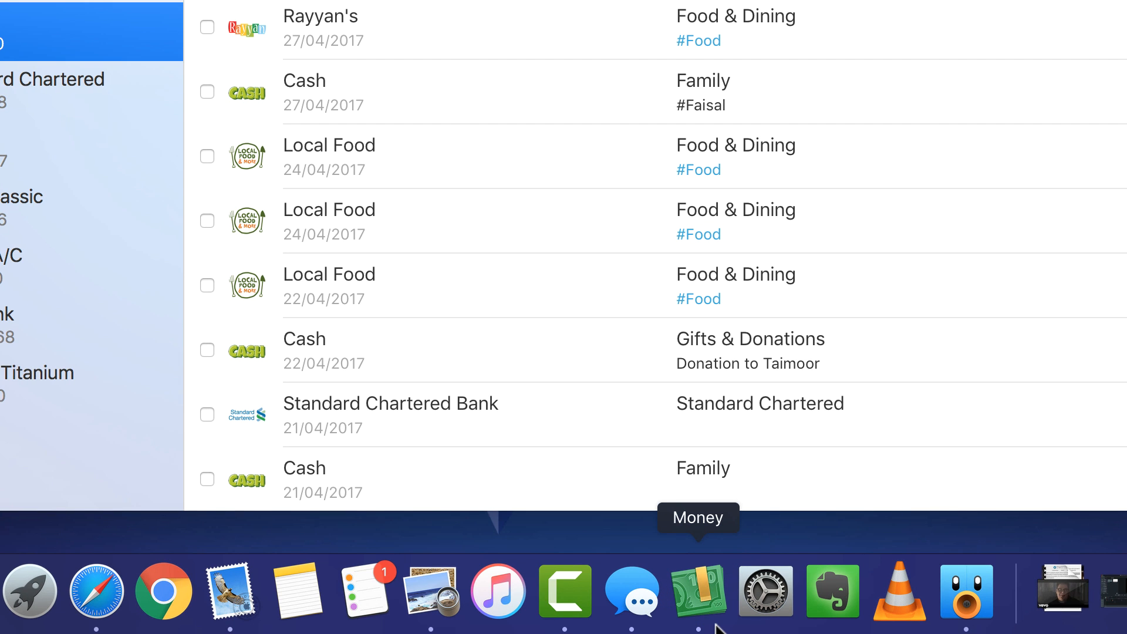
- Bring Money back in front from the Dock, showing the Cash account's transactions
left_click(697, 591)
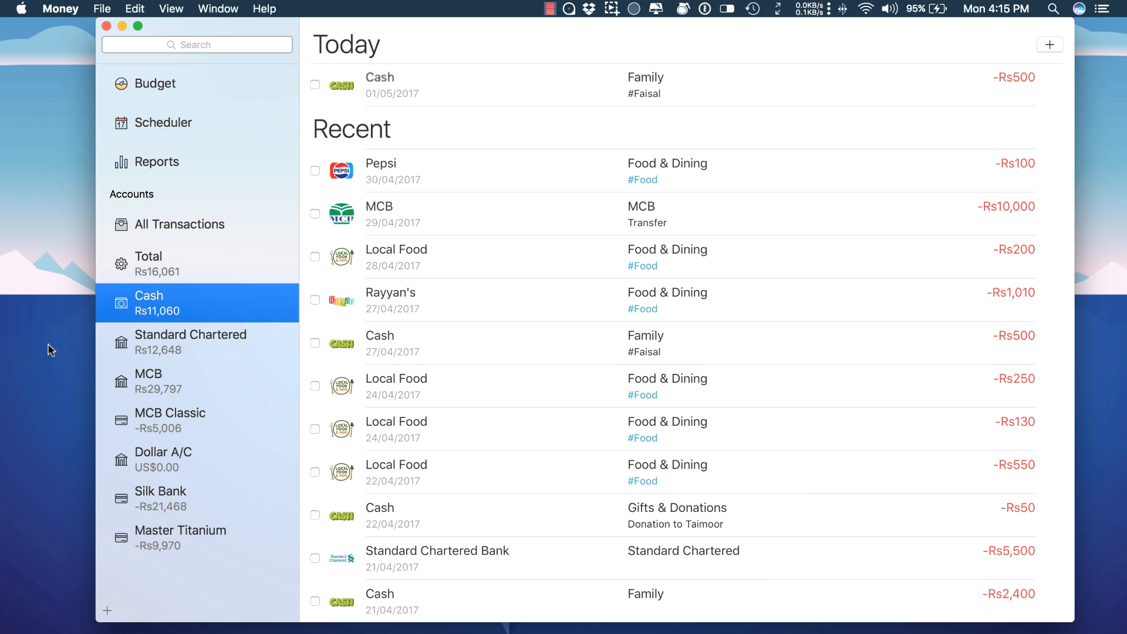
mouse_move(108, 613)
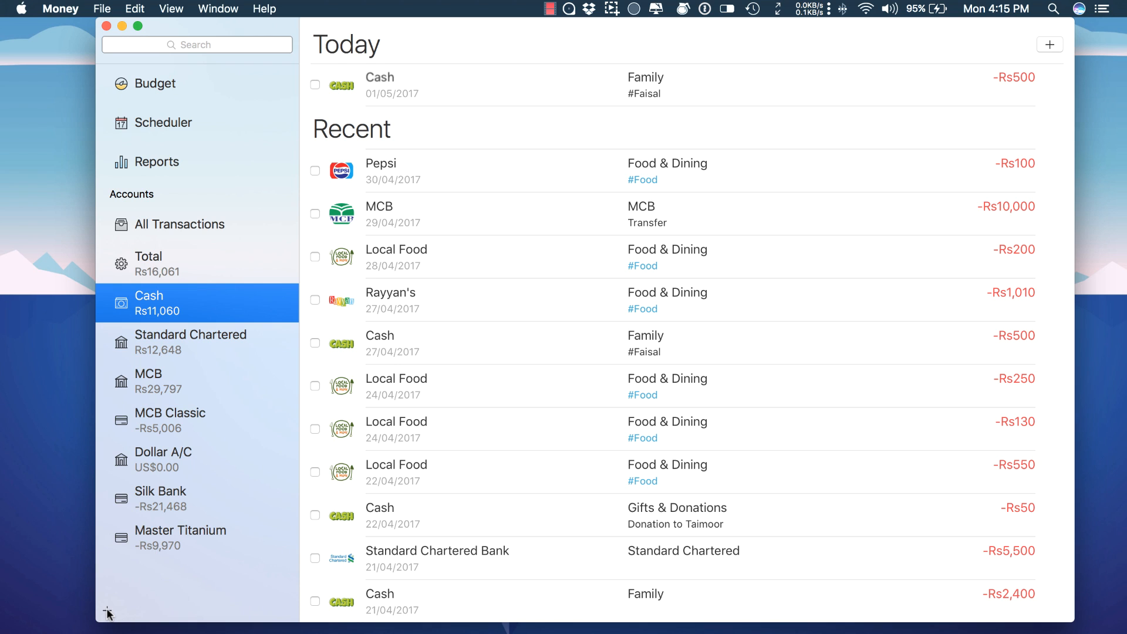
- Add a new bank account named Test with a zero balance
left_click(107, 612)
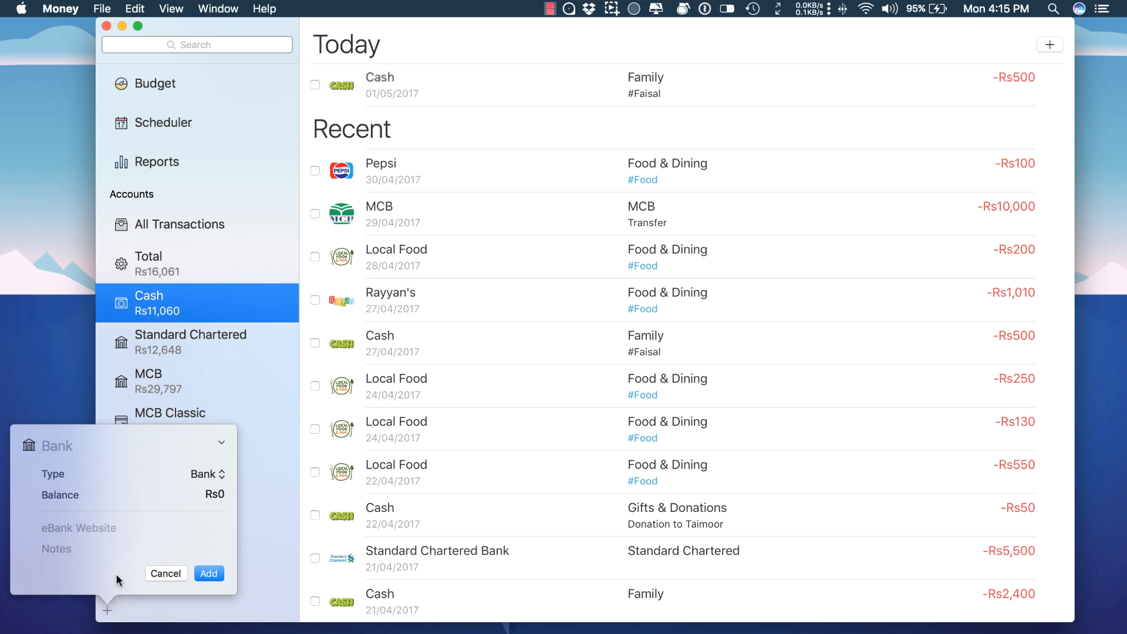
mouse_move(167, 569)
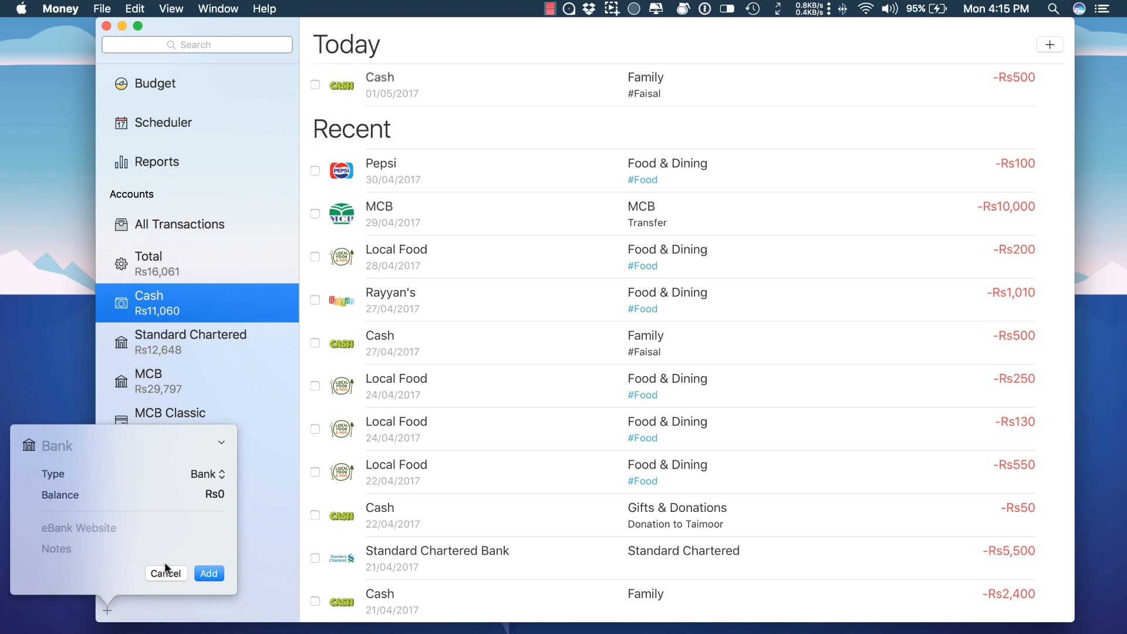
left_click(204, 474)
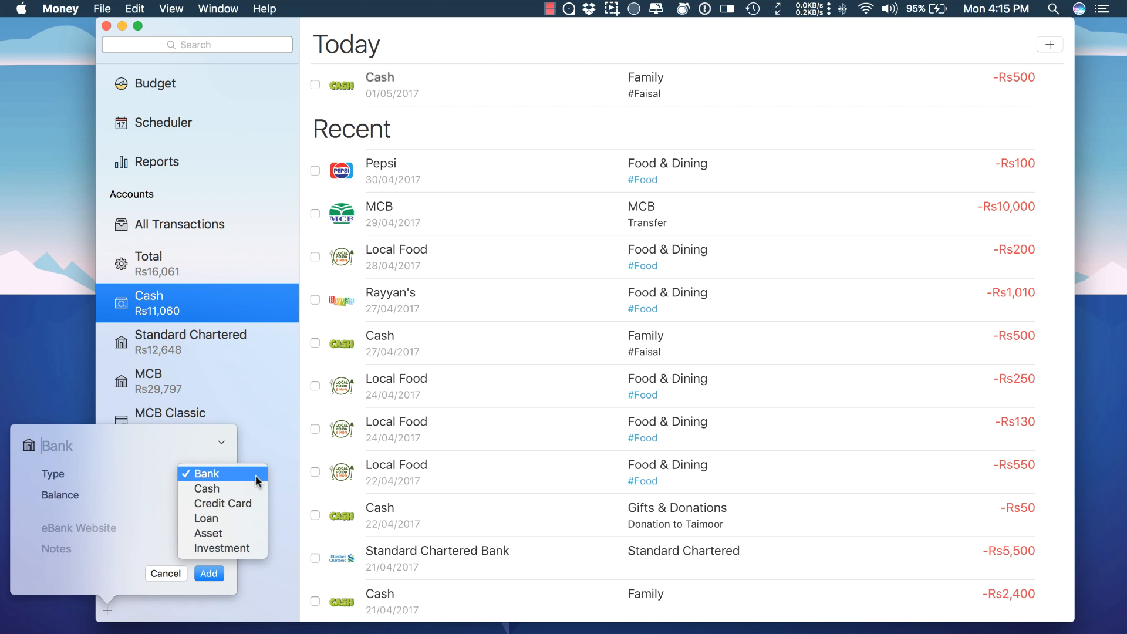
mouse_move(261, 482)
type("This is")
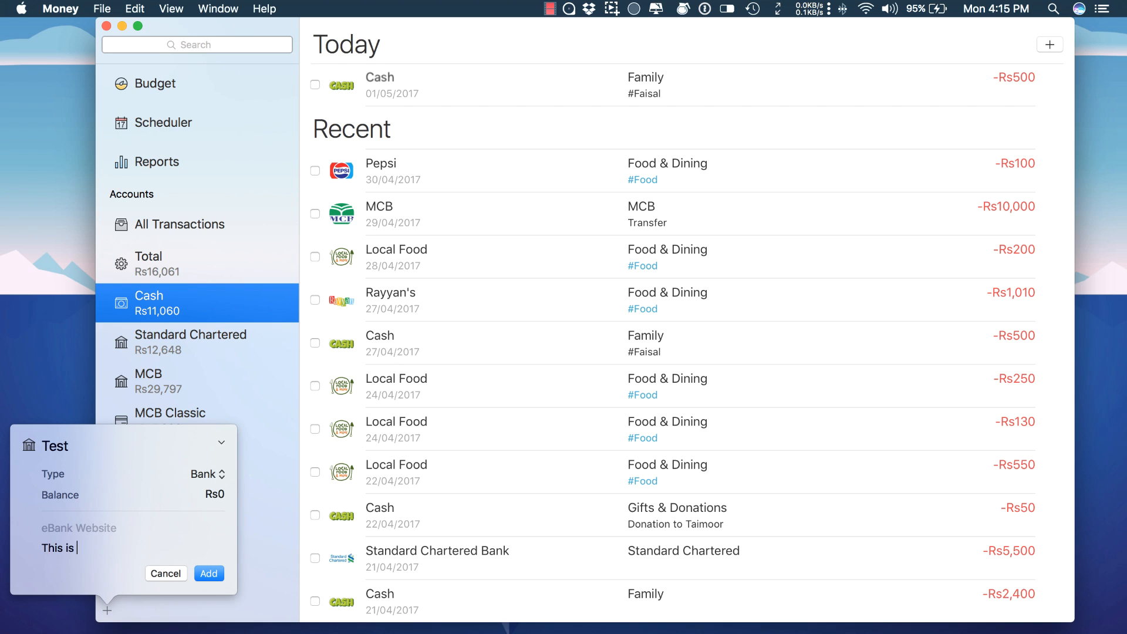
type("a test")
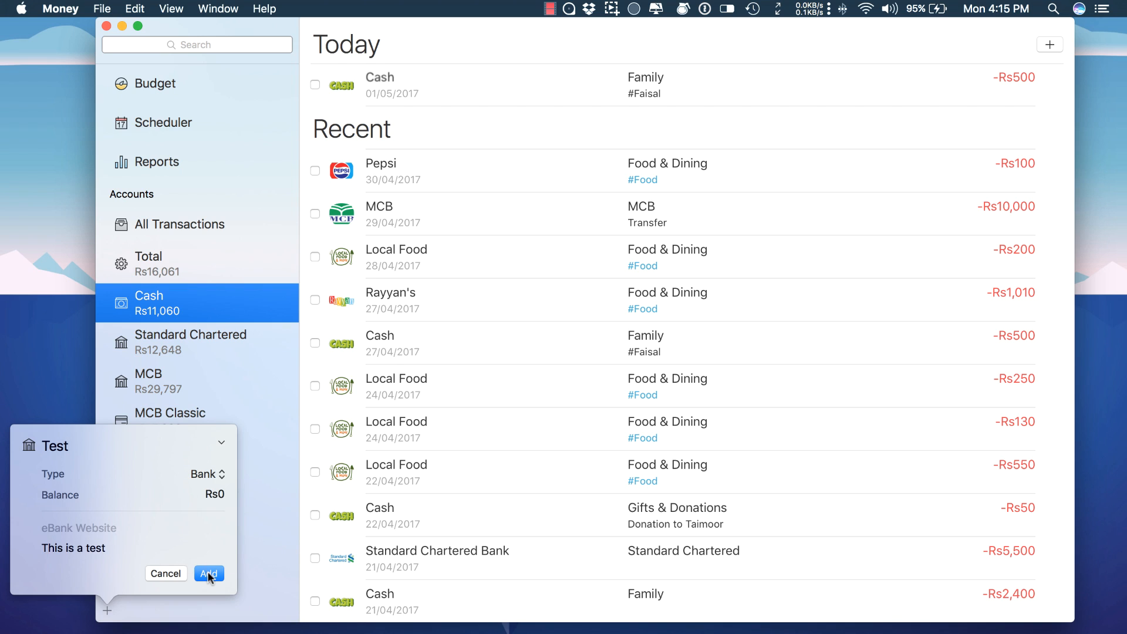
left_click(209, 574)
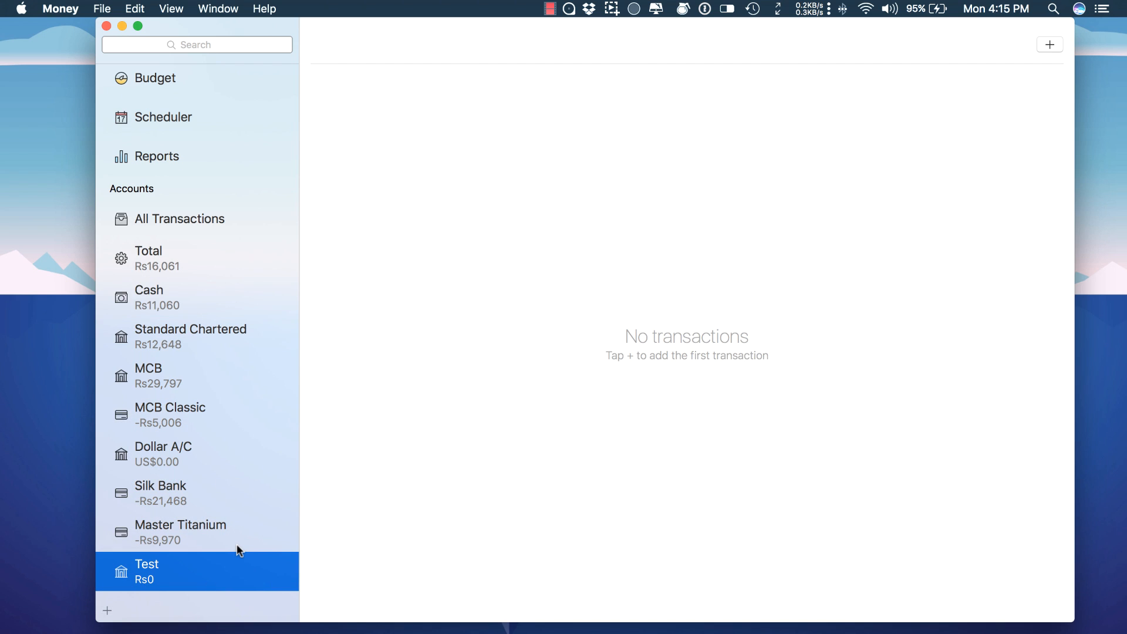
mouse_move(206, 566)
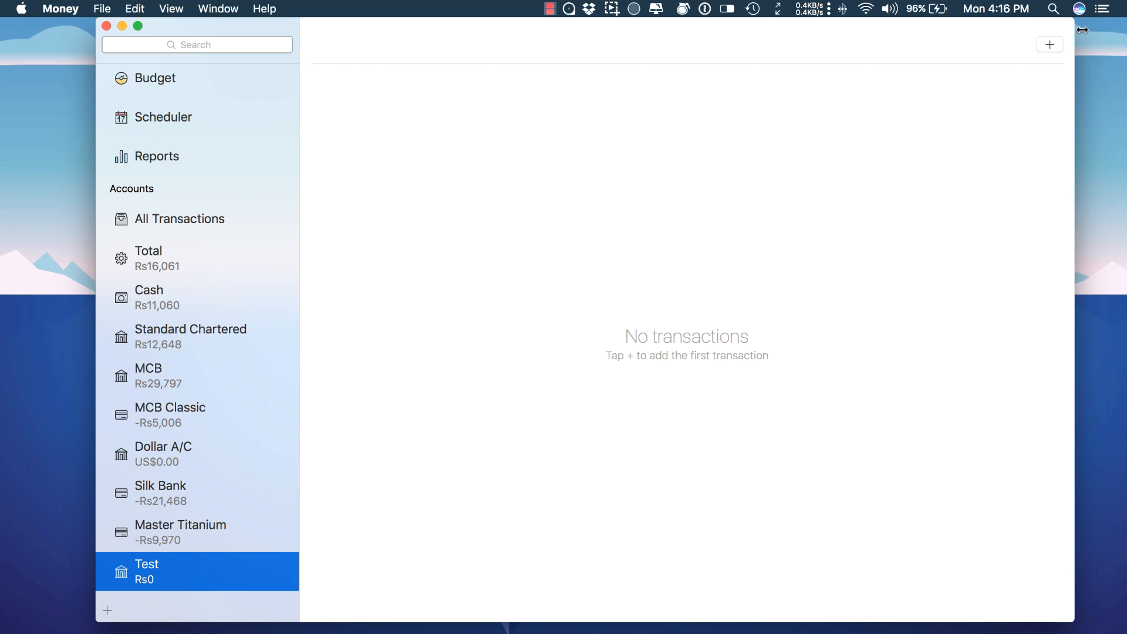
- Add a new Test-account transaction with payee Zong, amount -100 and a phone-bill note
left_click(1049, 43)
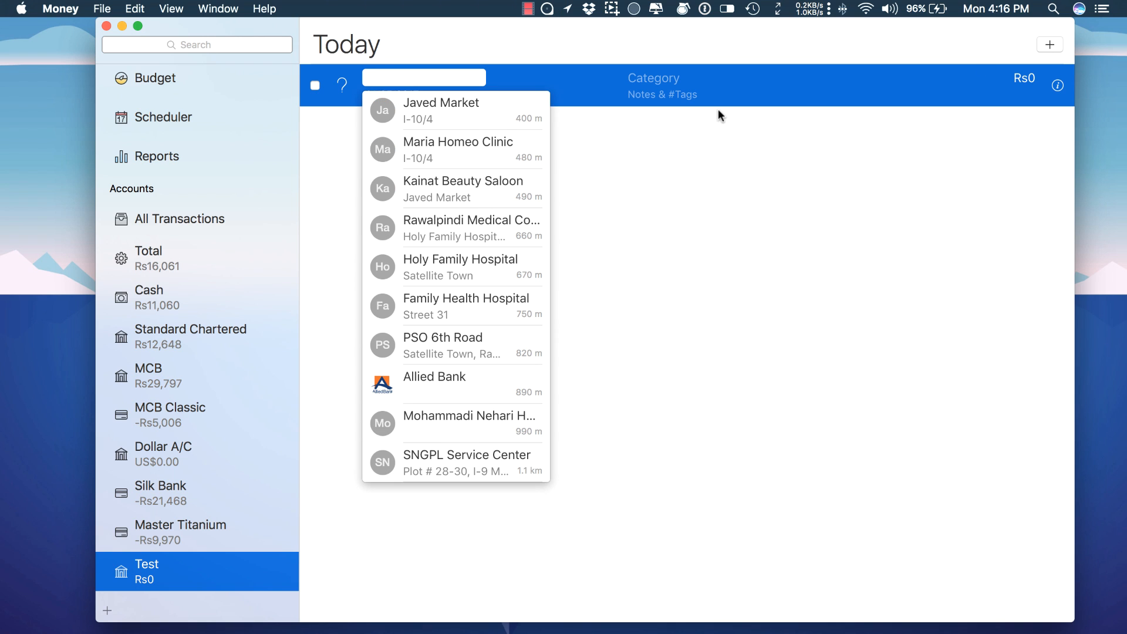
type("Zong")
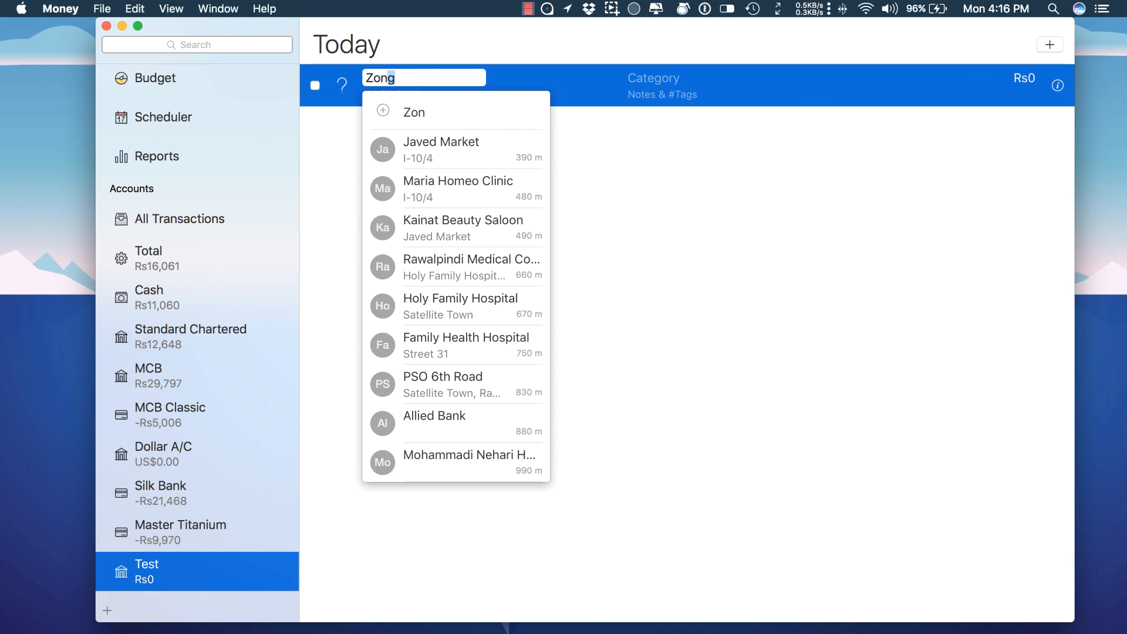
left_click(414, 112)
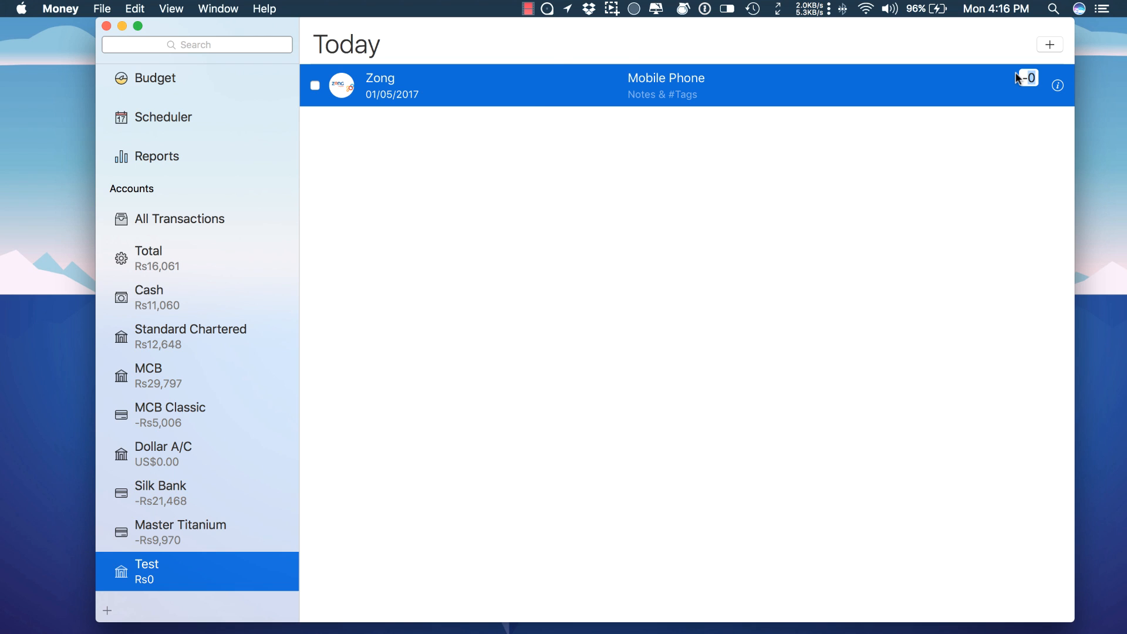
type("-100")
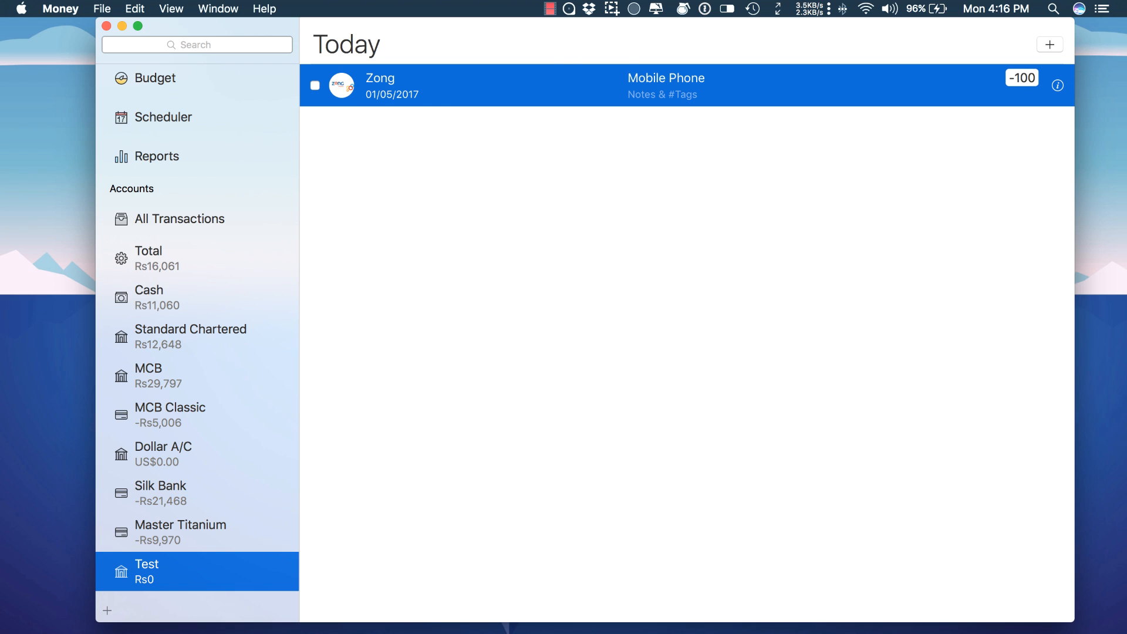
left_click(394, 94)
type("Bill for my phone")
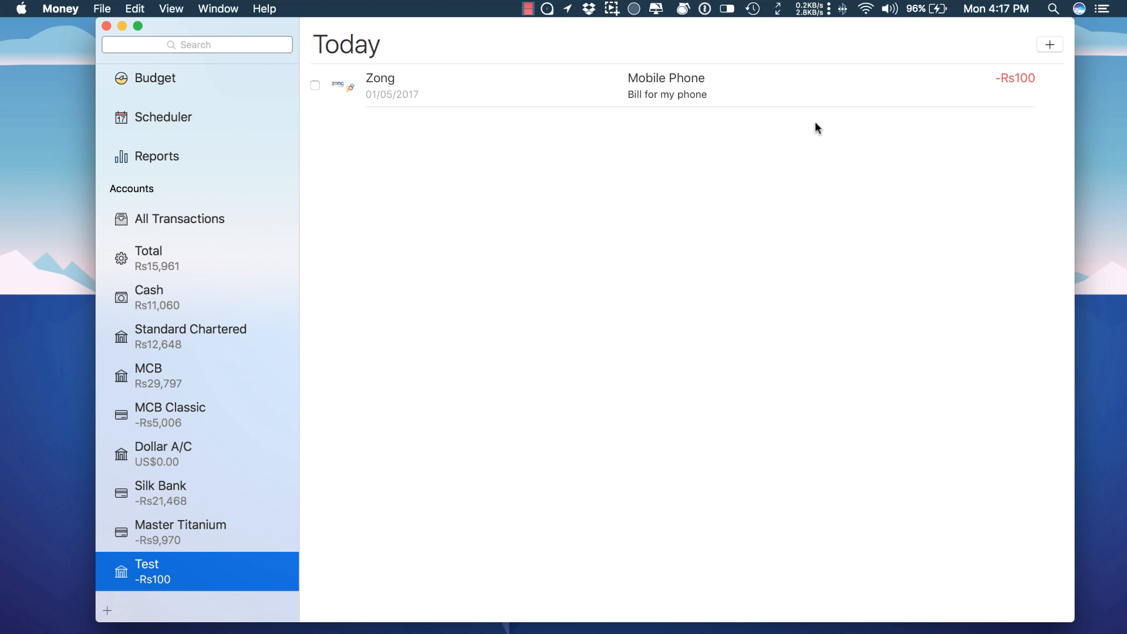
- Open Money's Preferences and look over the Currency and Payees settings
left_click(60, 8)
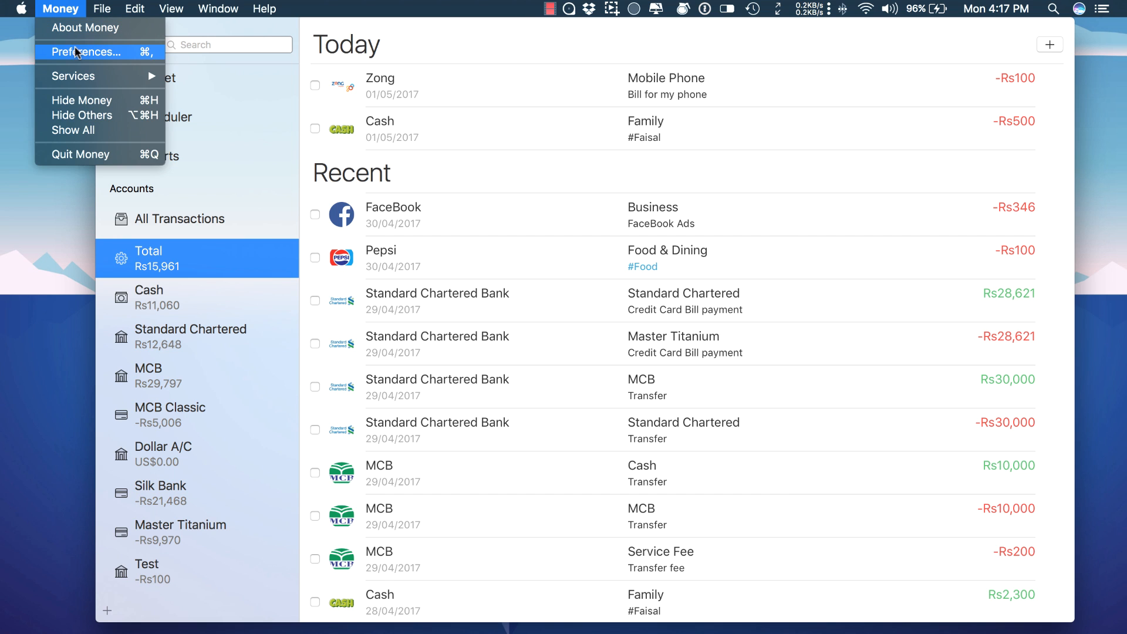
left_click(86, 51)
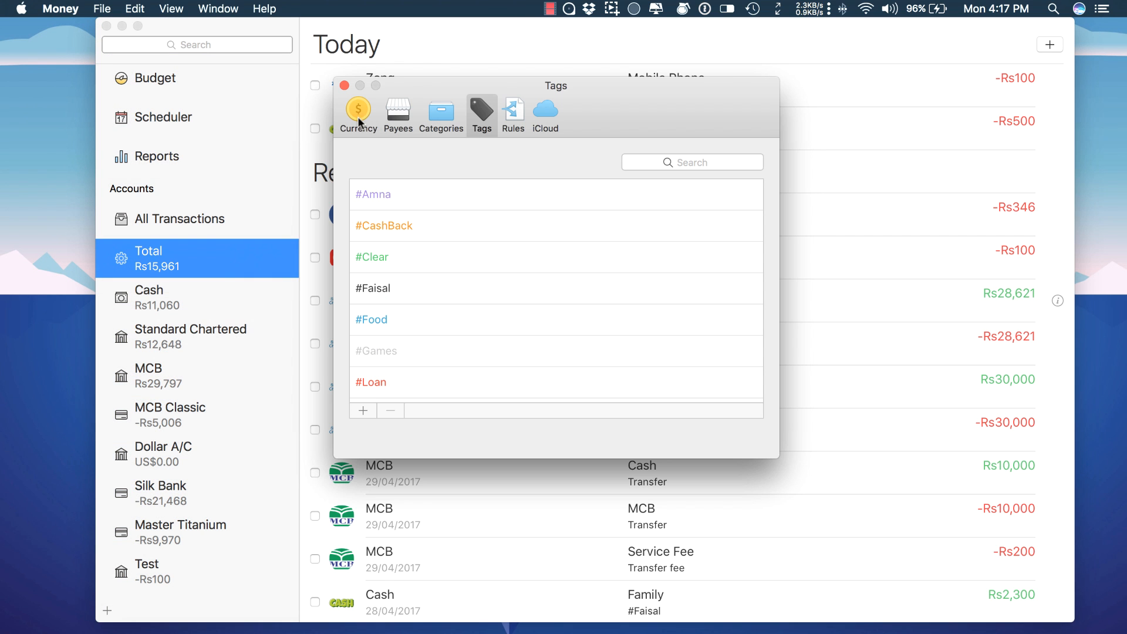
left_click(357, 115)
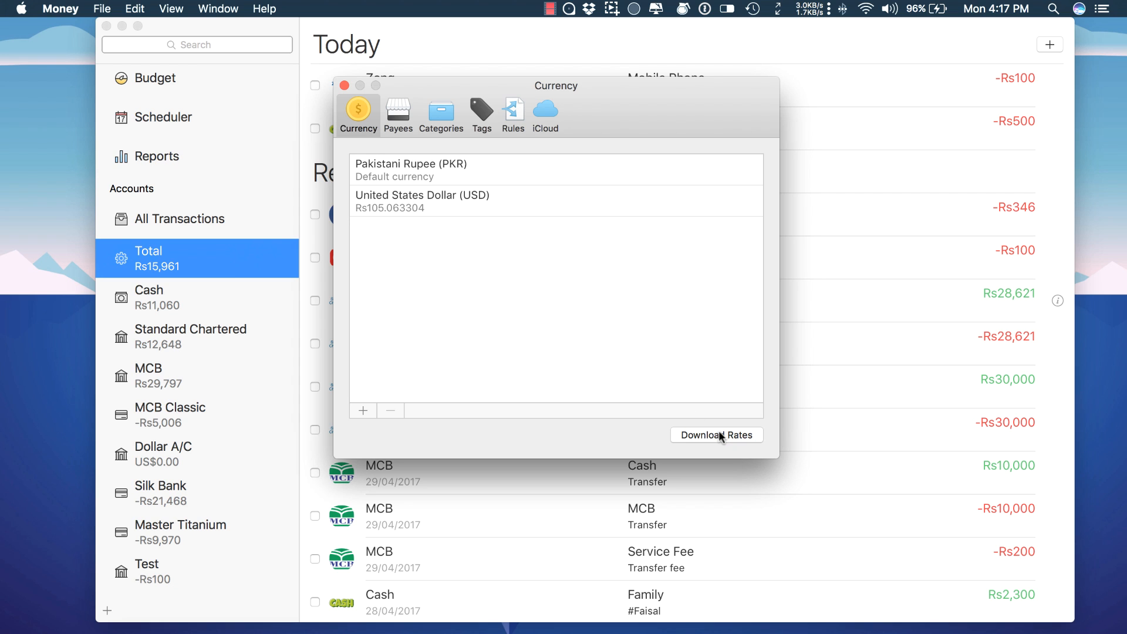
mouse_move(399, 115)
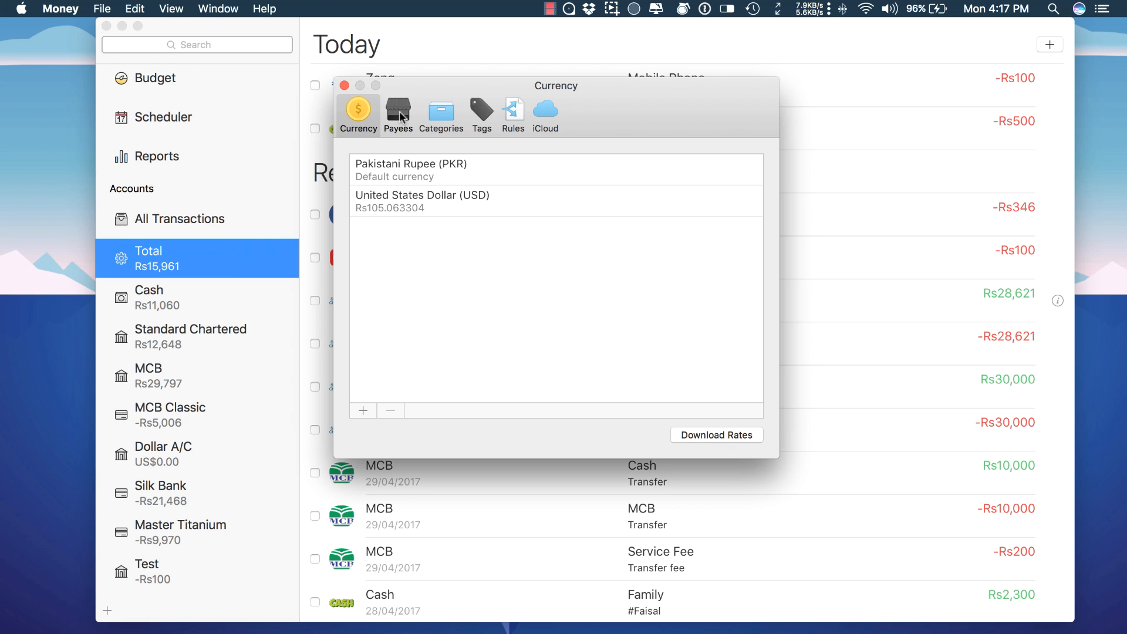
left_click(398, 115)
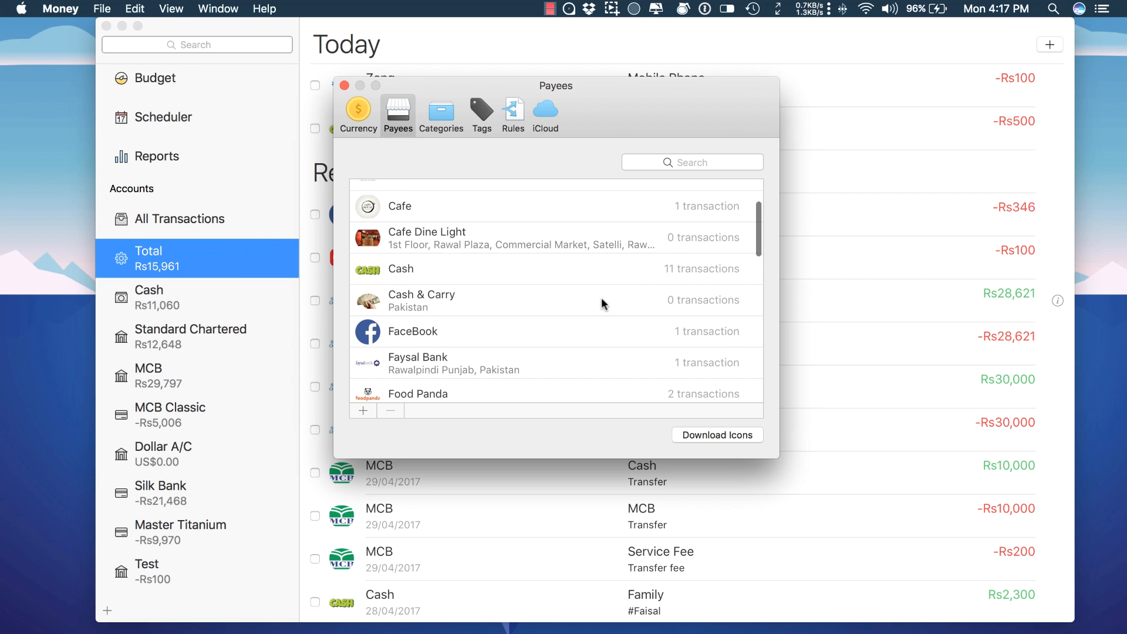
- Browse the Categories, Tags, Rules and iCloud sync preference panes
left_click(440, 115)
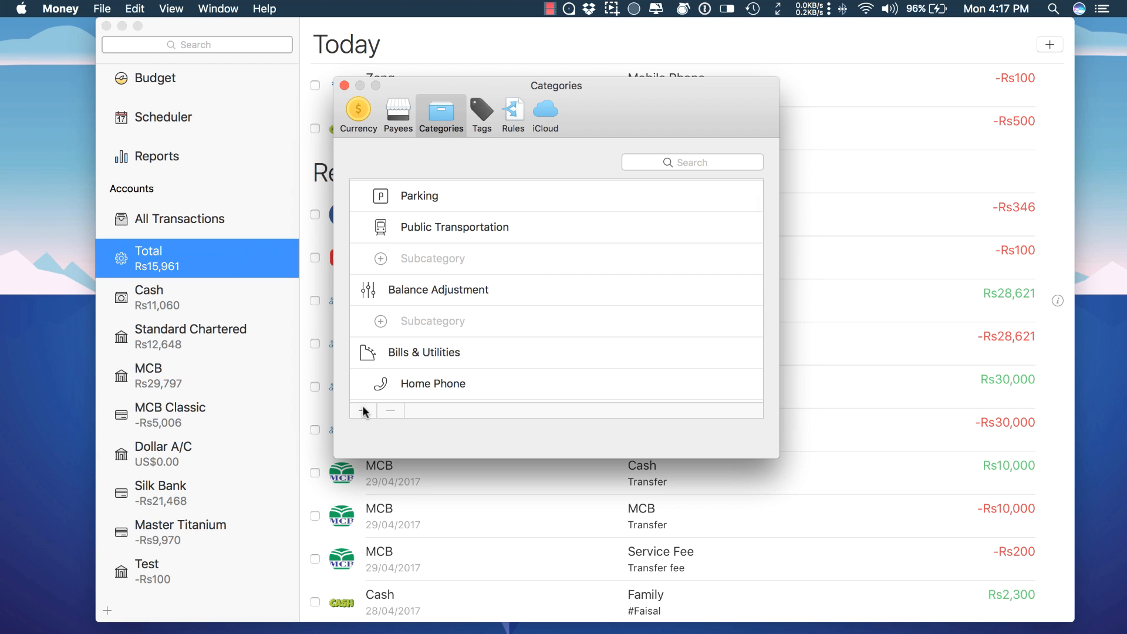
left_click(481, 115)
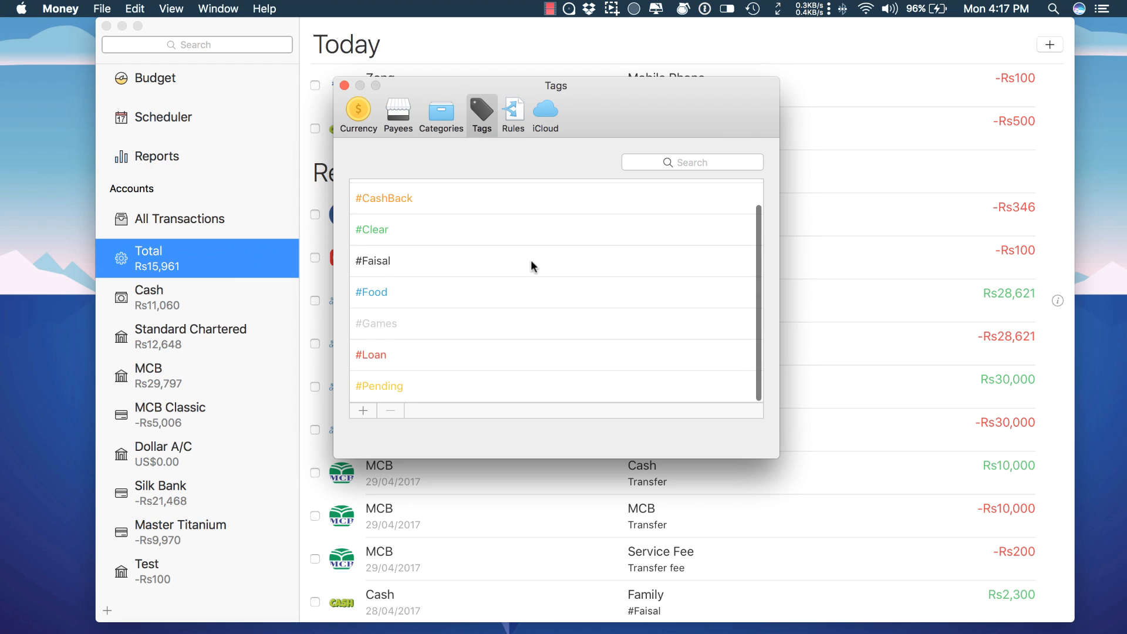
left_click(513, 112)
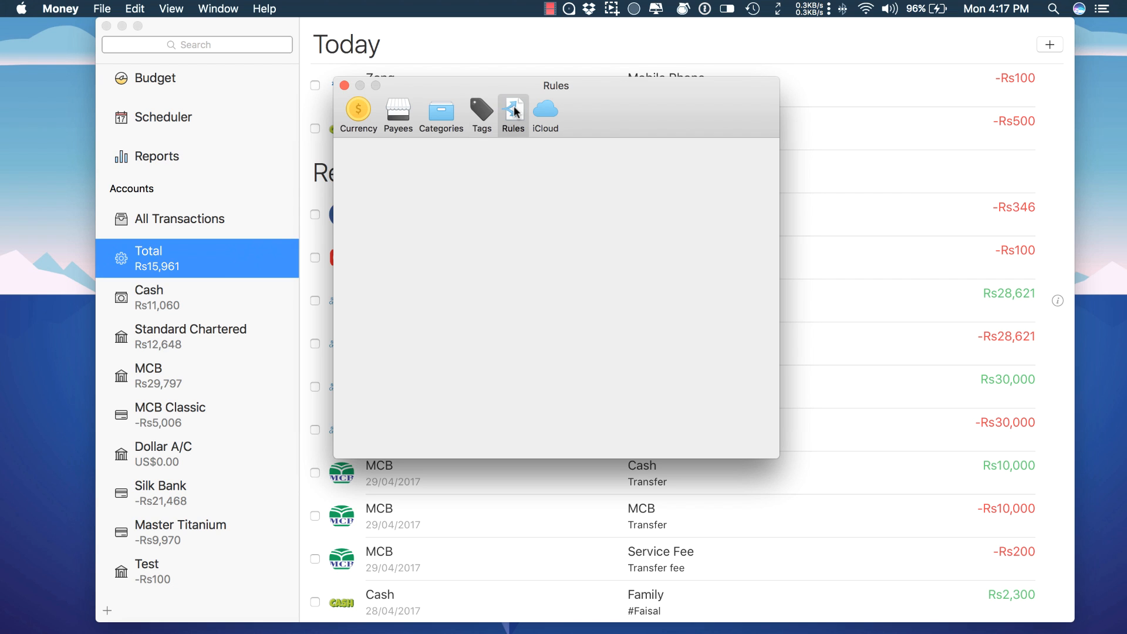
left_click(545, 115)
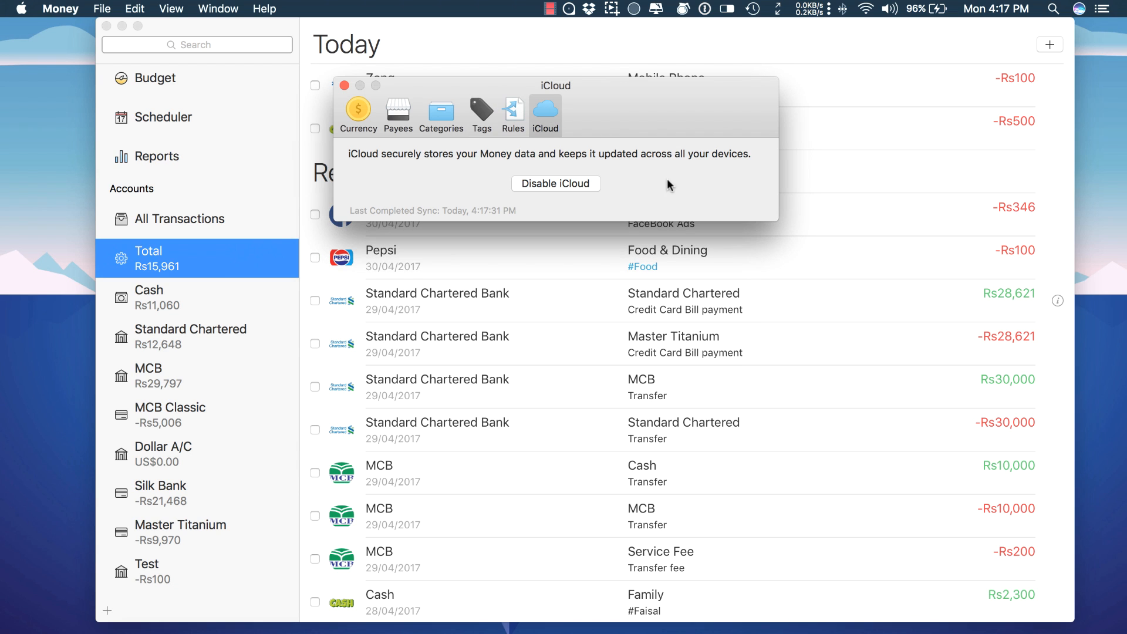
mouse_move(411, 178)
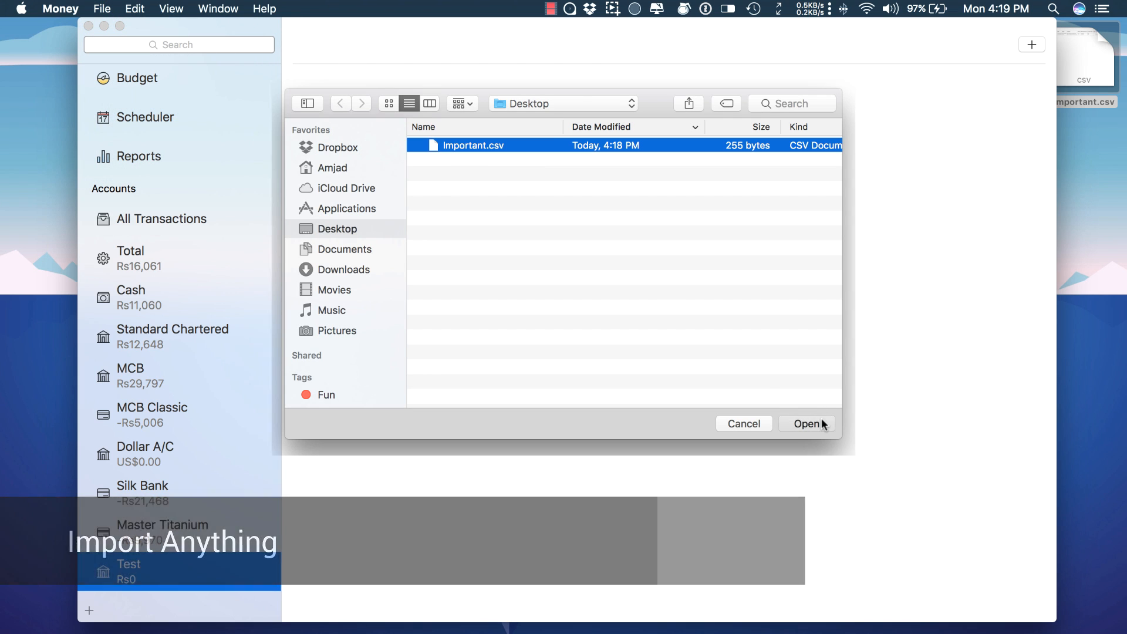
- Import the two transactions from Important.csv on the Desktop into the Test account
left_click(806, 424)
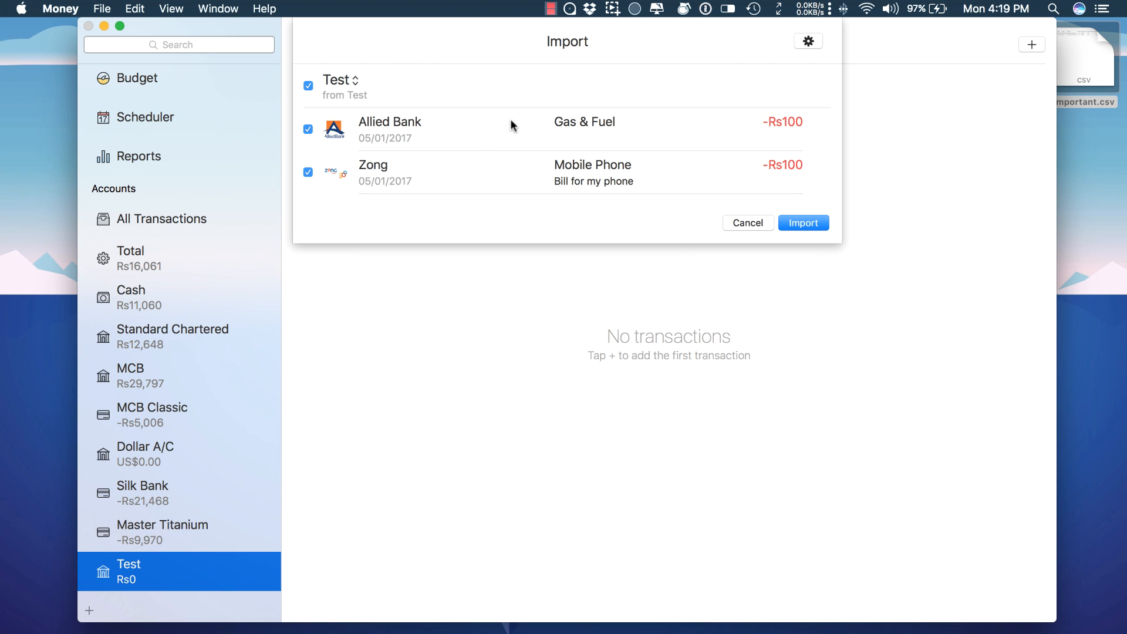
mouse_move(803, 223)
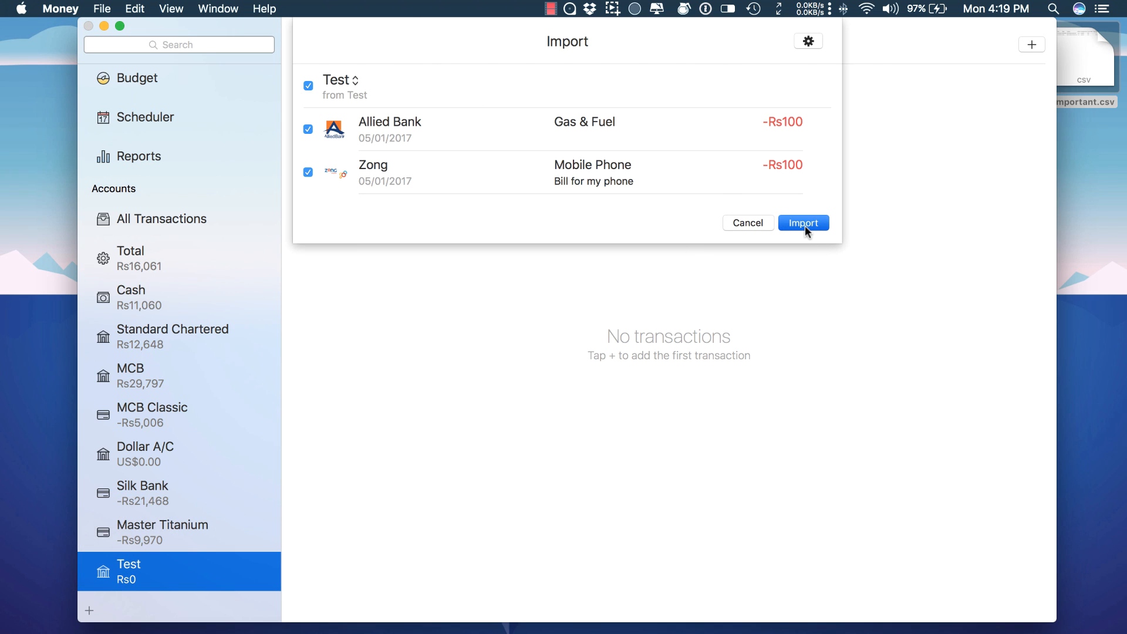
left_click(803, 223)
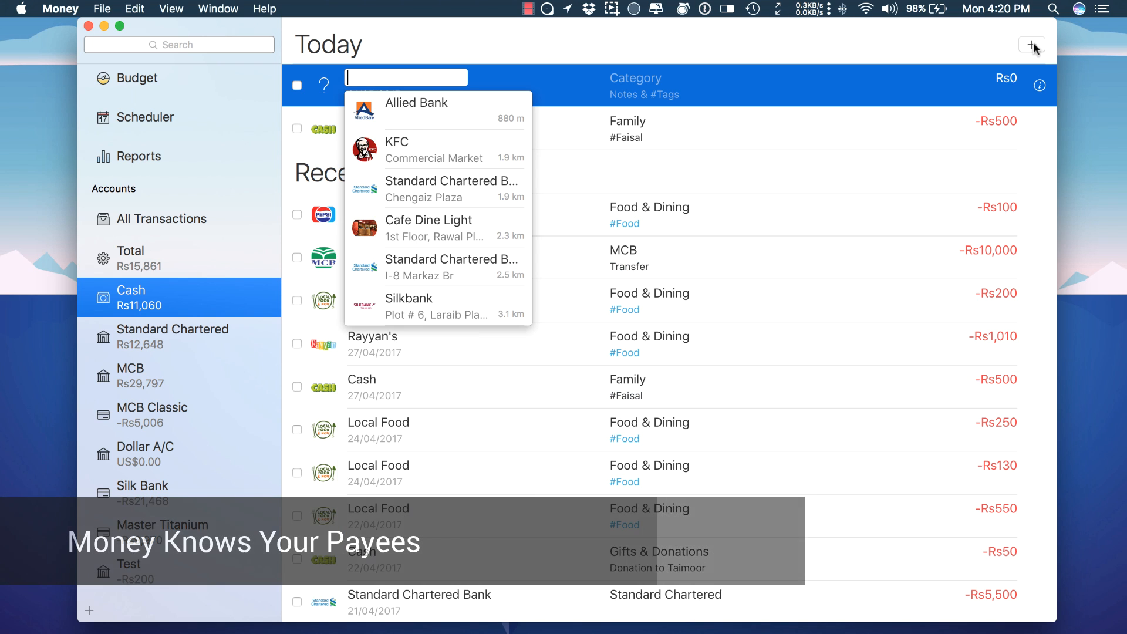
- Enter a Cash & Carry expense of 1 with the note 'really quick' and save it
type("Cash & Carry")
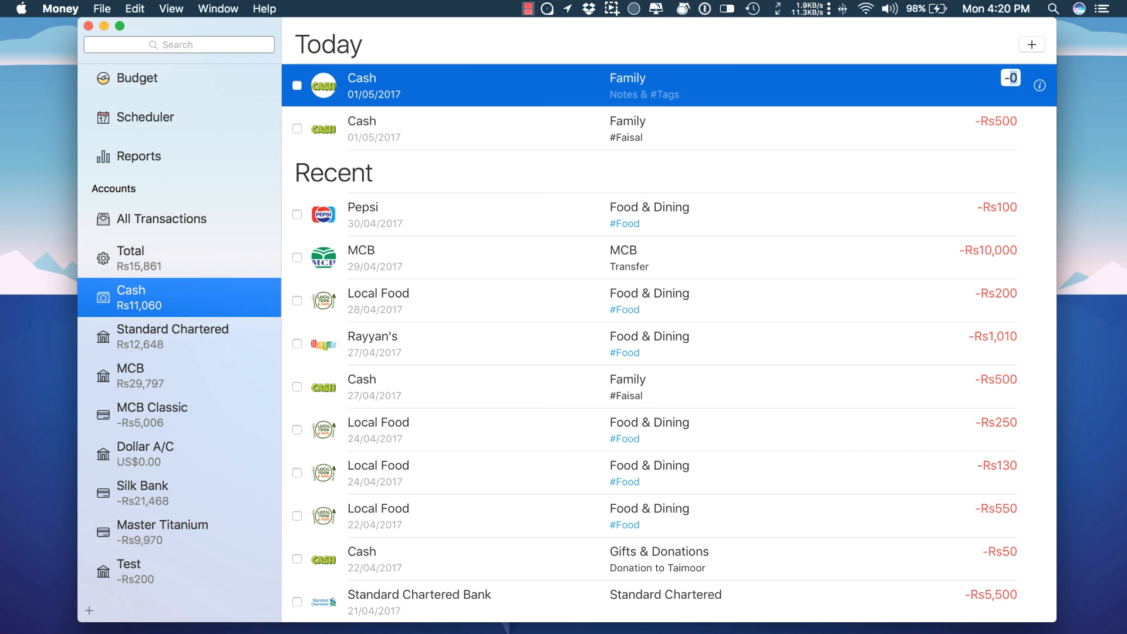
type("1")
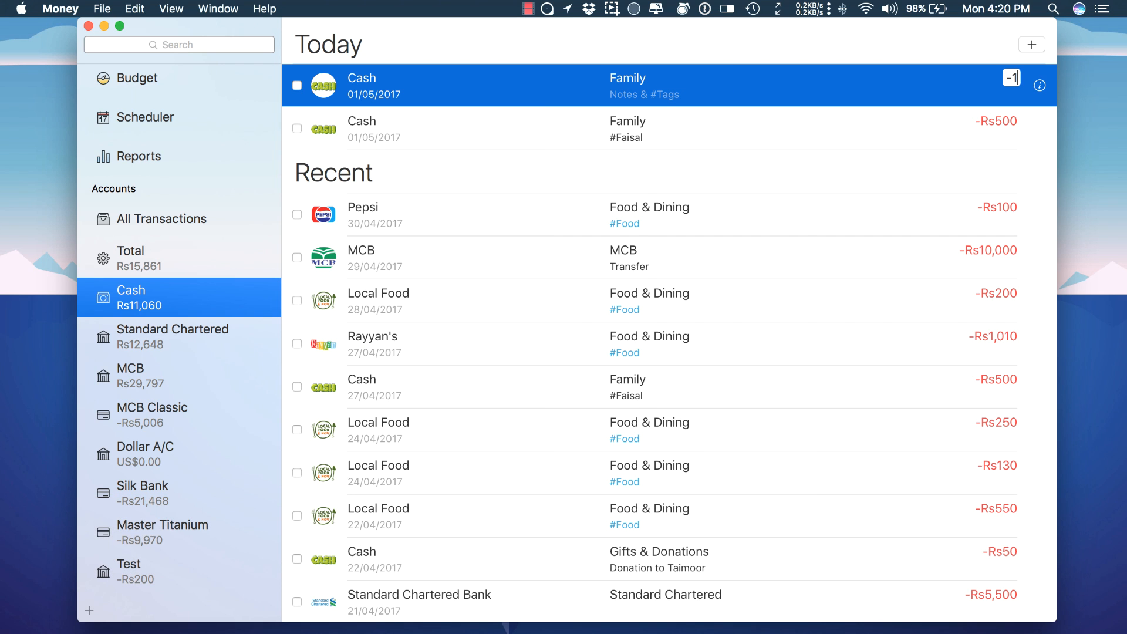
left_click(374, 94)
type("This was")
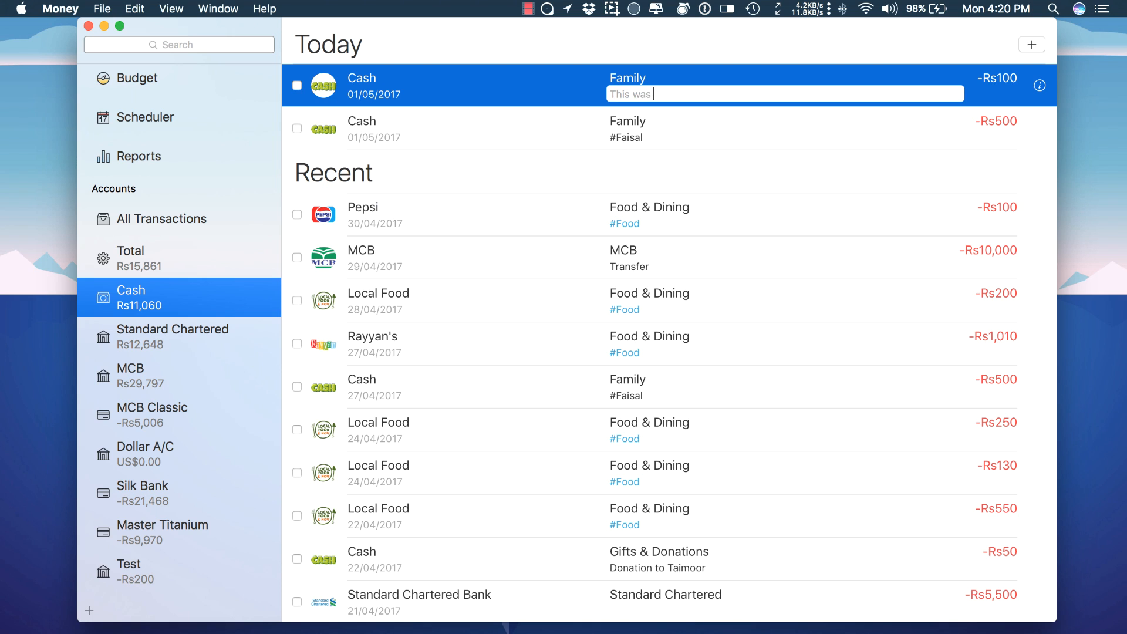
type("really quick")
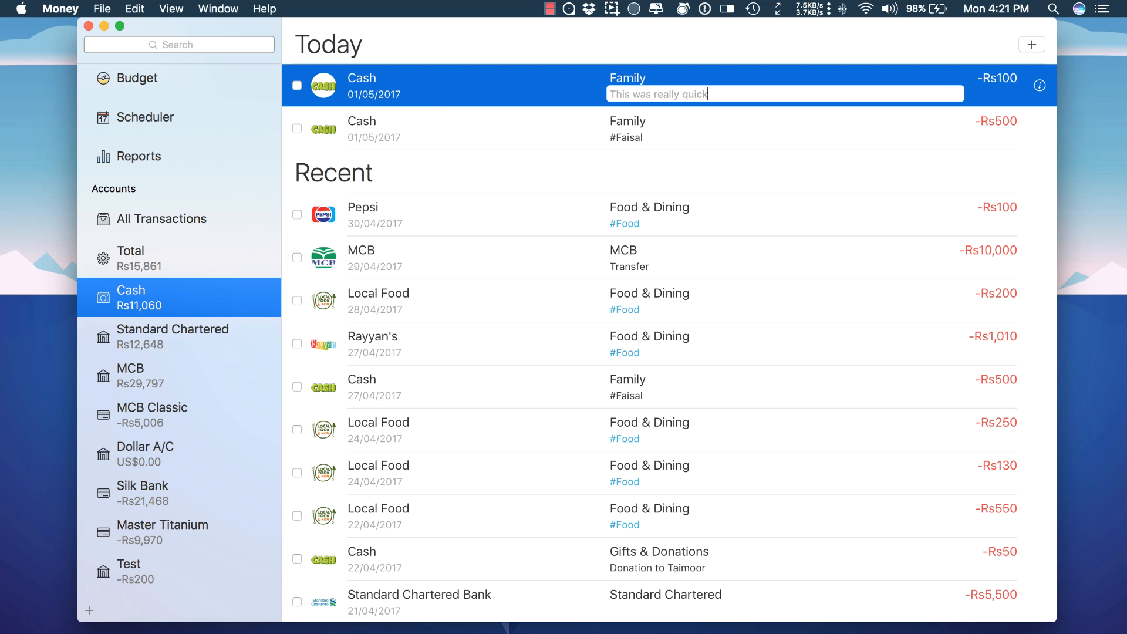
left_click(146, 117)
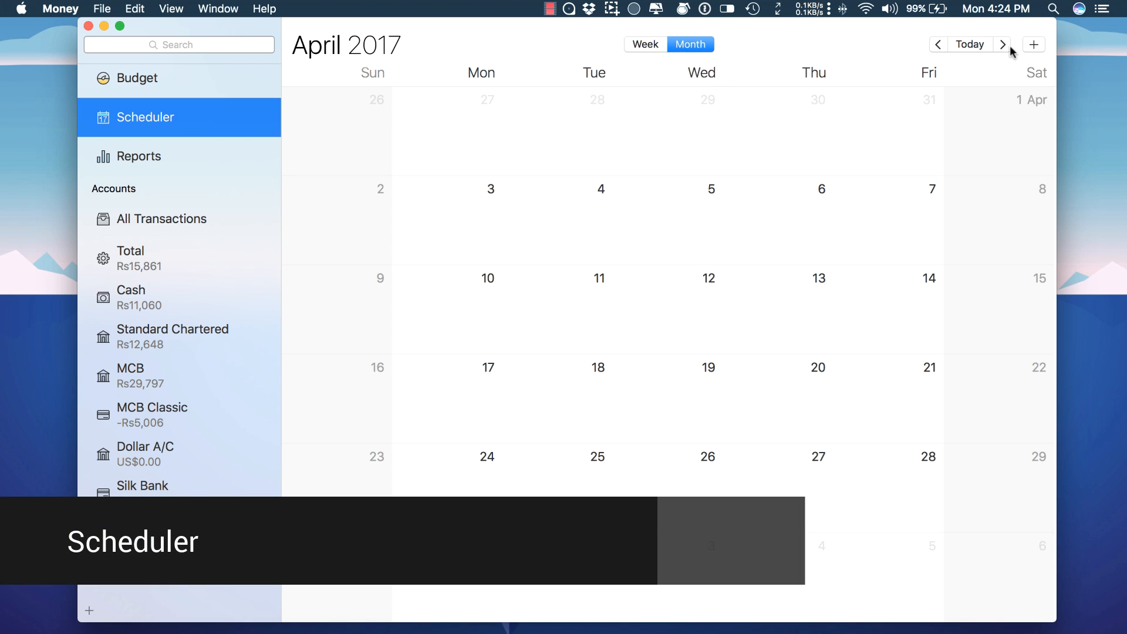
- In the May 2017 scheduler, set up the Rs6,840 PTCL bill on 20 May with its account and view its details
left_click(1004, 43)
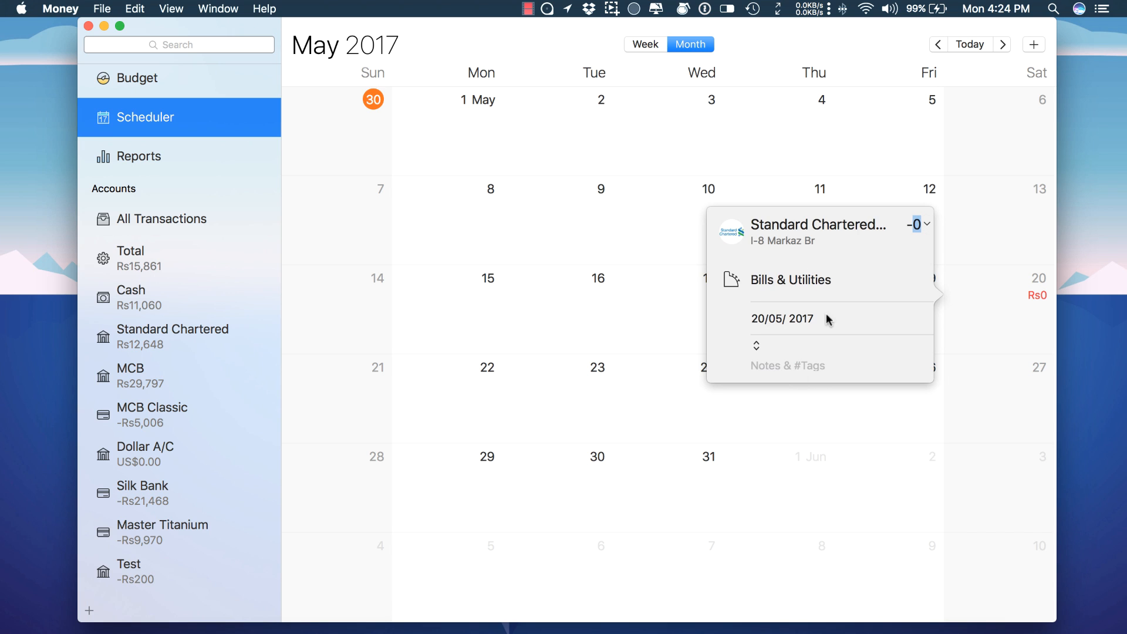
type("6,84")
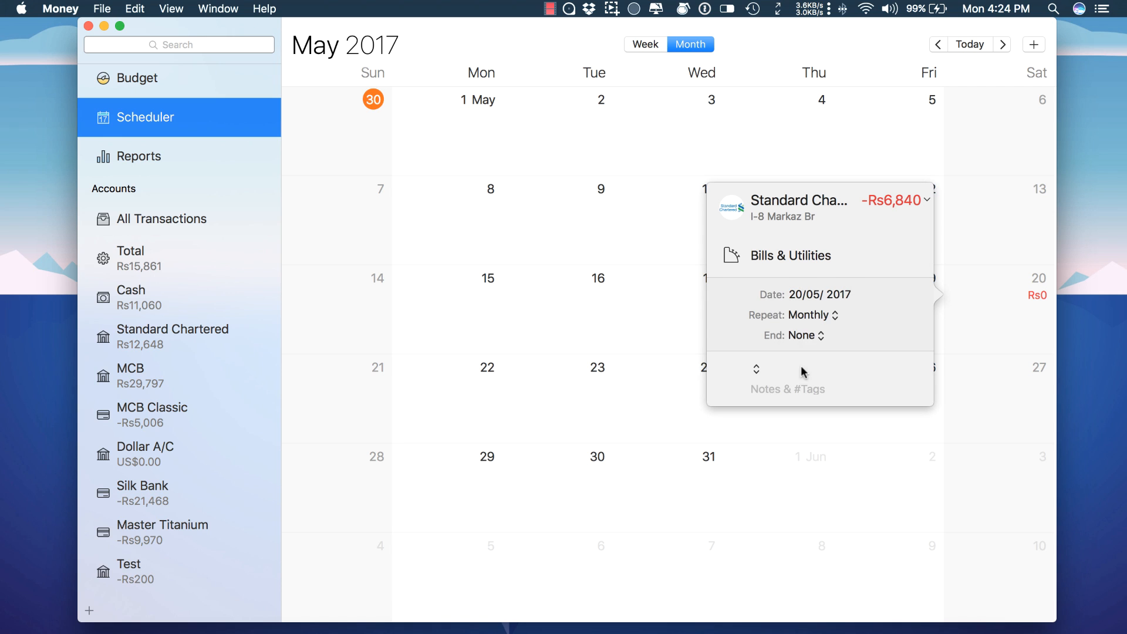
left_click(756, 369)
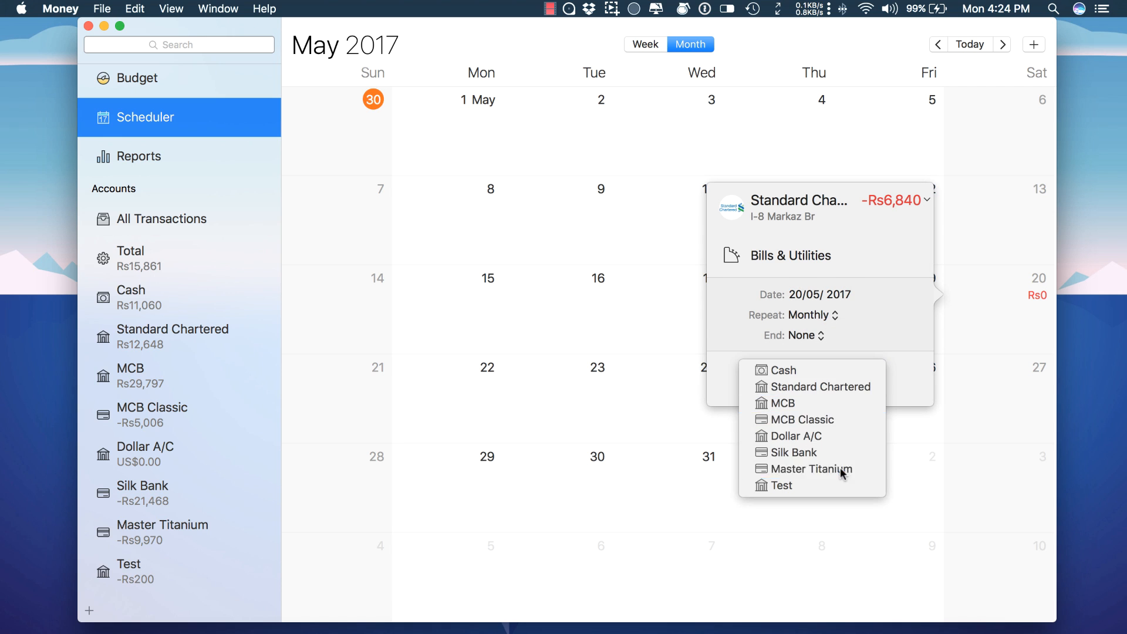
left_click(812, 468)
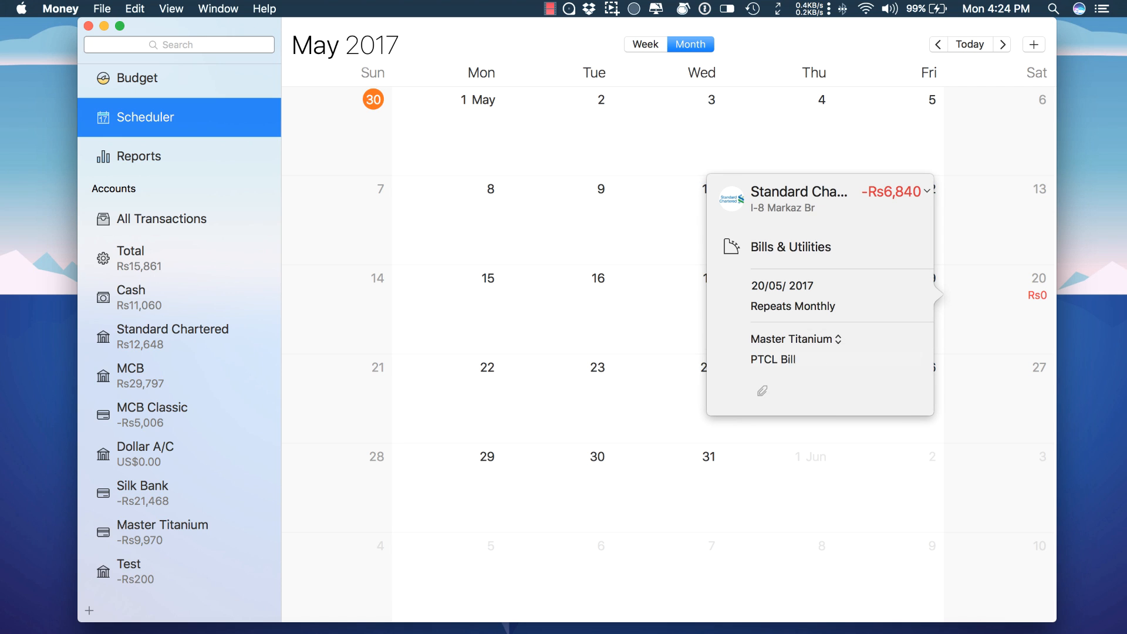
- Show the recurring payments in week view, then switch to the Budget overview
left_click(645, 44)
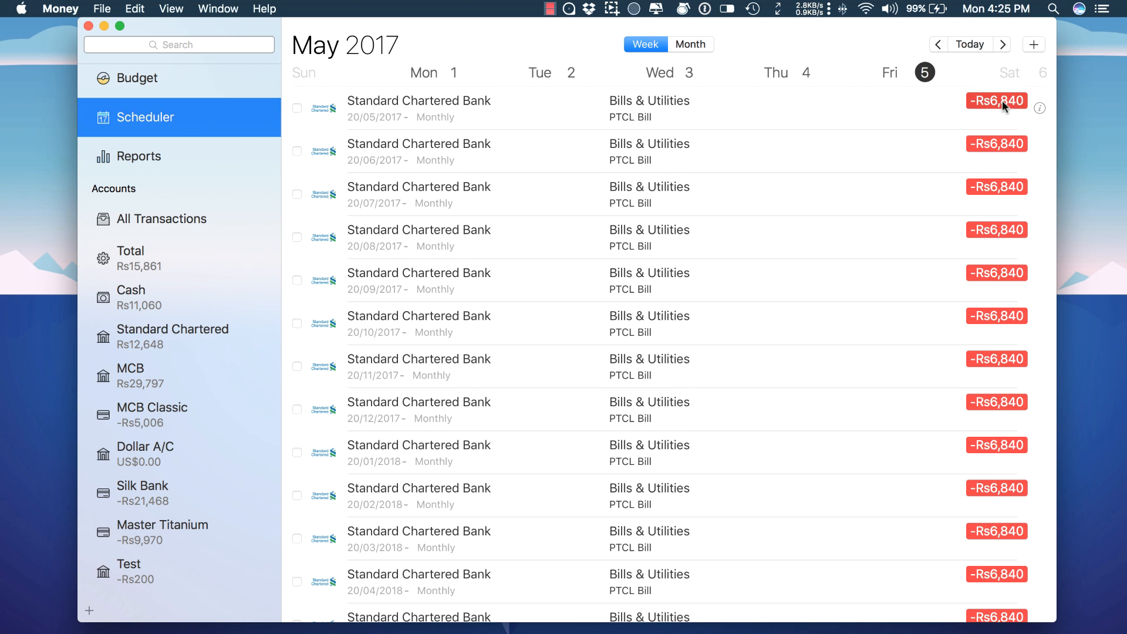
left_click(140, 79)
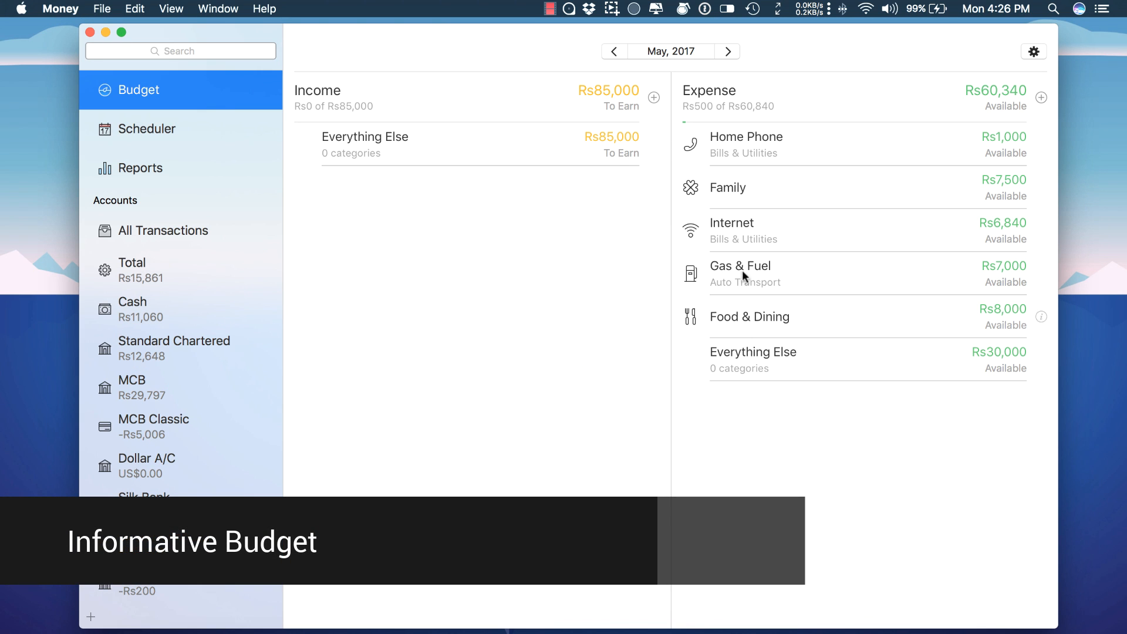
- Step the Budget back to April 2017, showing income and expenses over budget
left_click(613, 50)
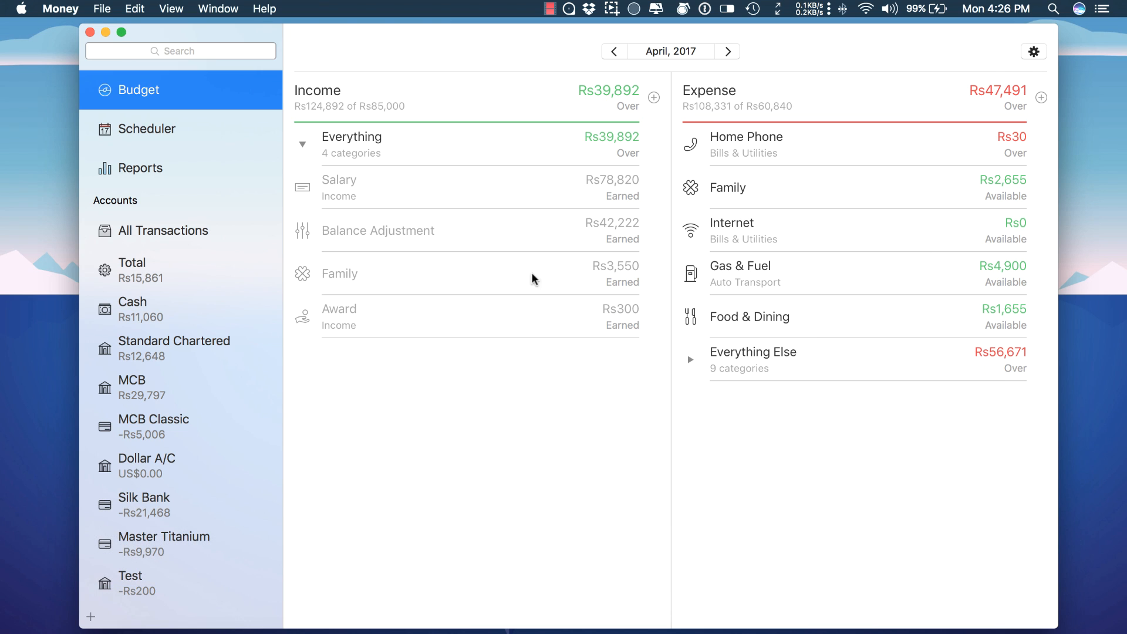
mouse_move(514, 460)
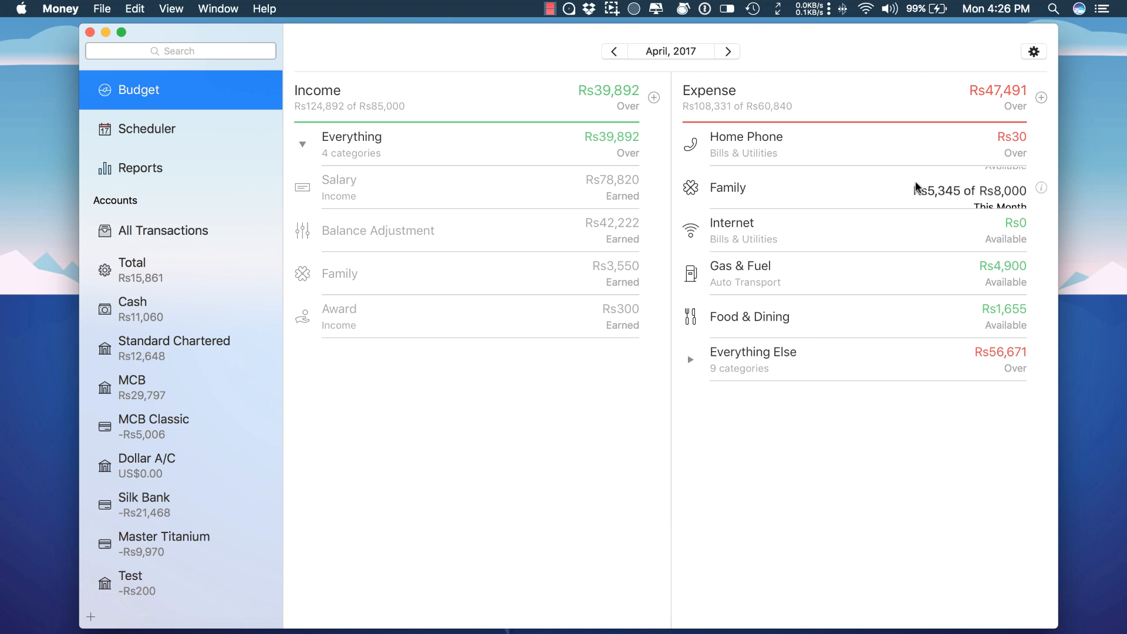
mouse_move(811, 254)
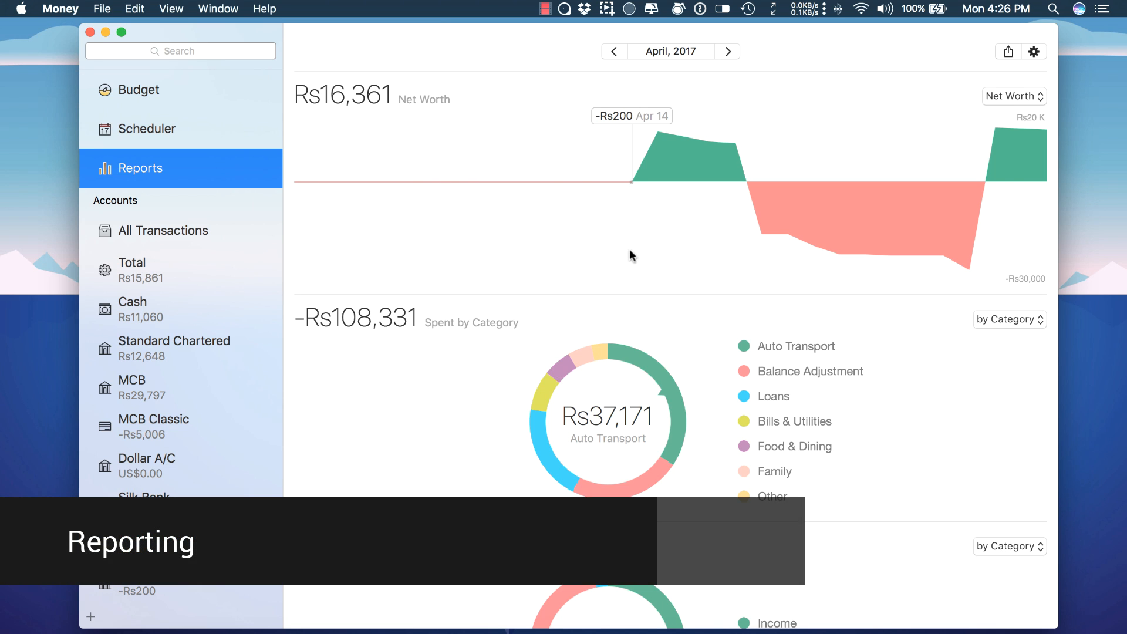
- Scroll the April reports and regroup the Spent chart from by Category to by Date
scroll("down", 3)
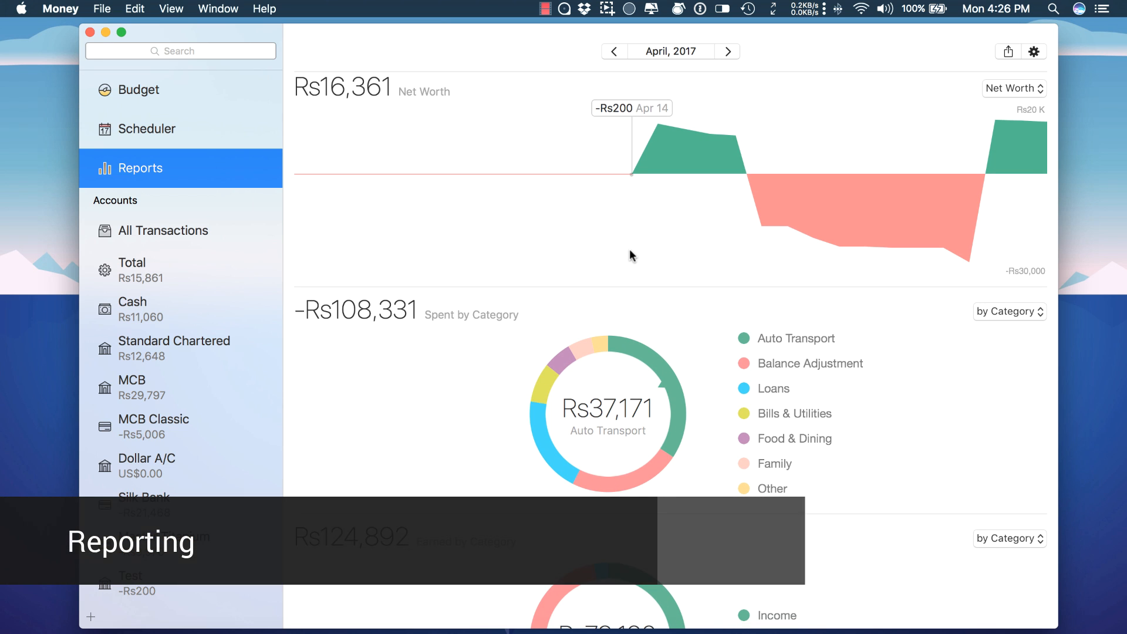
scroll("down", 3)
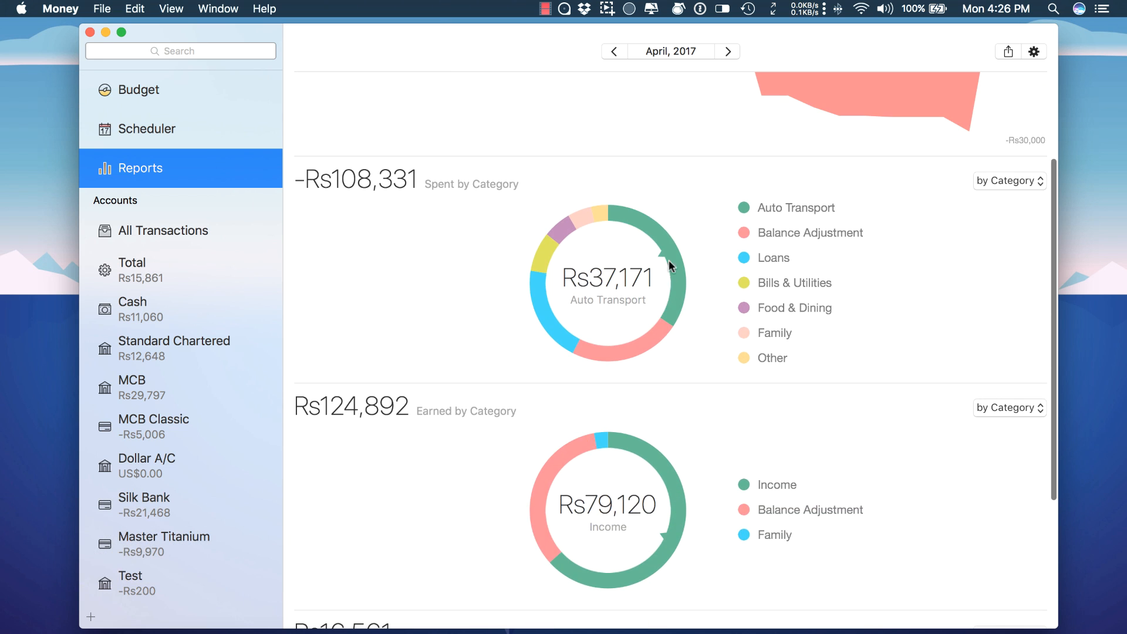
mouse_move(794, 282)
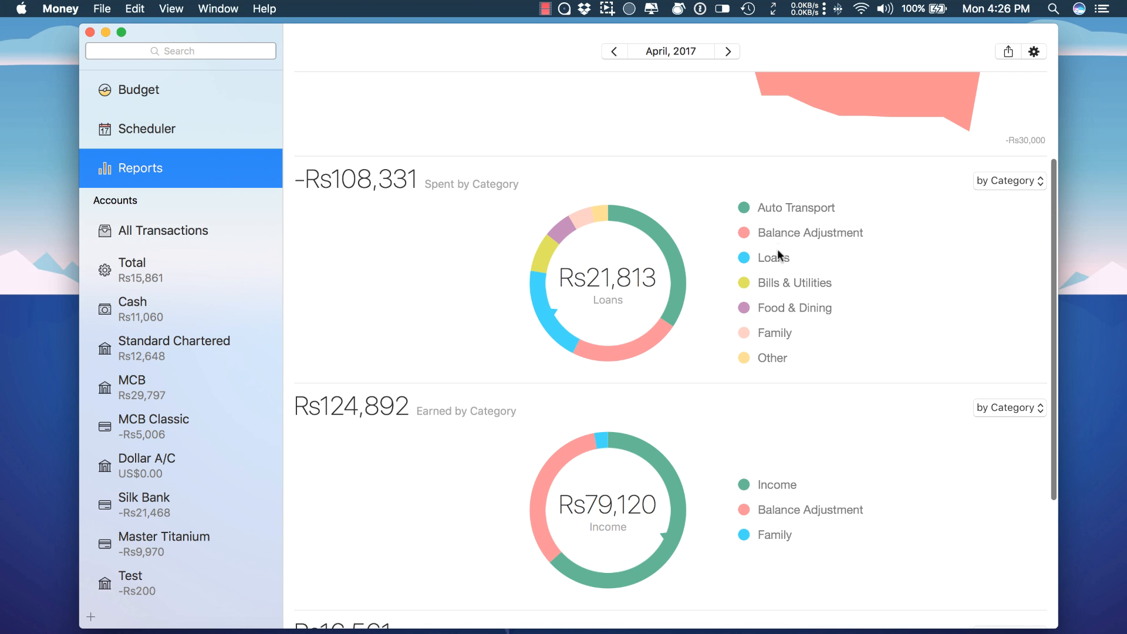
scroll("up", 3)
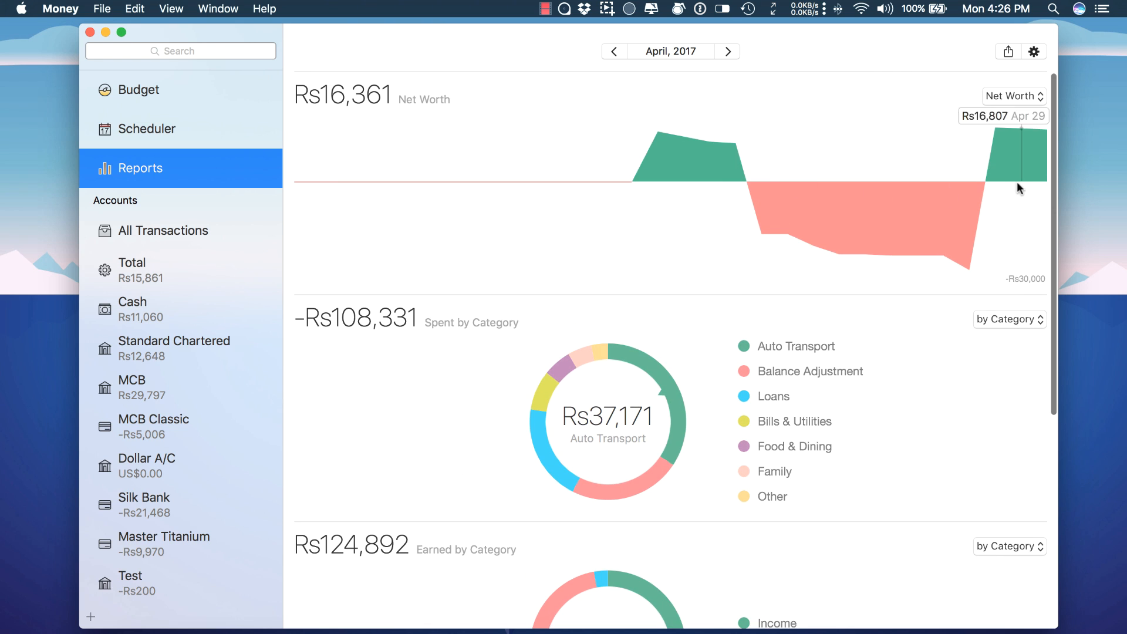
scroll("down", 3)
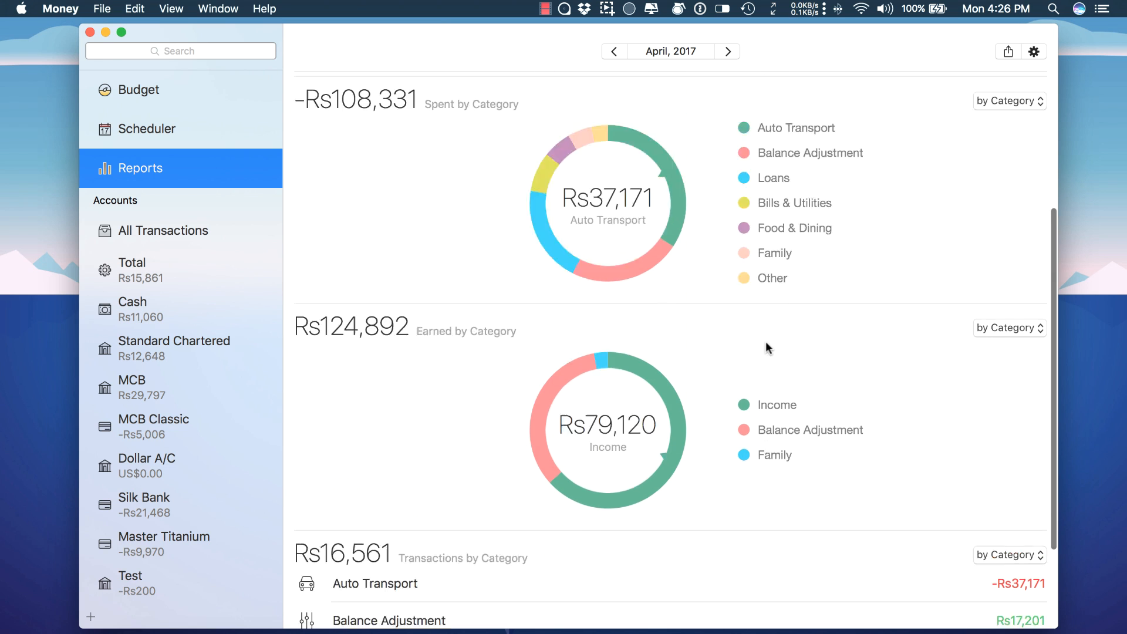
left_click(1010, 101)
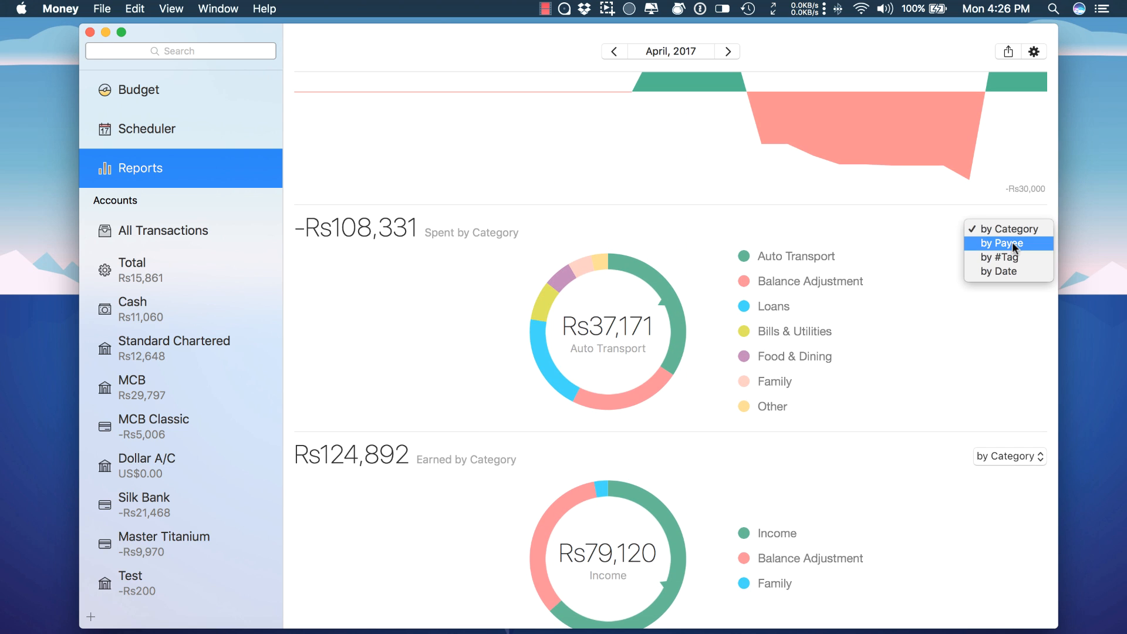
left_click(1001, 243)
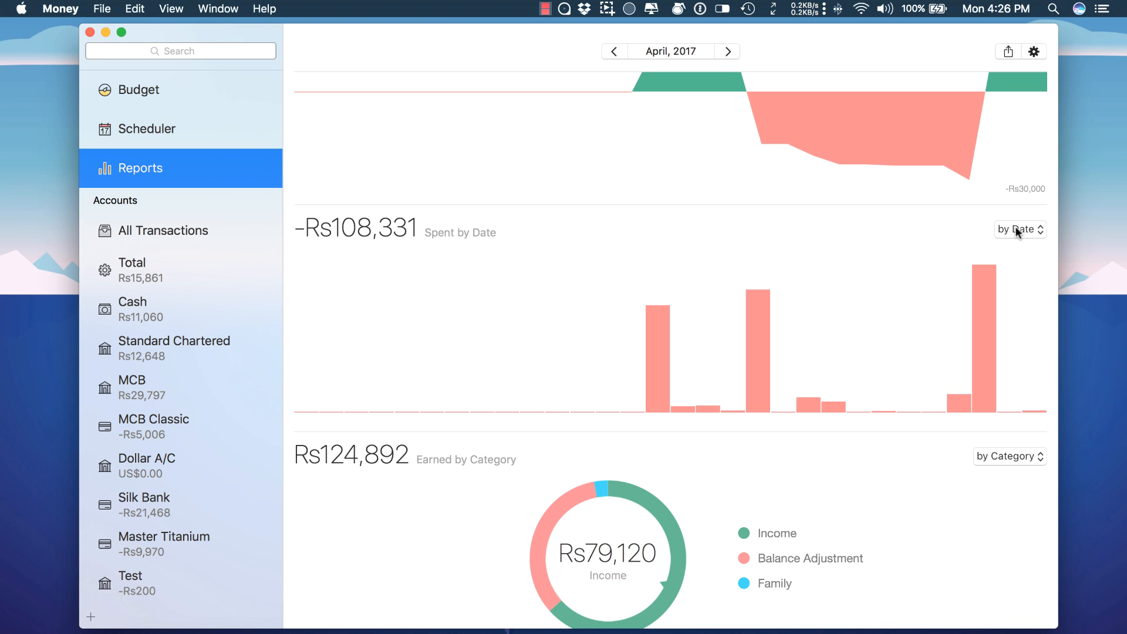
left_click(1019, 229)
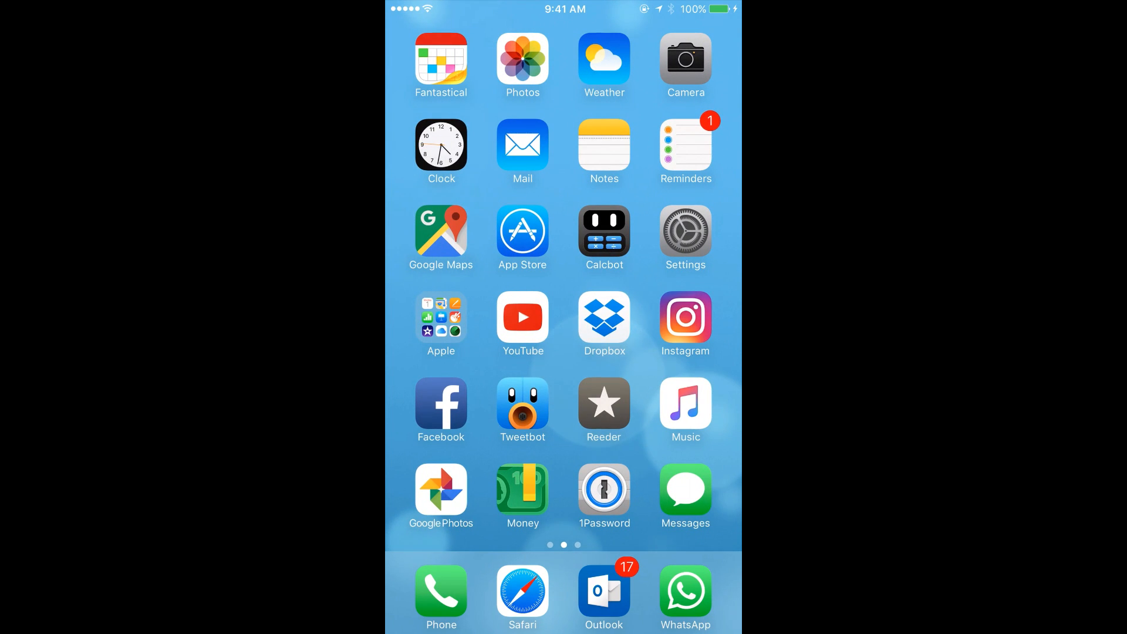
- Launch Money on iPhone and tour Accounts, Scheduler, Reports and the May budget
left_click(523, 491)
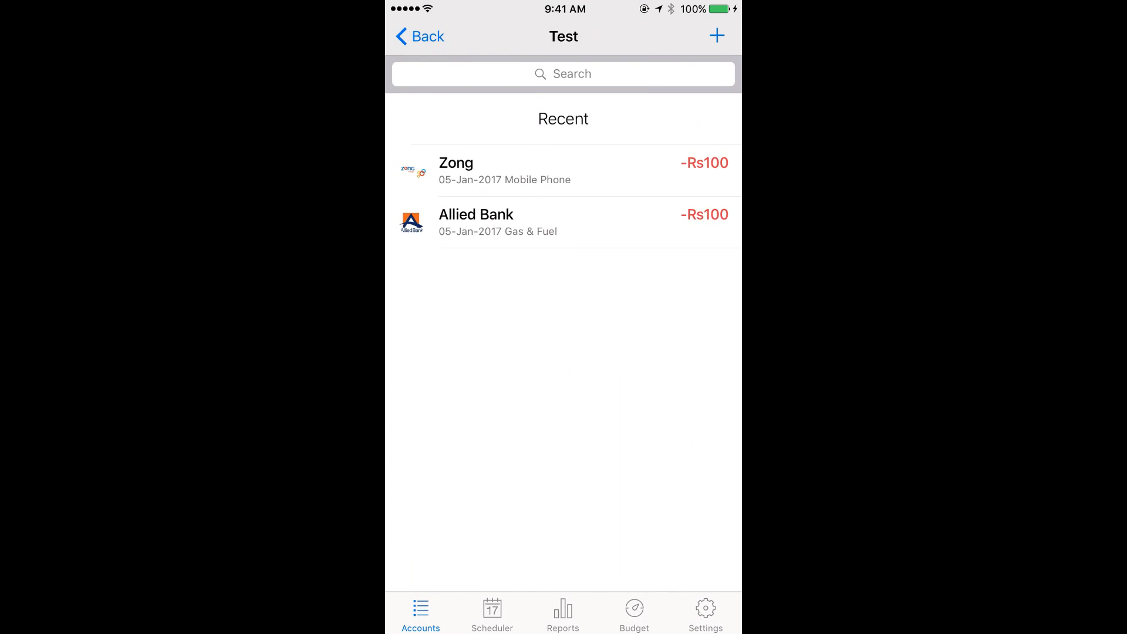
left_click(419, 36)
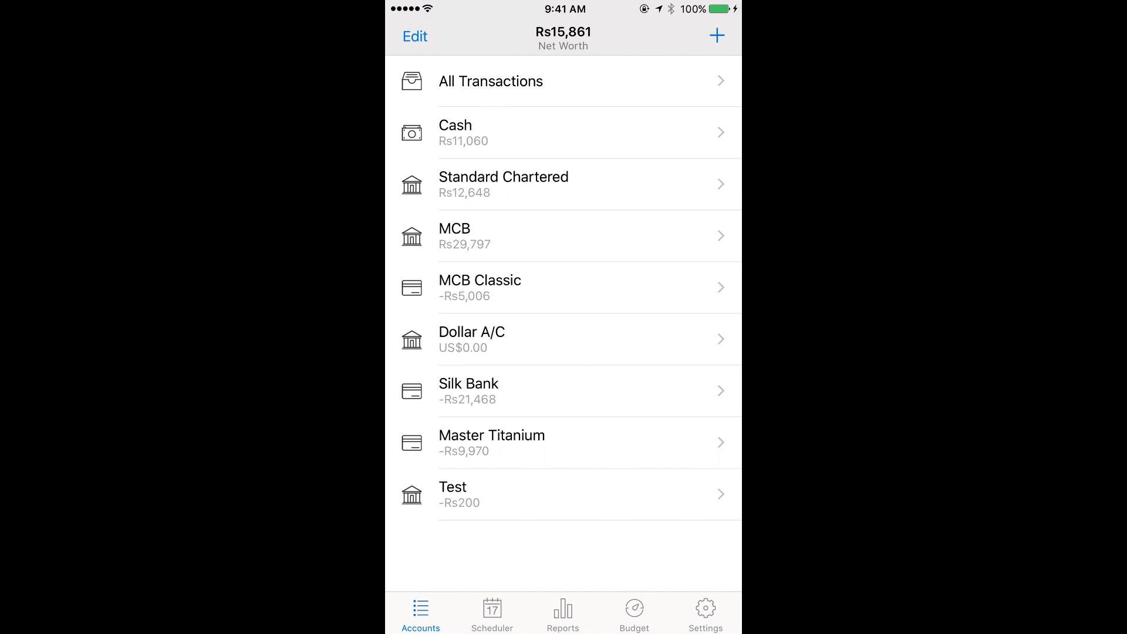
left_click(492, 612)
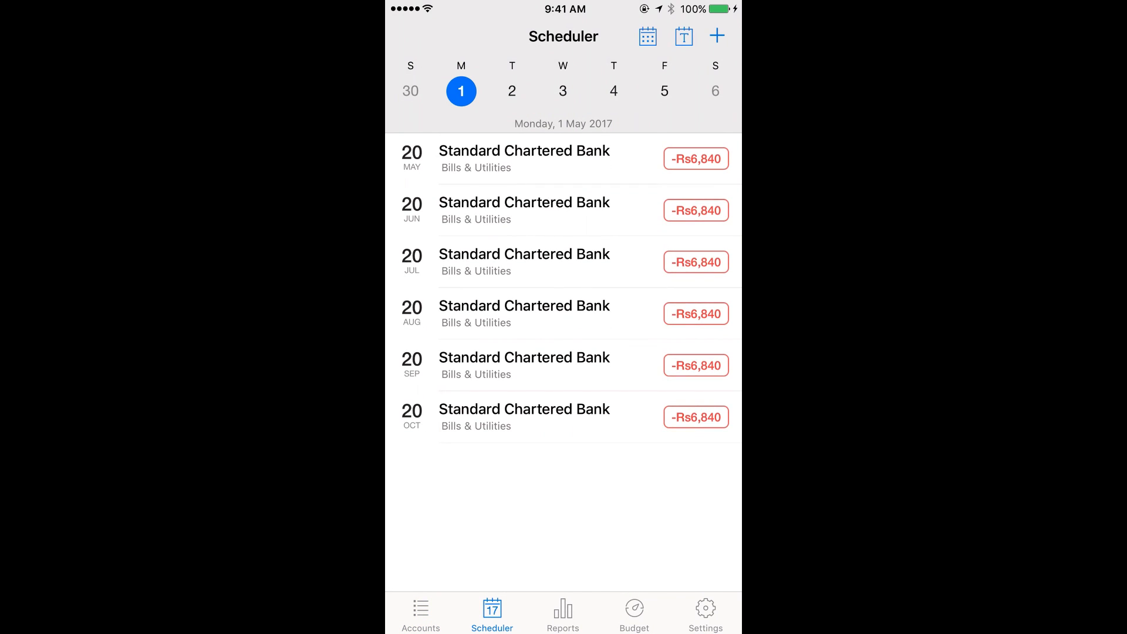
left_click(562, 613)
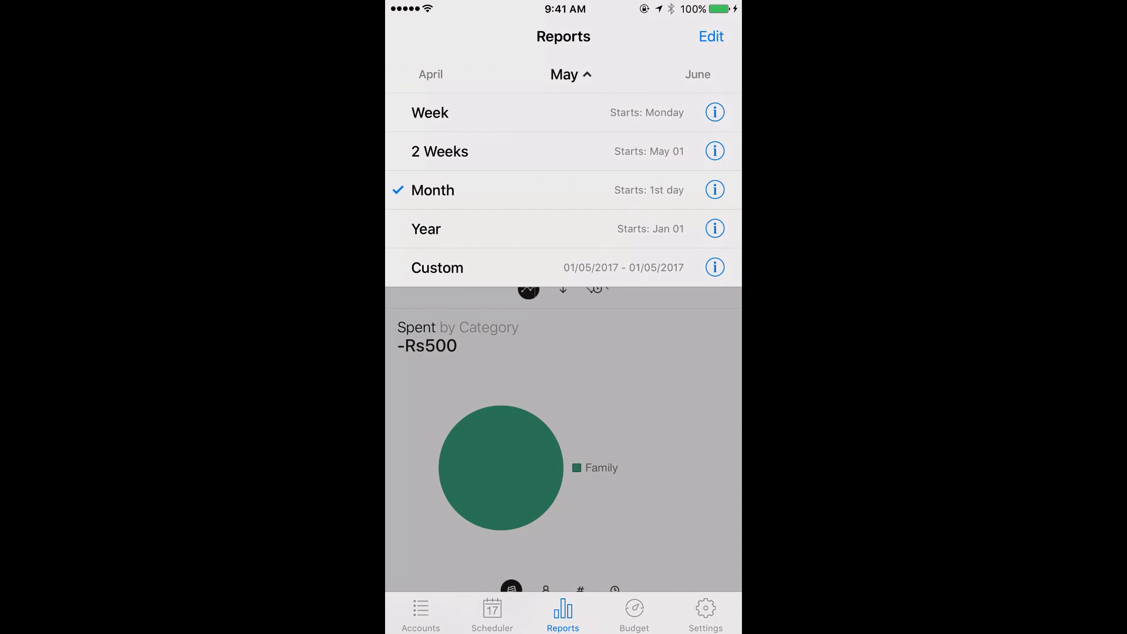
left_click(633, 613)
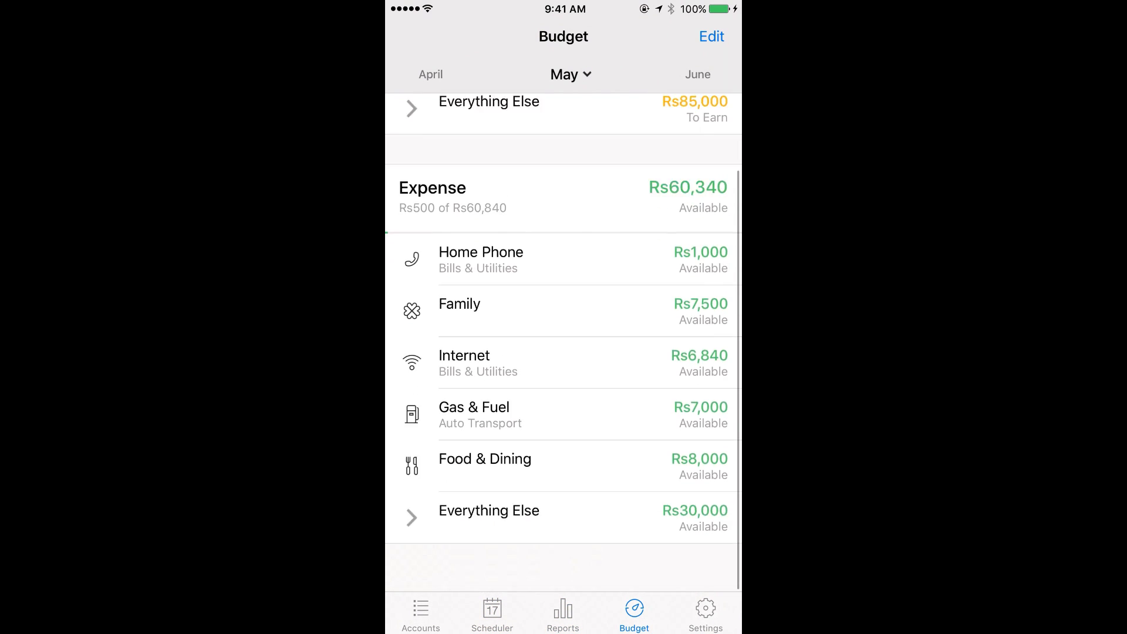
scroll("down", 3)
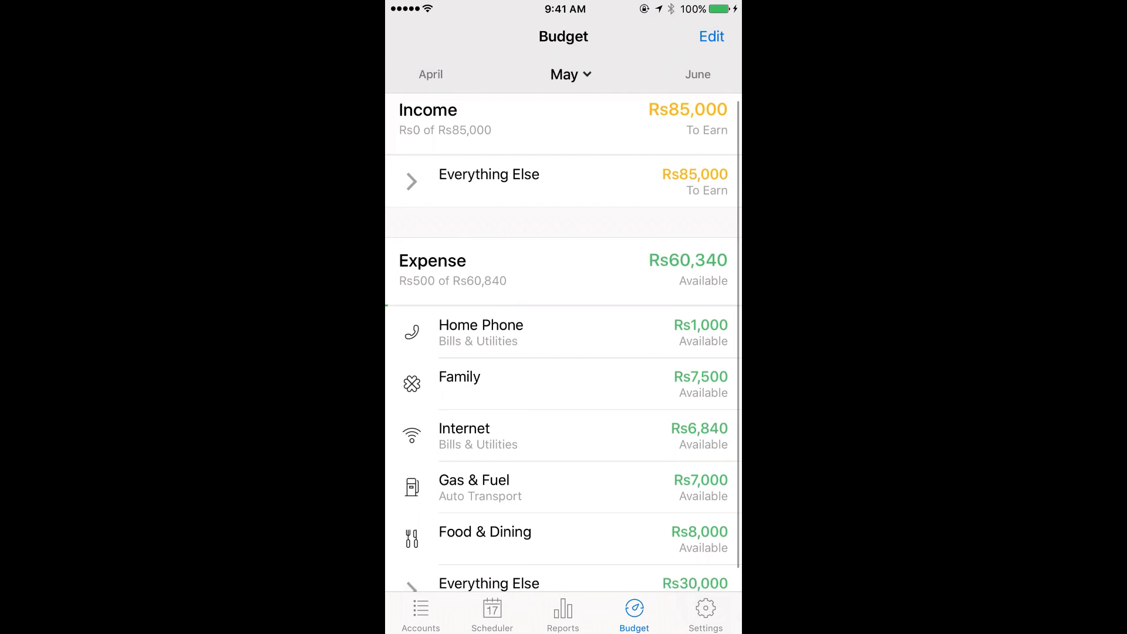
scroll("down", 3)
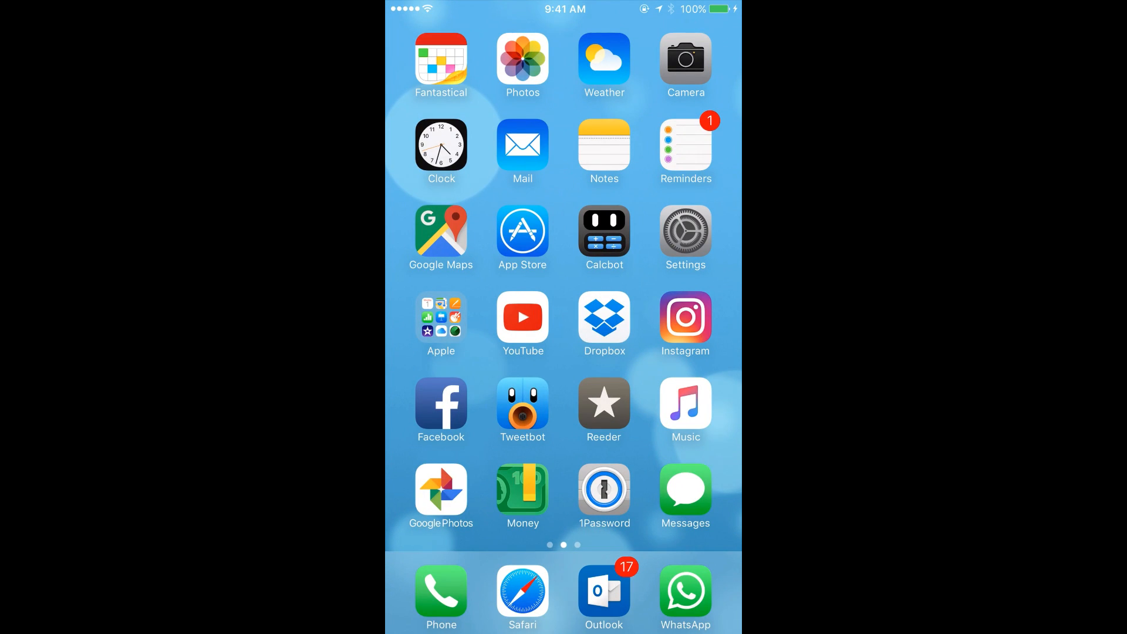
- Swipe to the iPhone Today view to reveal the Money Schedulers widget
scroll("right", 3)
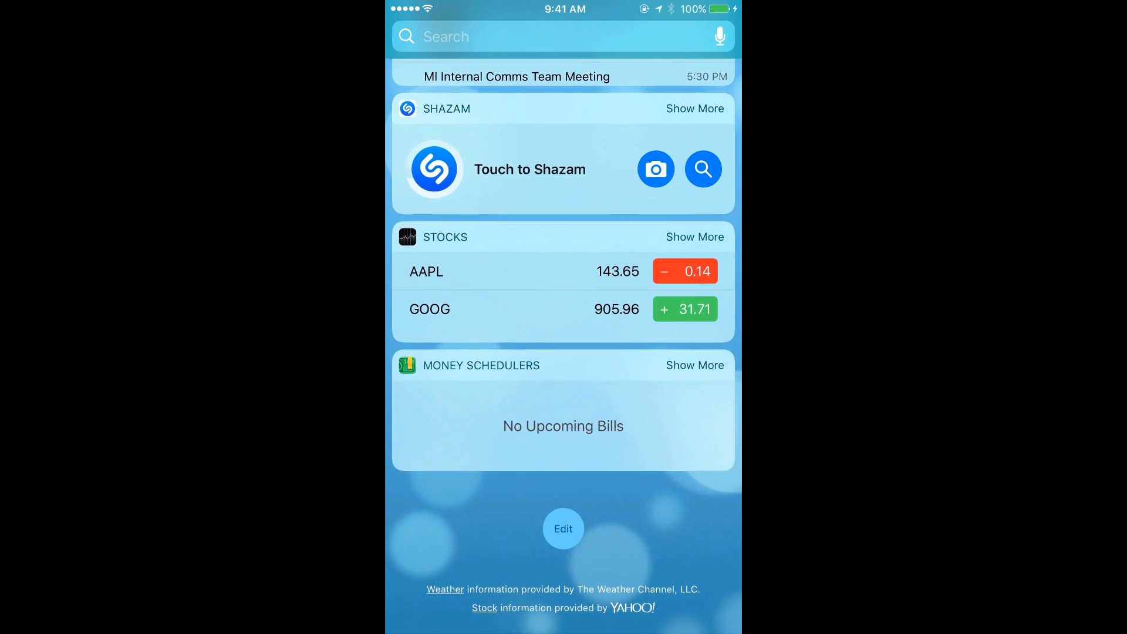
scroll("right", 3)
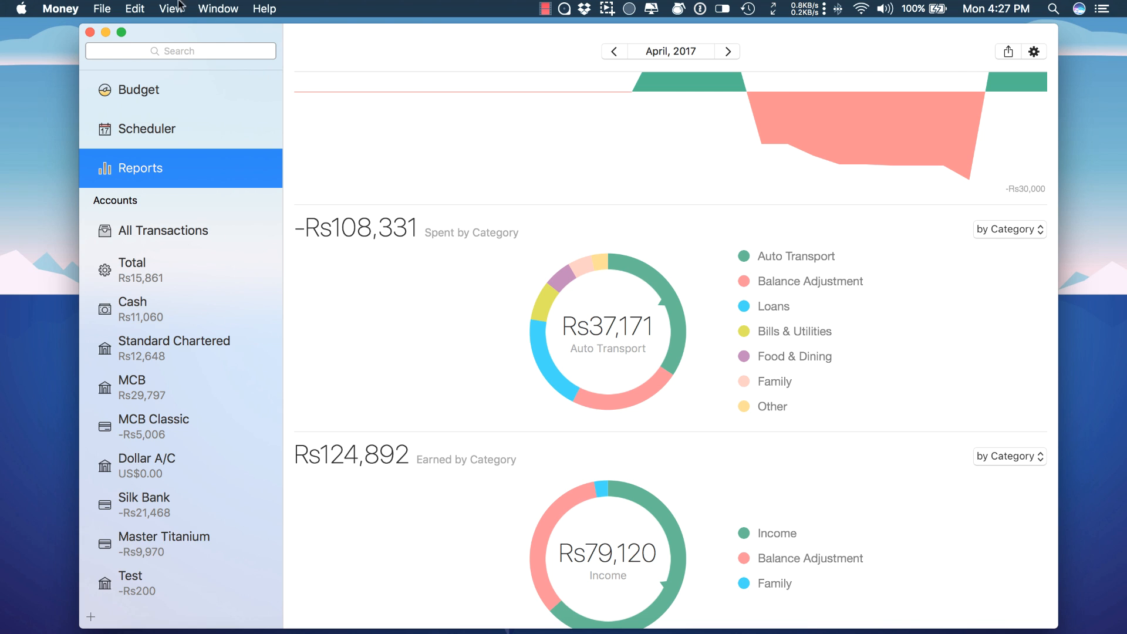
left_click(218, 8)
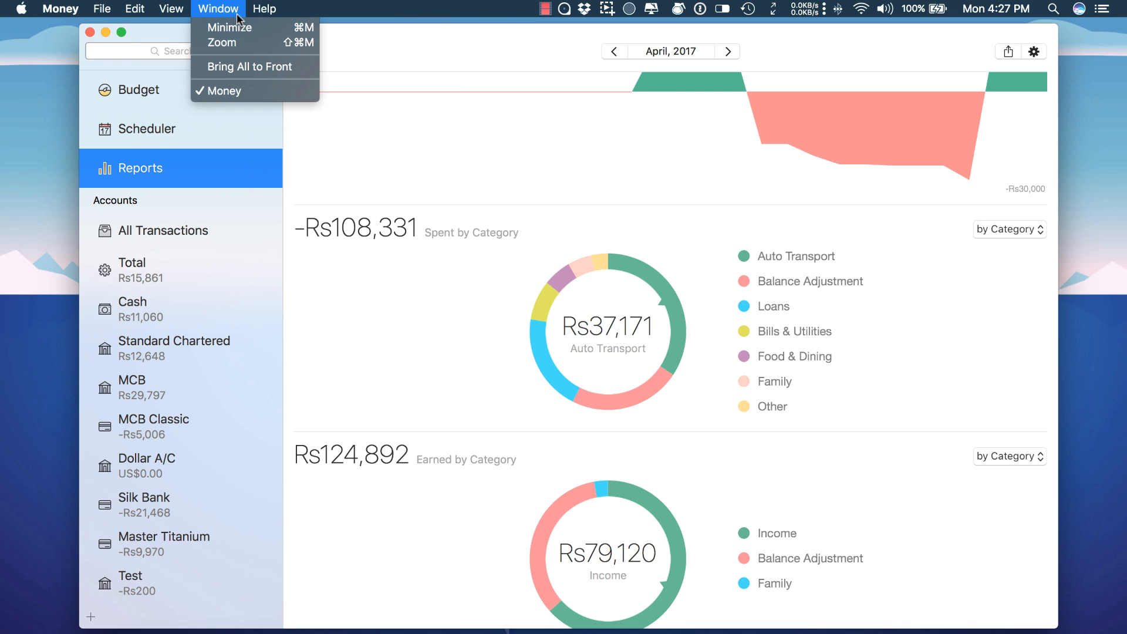
left_click(264, 8)
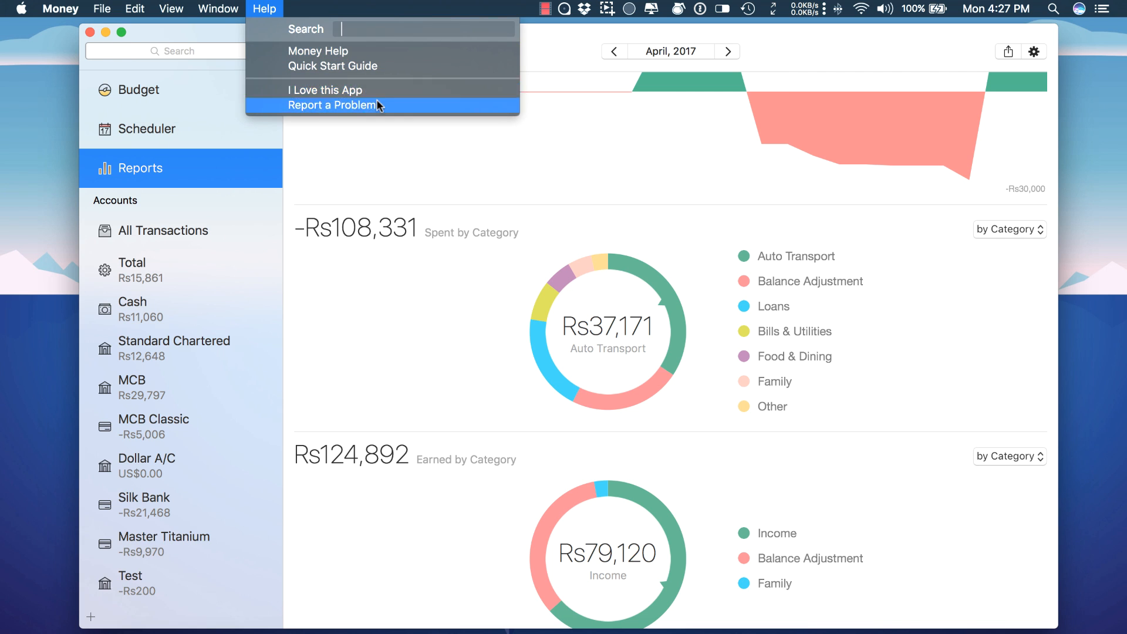